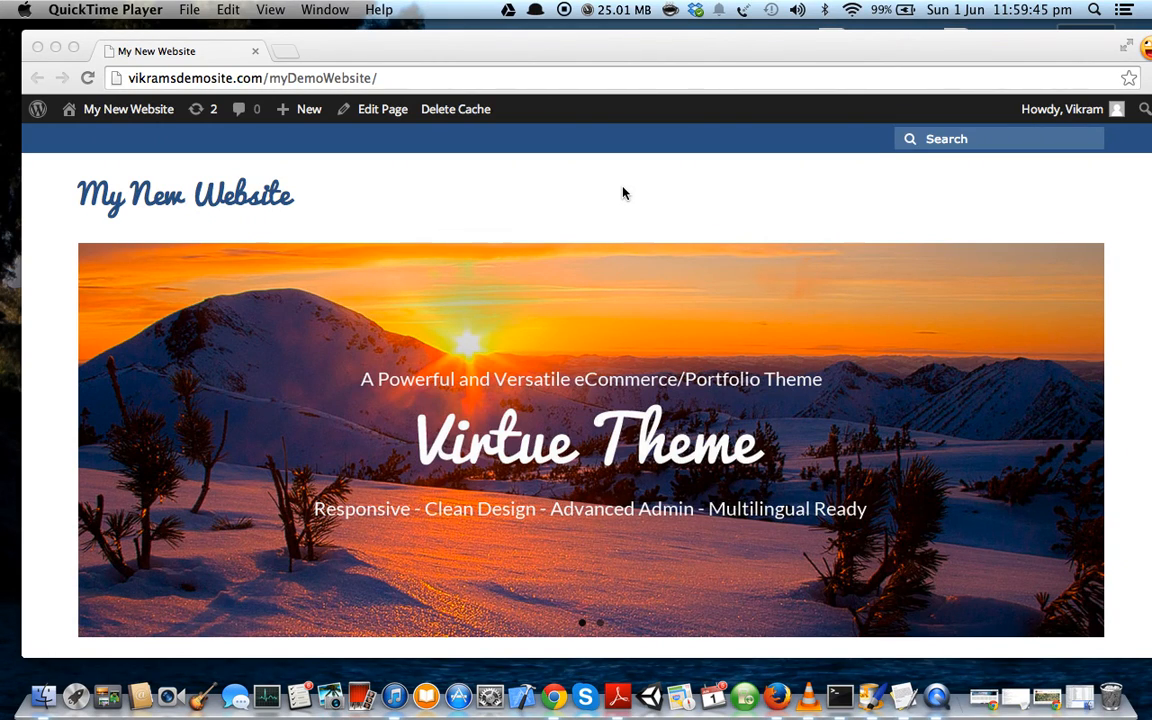
Preview the logoMain.png image from the website images folder
scroll(down, 3)
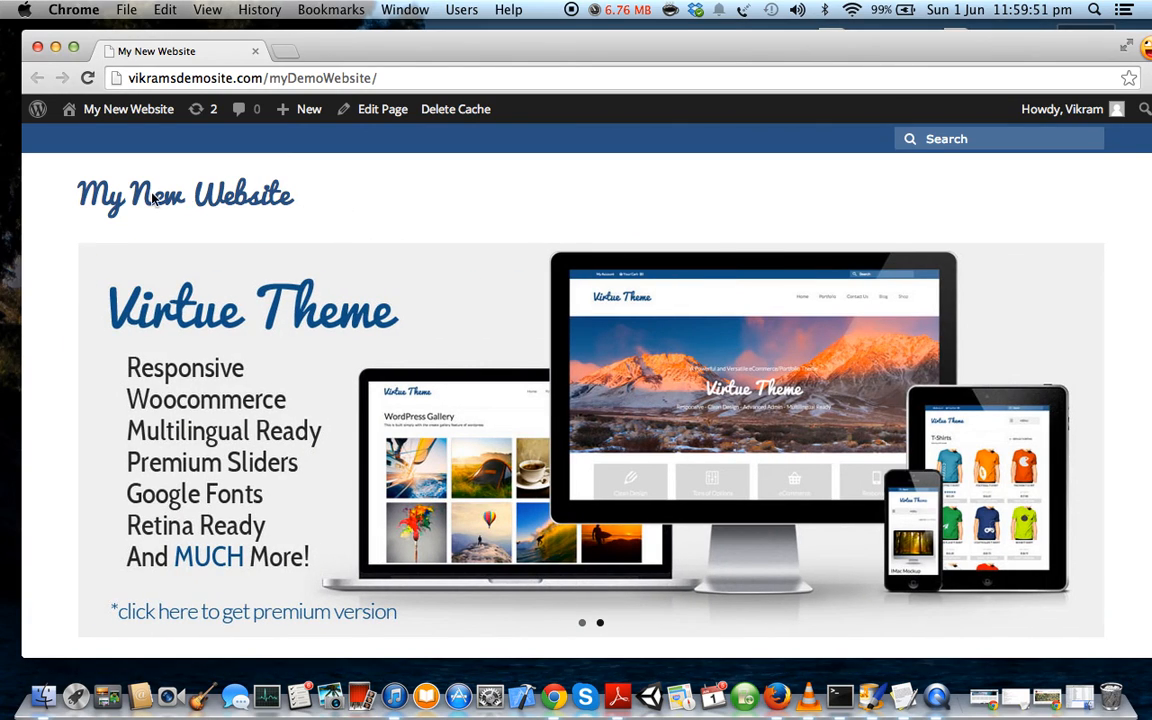
mouse_move(151, 204)
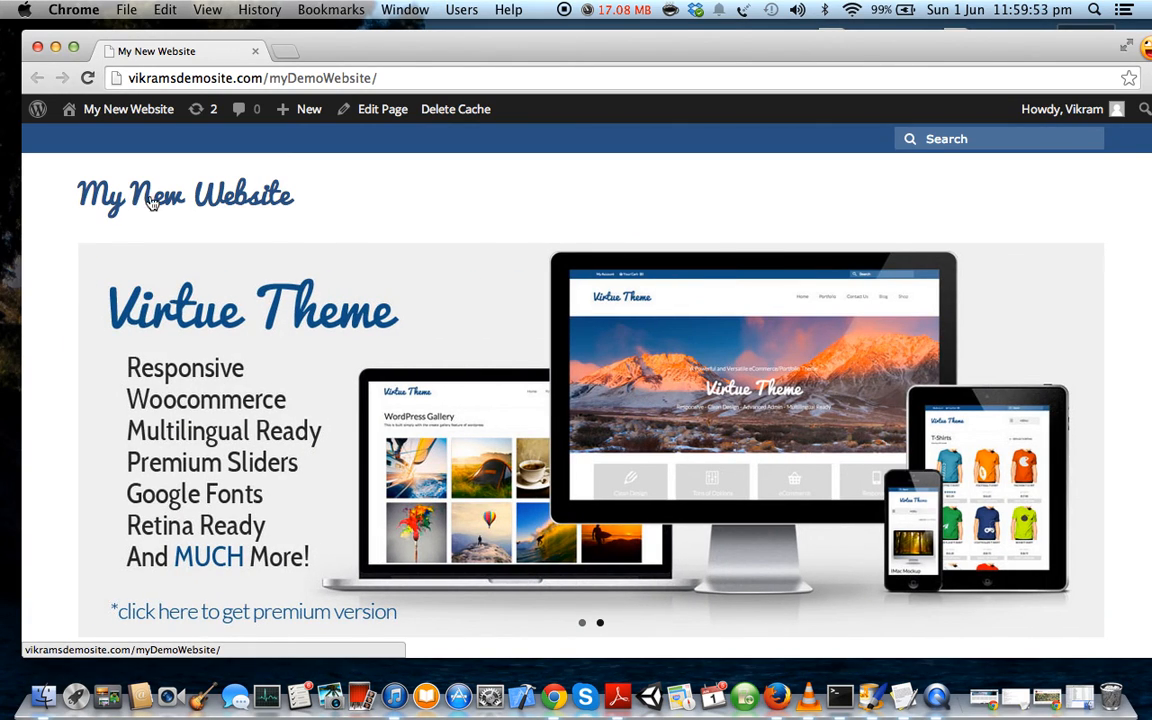
mouse_move(233, 203)
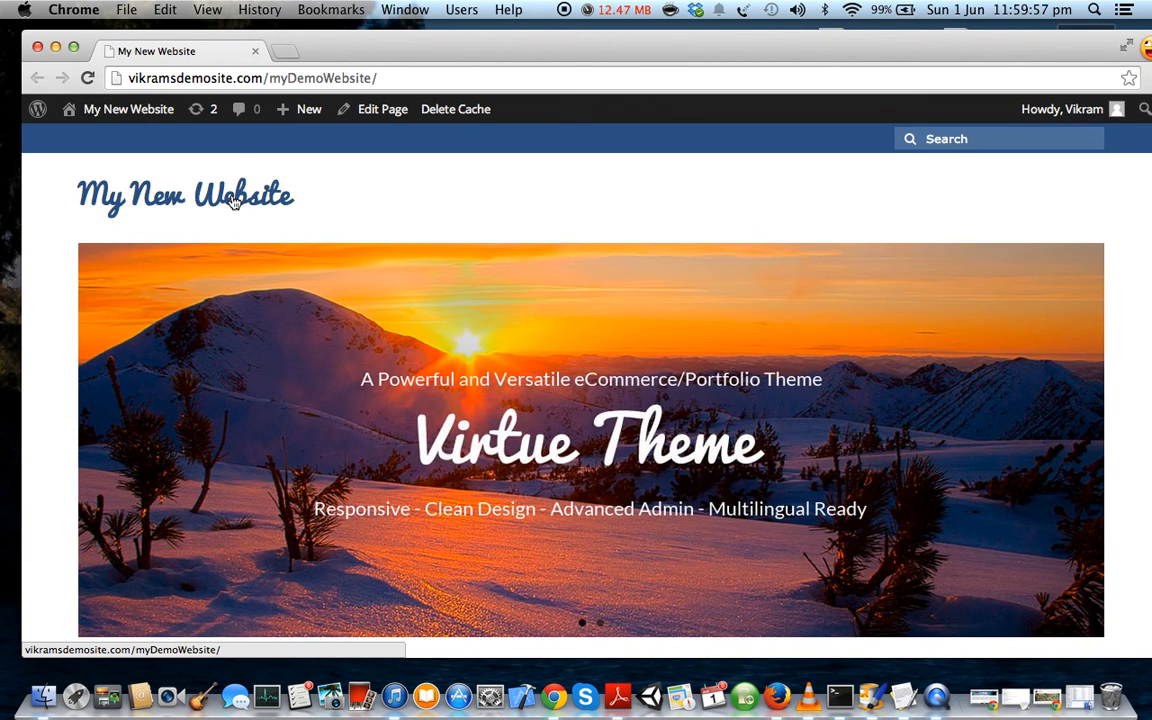
mouse_move(346, 200)
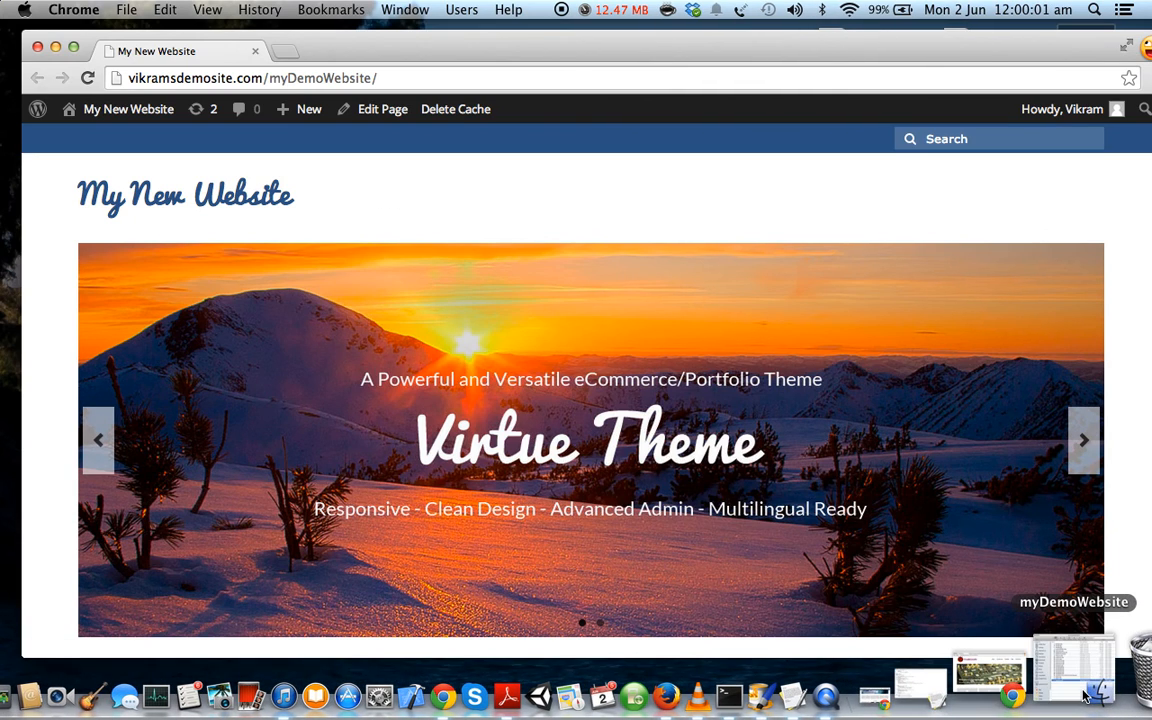
click(1074, 685)
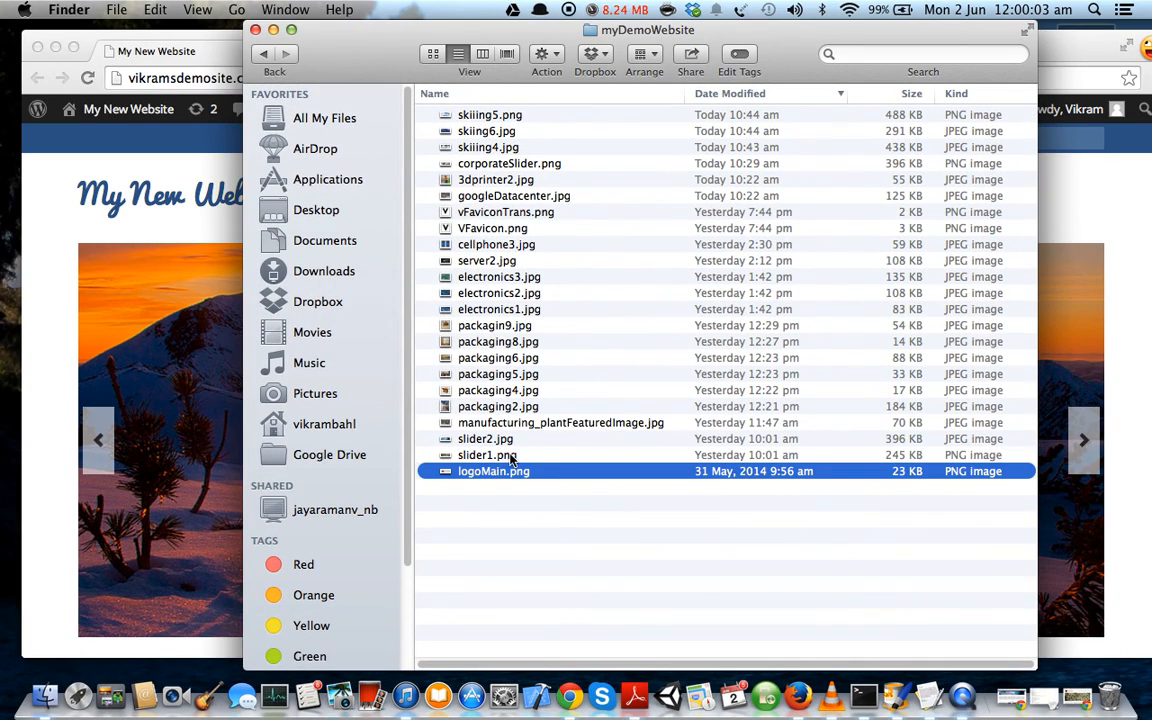
double_click(493, 471)
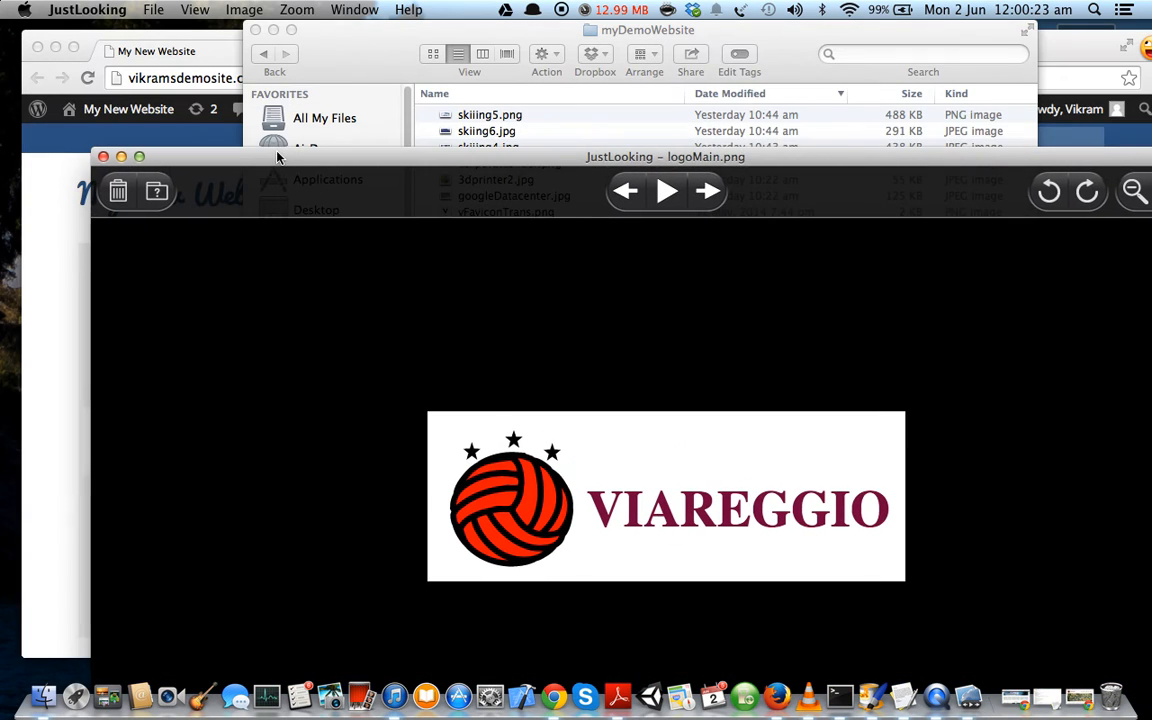
Return to the browser and open the WordPress admin dashboard
click(104, 156)
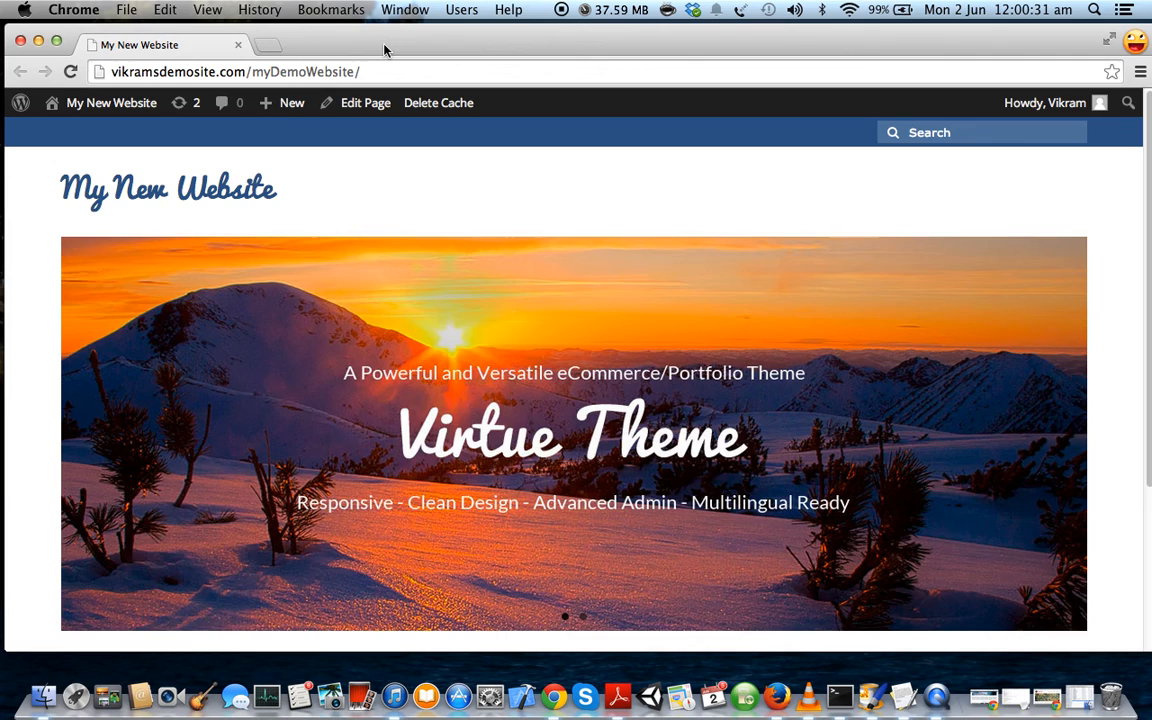
click(113, 103)
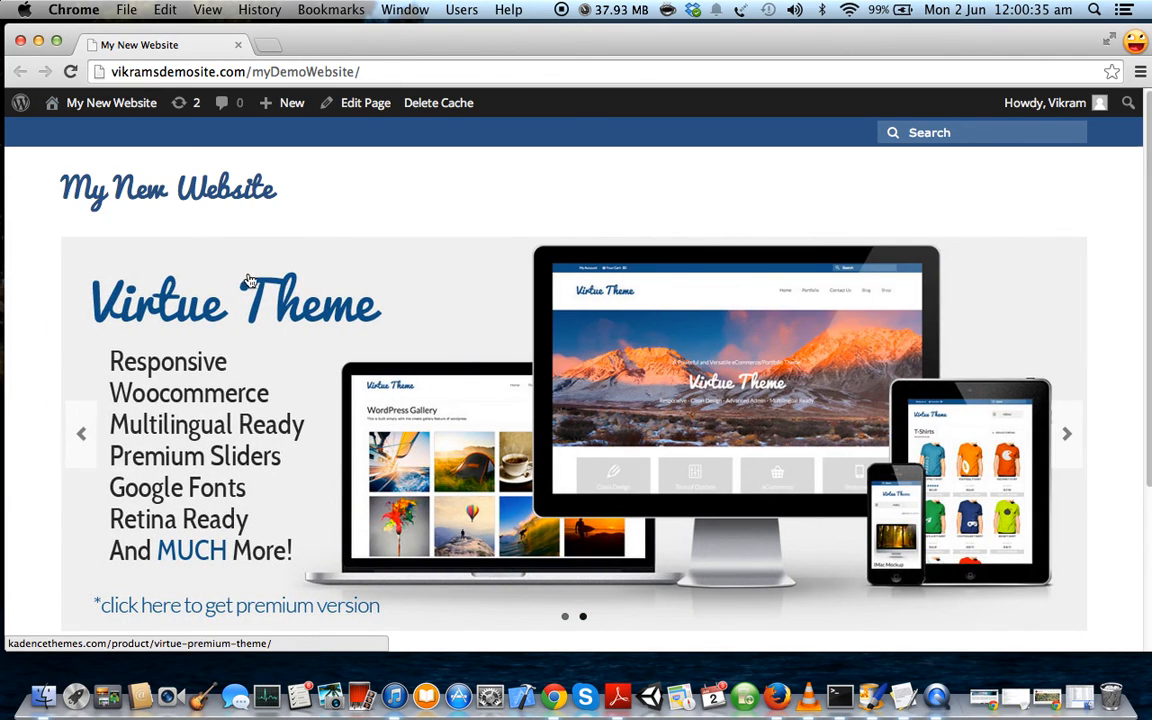
mouse_move(216, 265)
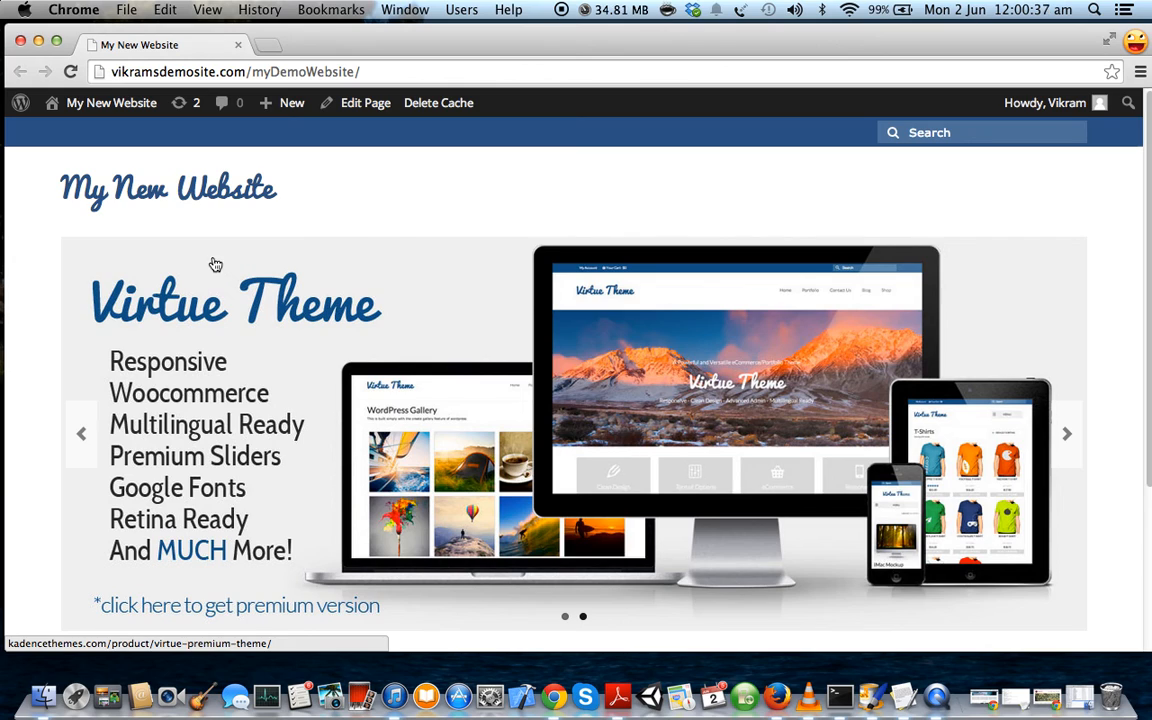
click(113, 103)
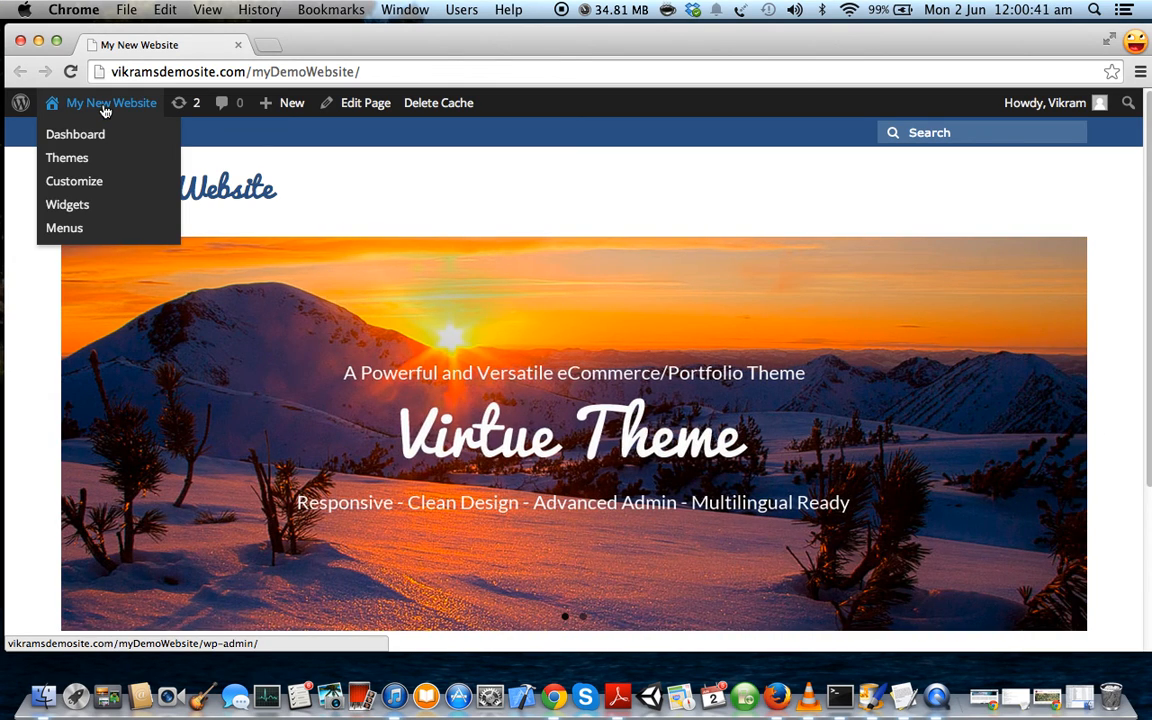
mouse_move(145, 116)
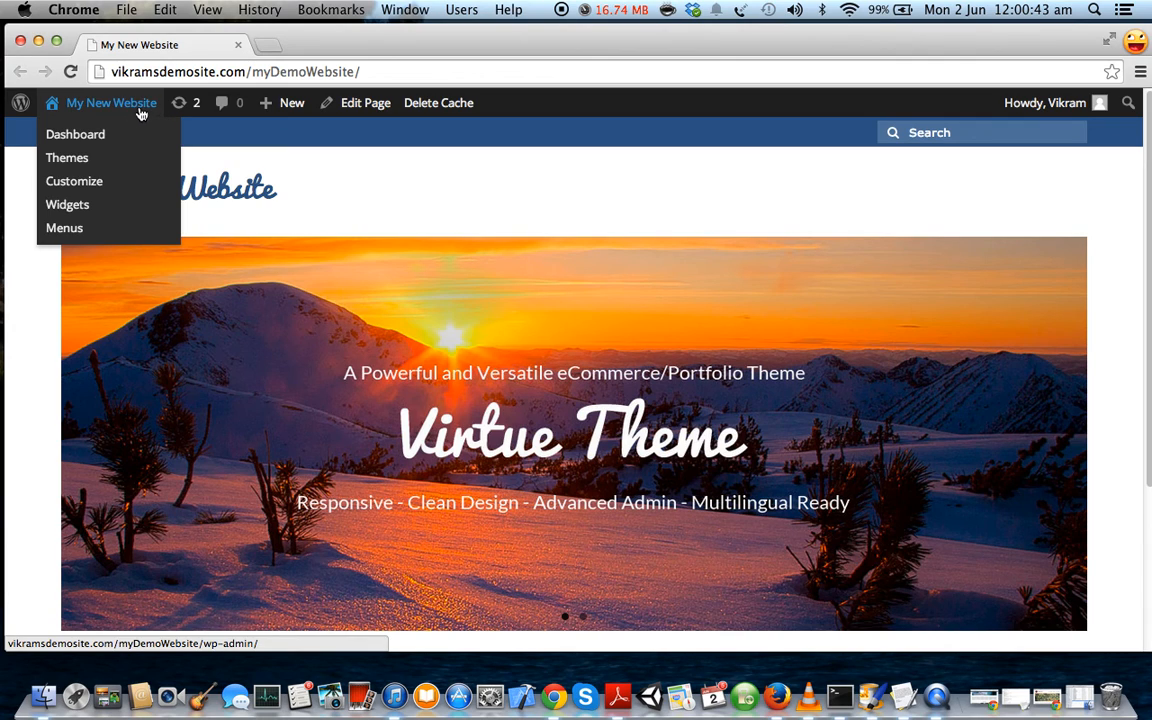
mouse_move(78, 135)
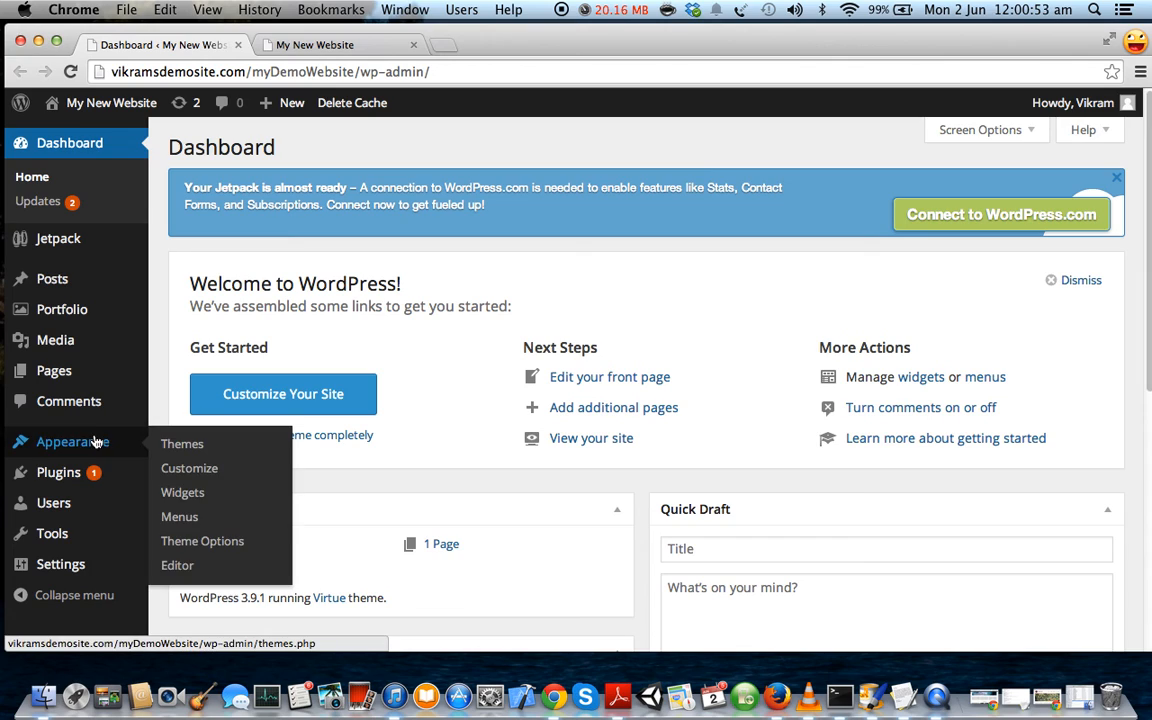
Open the Virtue Theme Options, glance at Home Layout, then switch to Main Settings
click(202, 541)
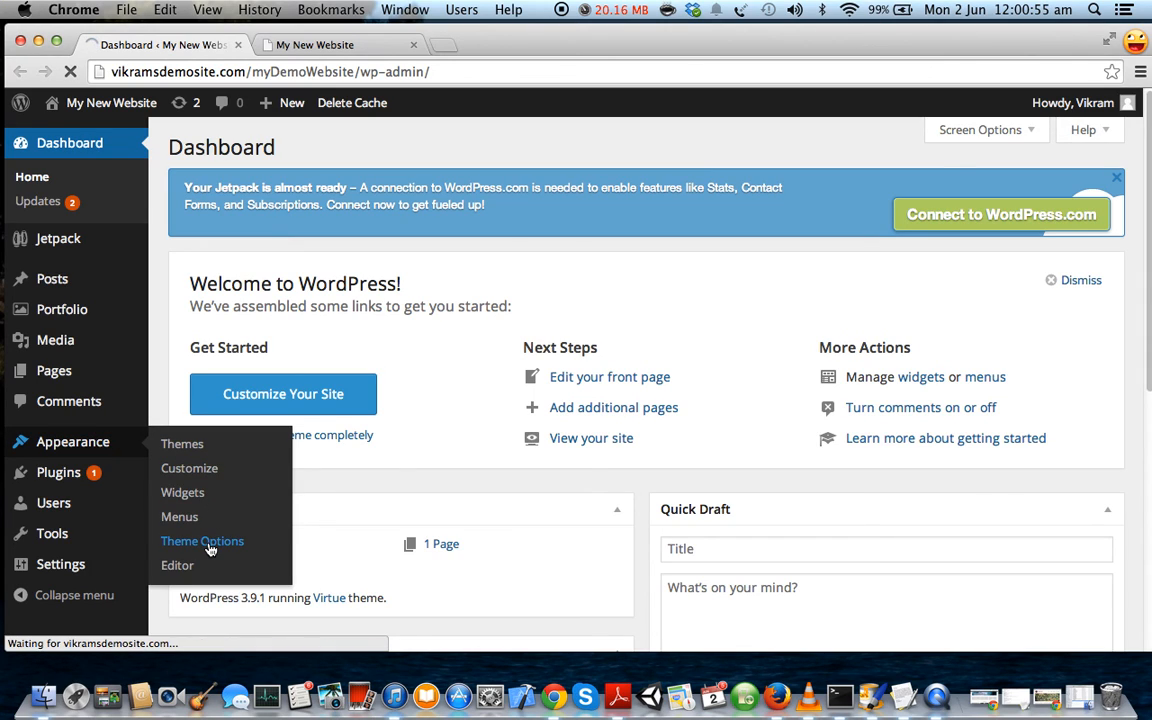
click(202, 541)
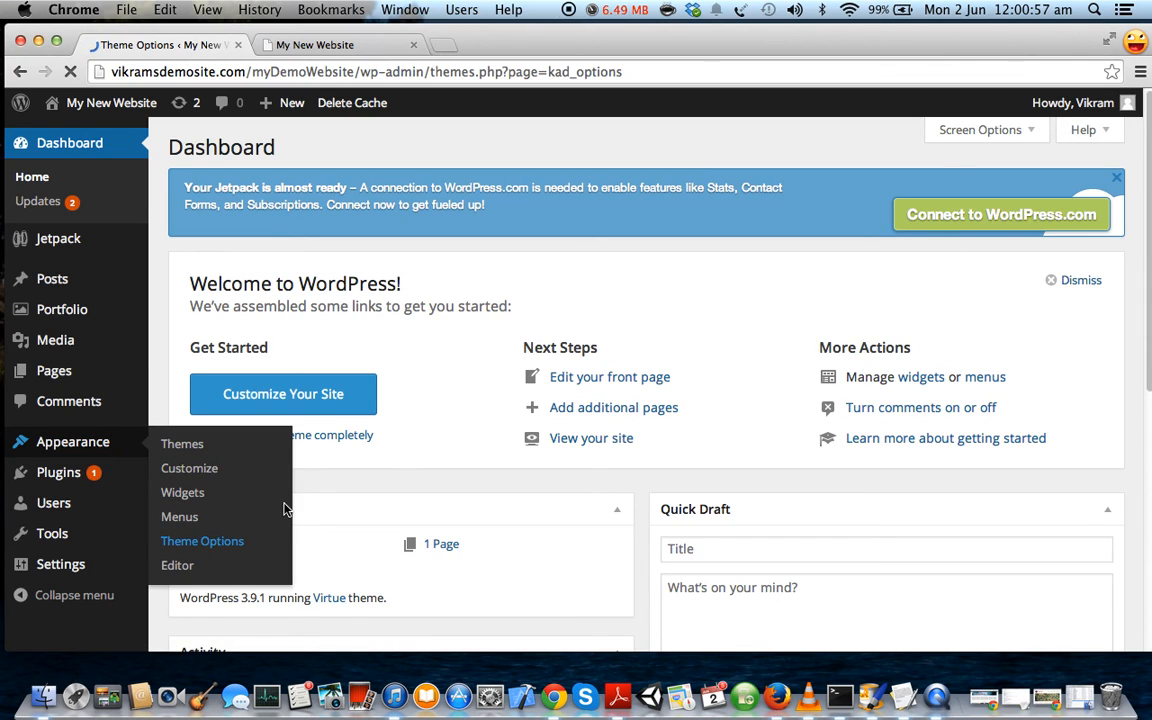
click(202, 541)
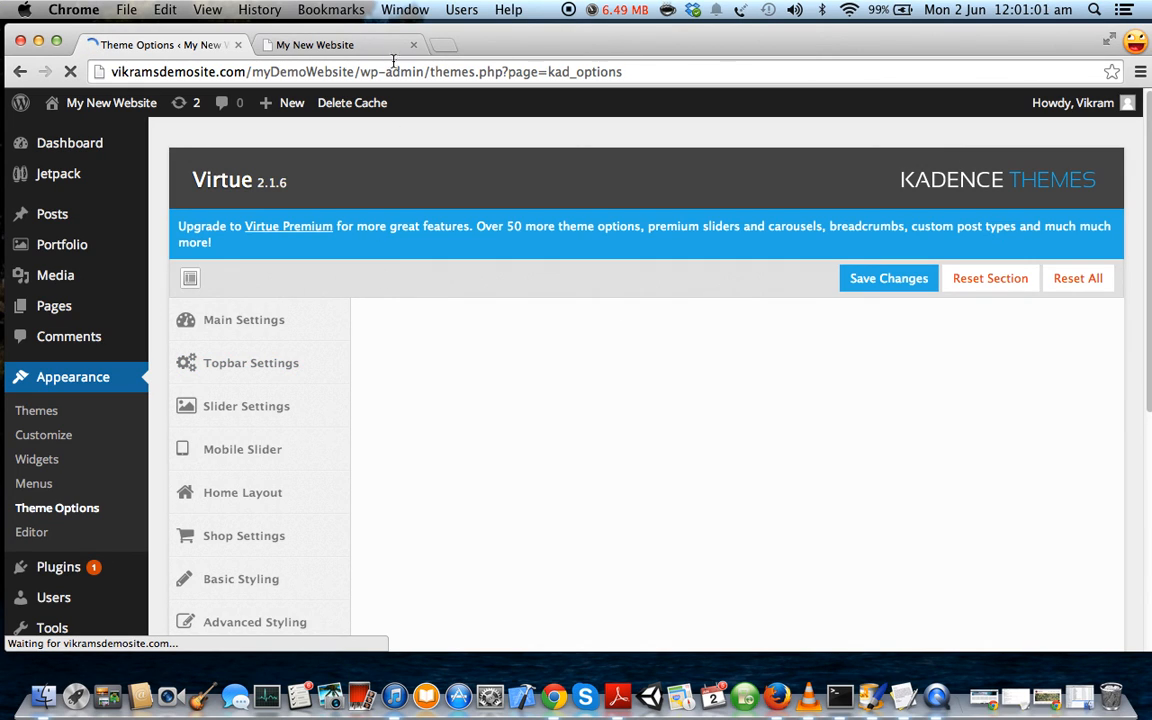
click(242, 491)
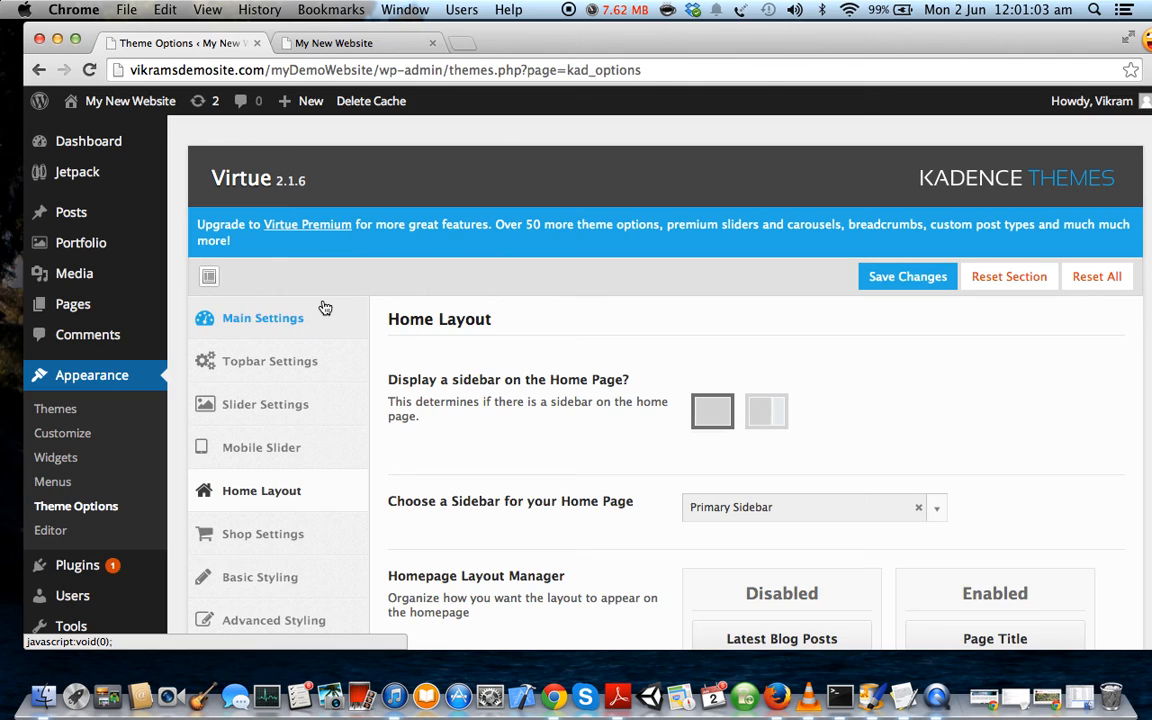
scroll(down, 3)
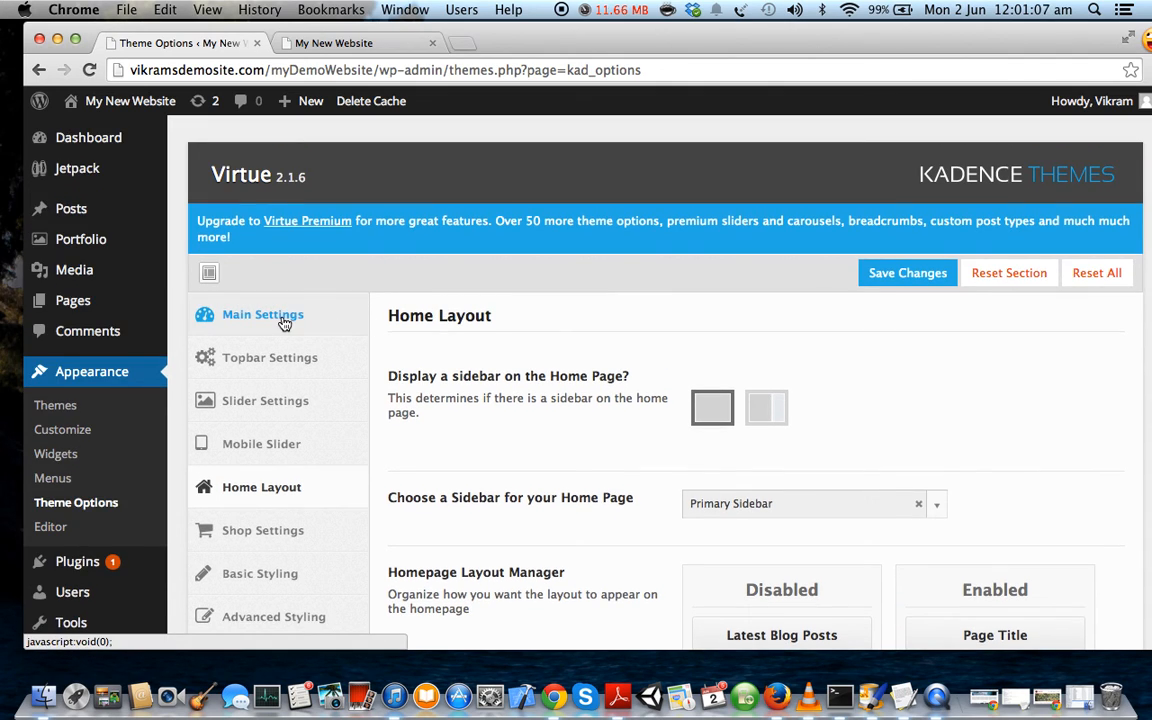
click(262, 314)
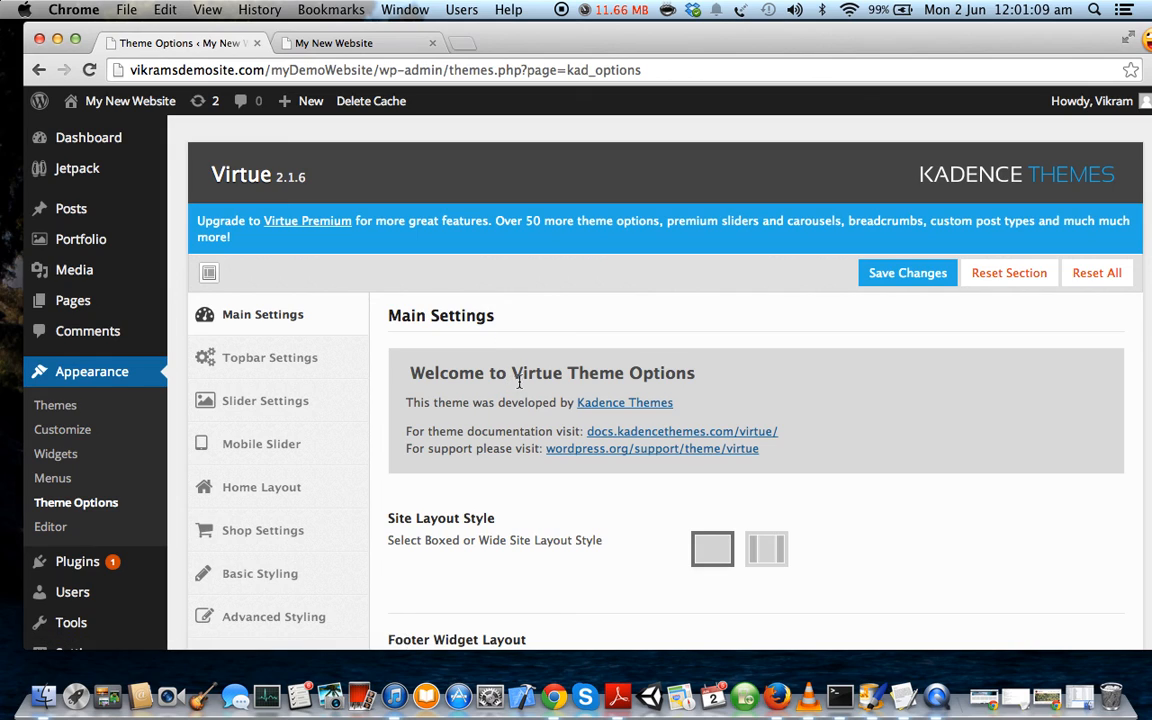
scroll(down, 3)
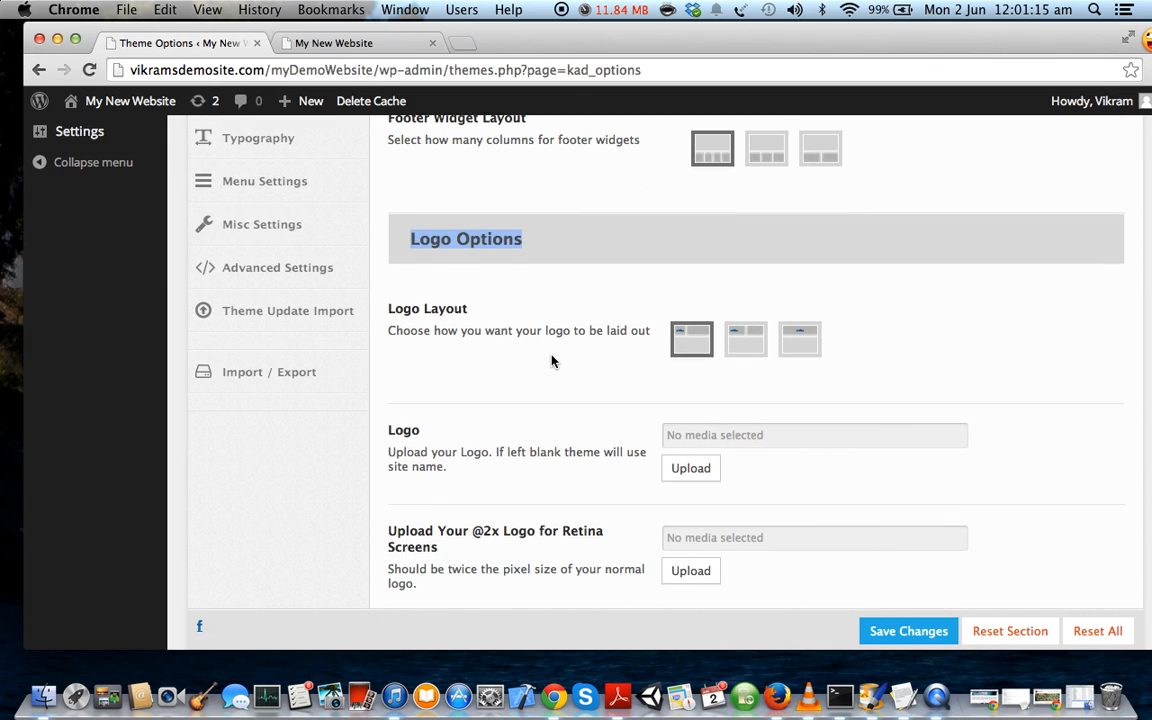
scroll(down, 3)
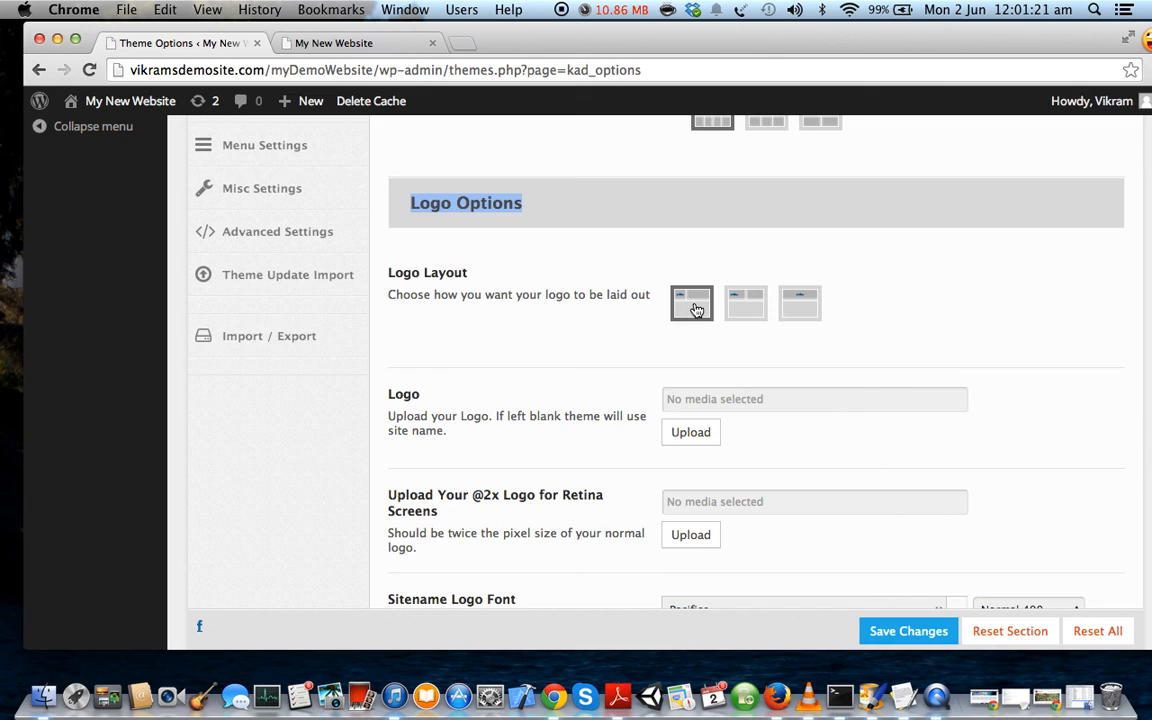
mouse_move(675, 318)
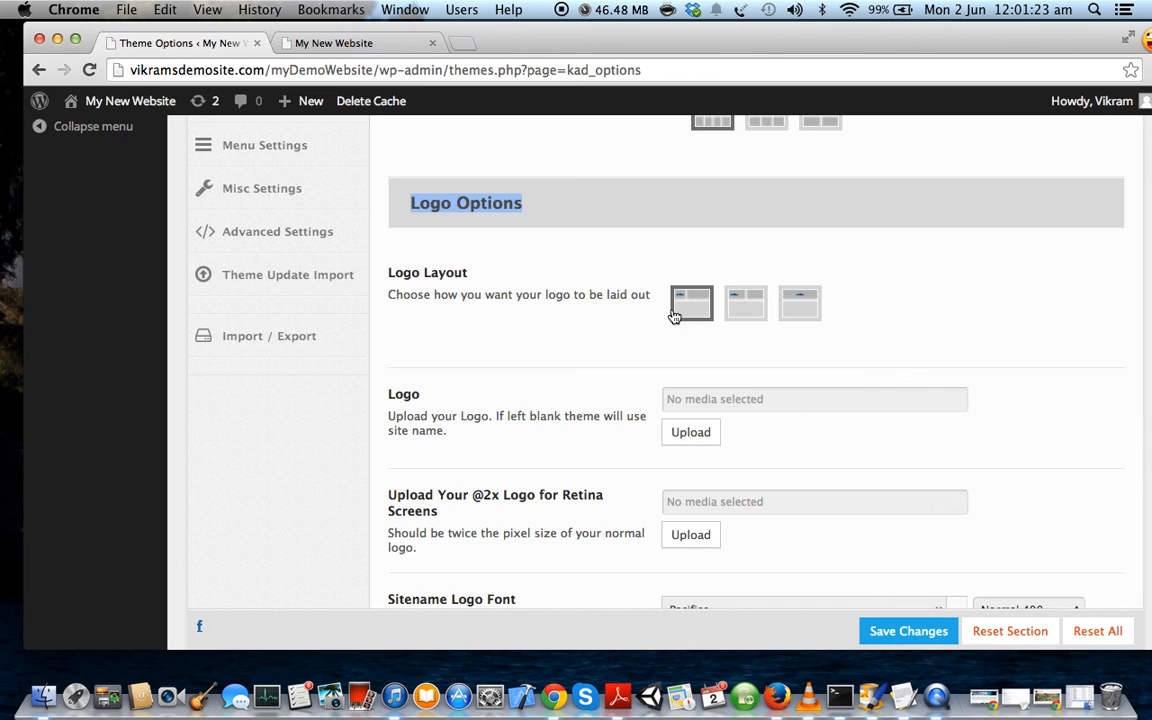
click(690, 303)
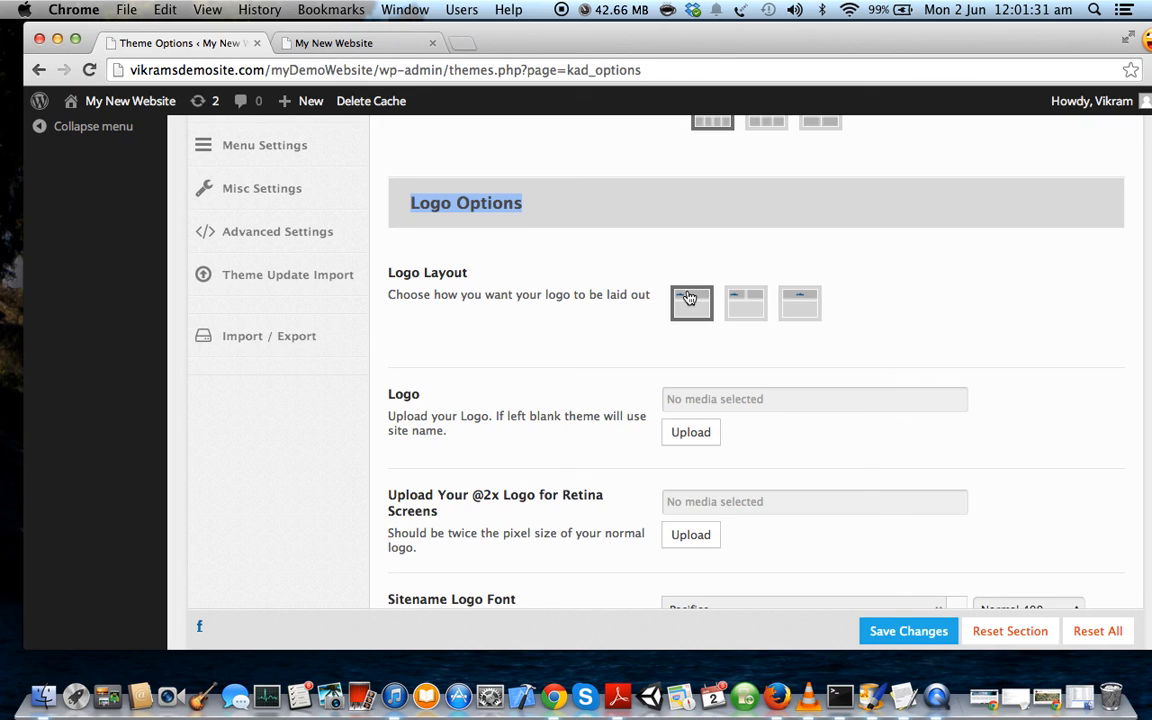
mouse_move(745, 310)
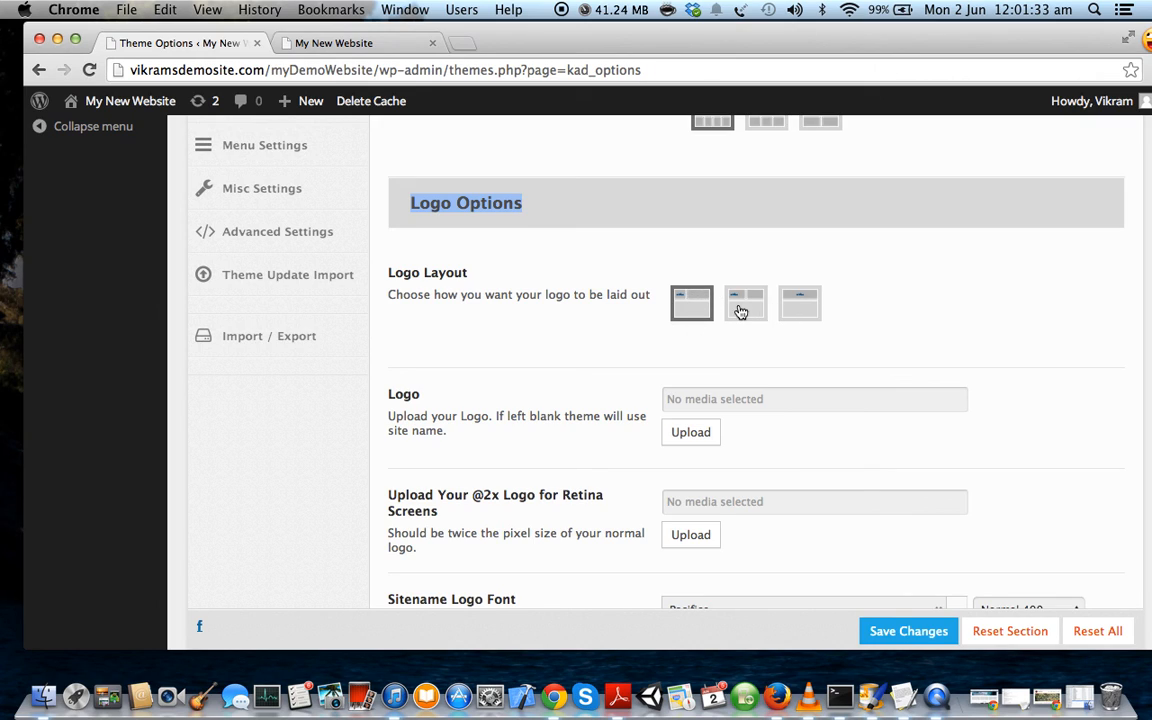
mouse_move(745, 308)
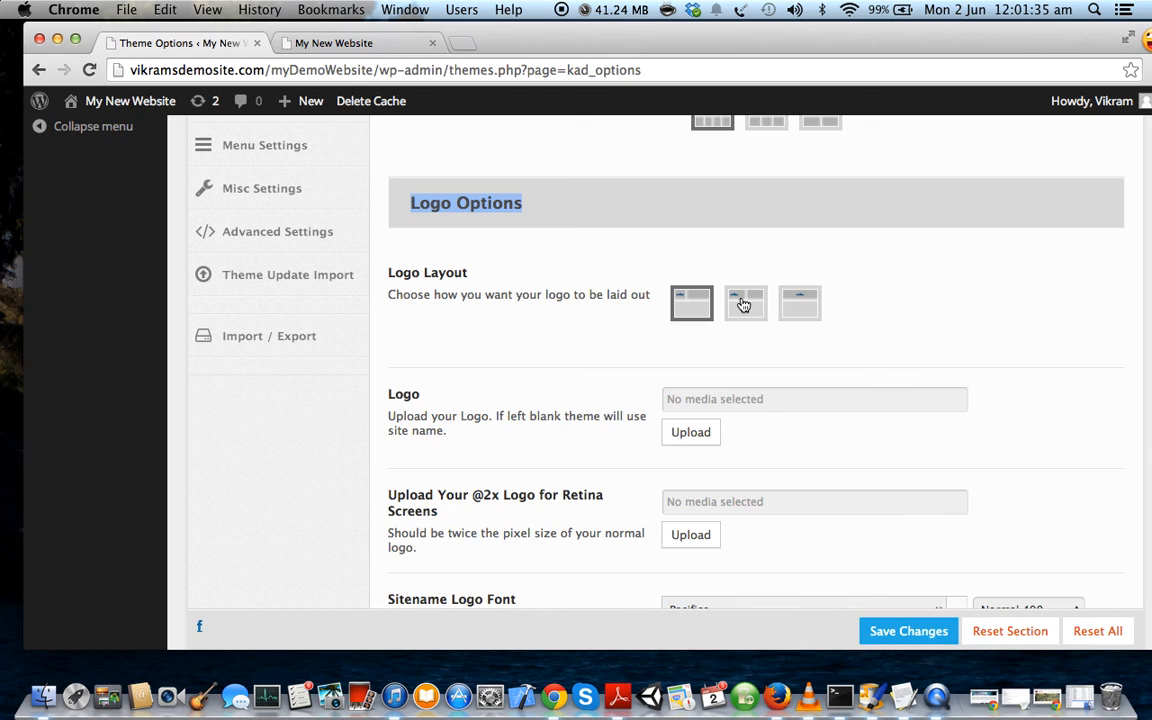
mouse_move(742, 303)
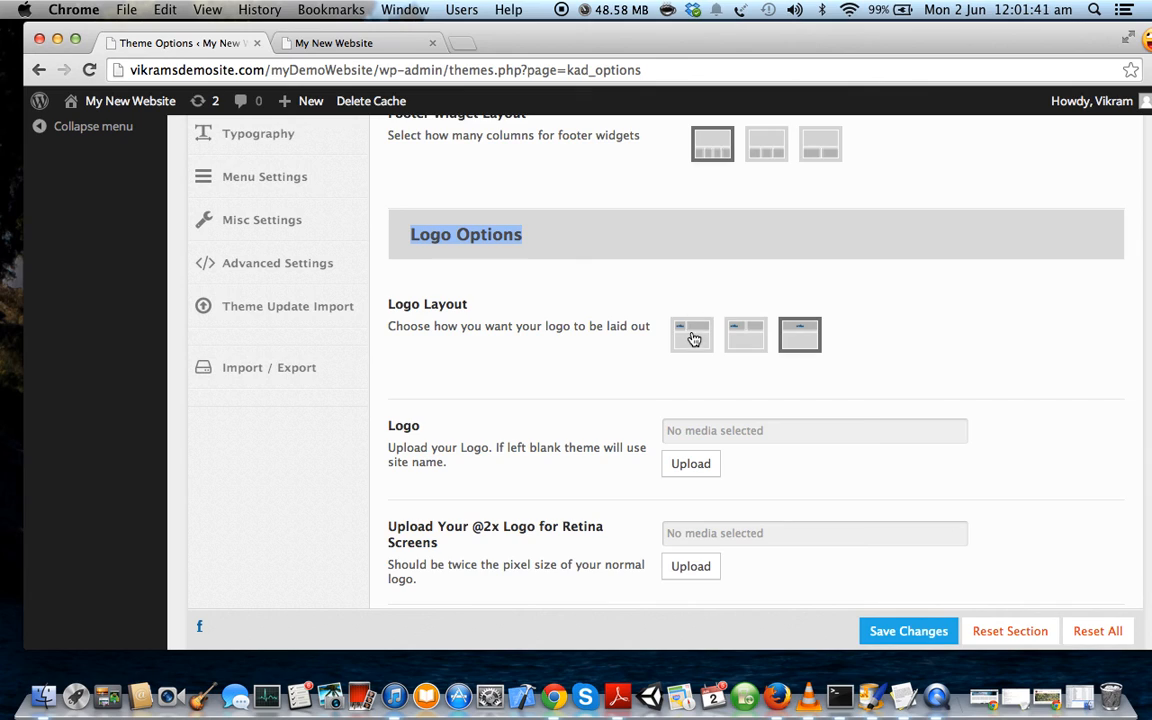
click(691, 334)
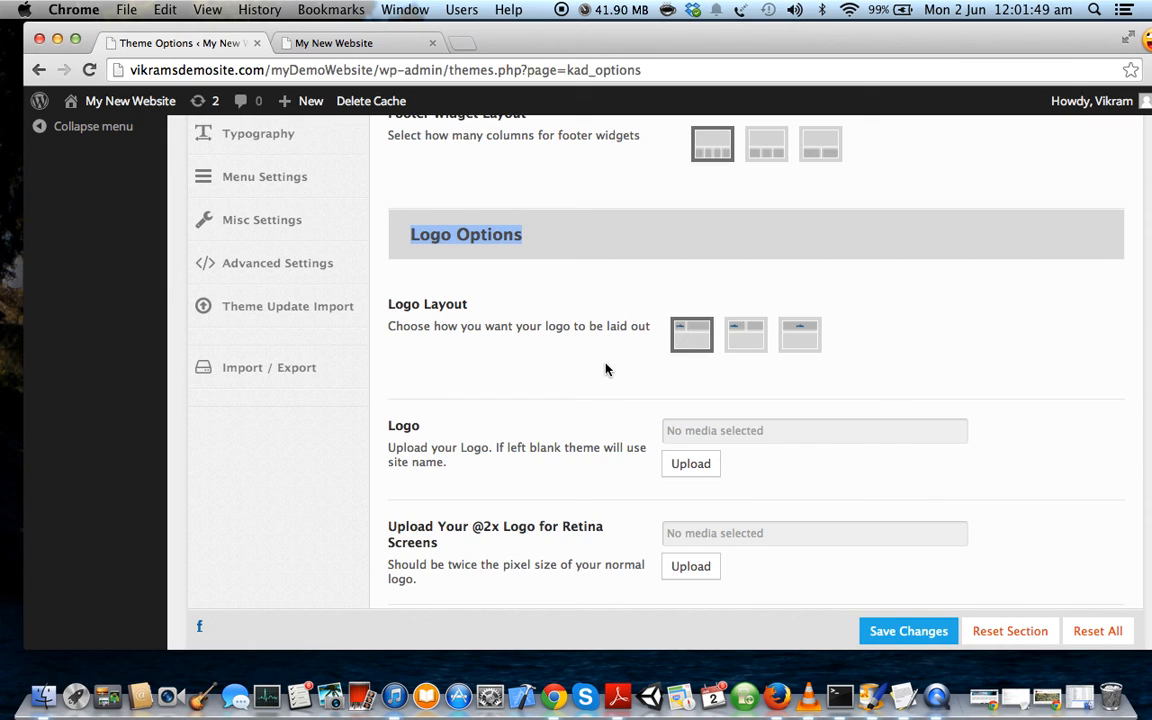
scroll(down, 3)
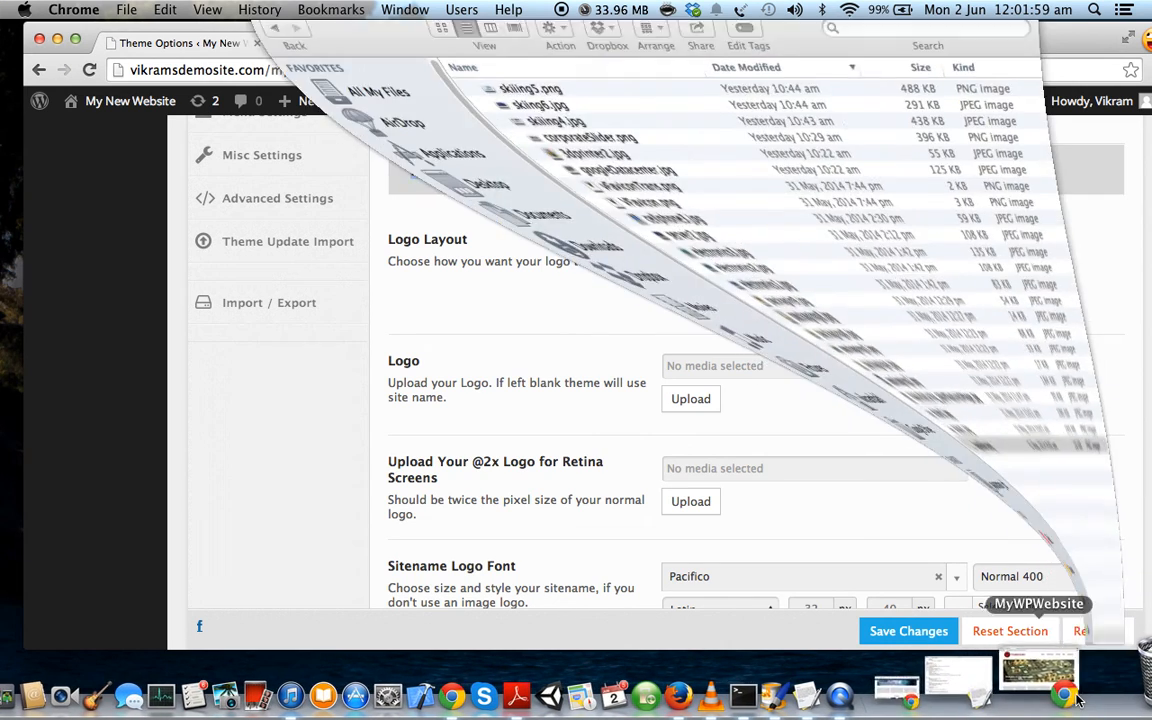
Open Get Info for logoMain.png and read its 531 × 189 pixel dimensions
right_click(482, 470)
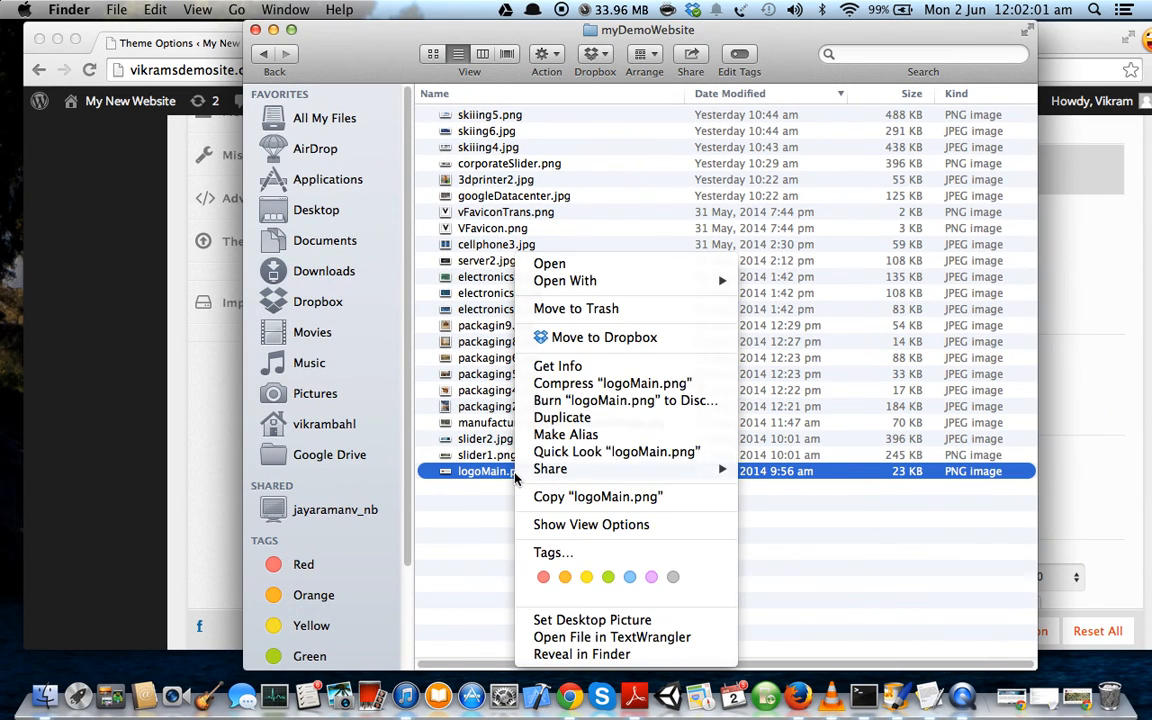
click(552, 358)
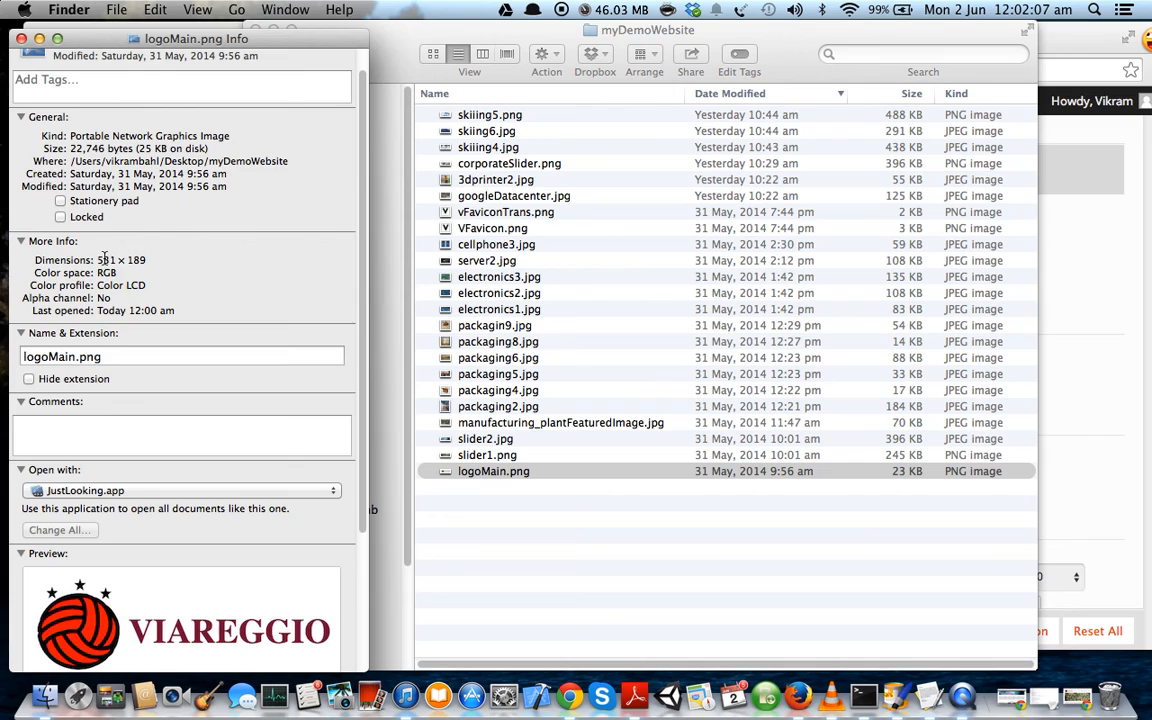
double_click(121, 260)
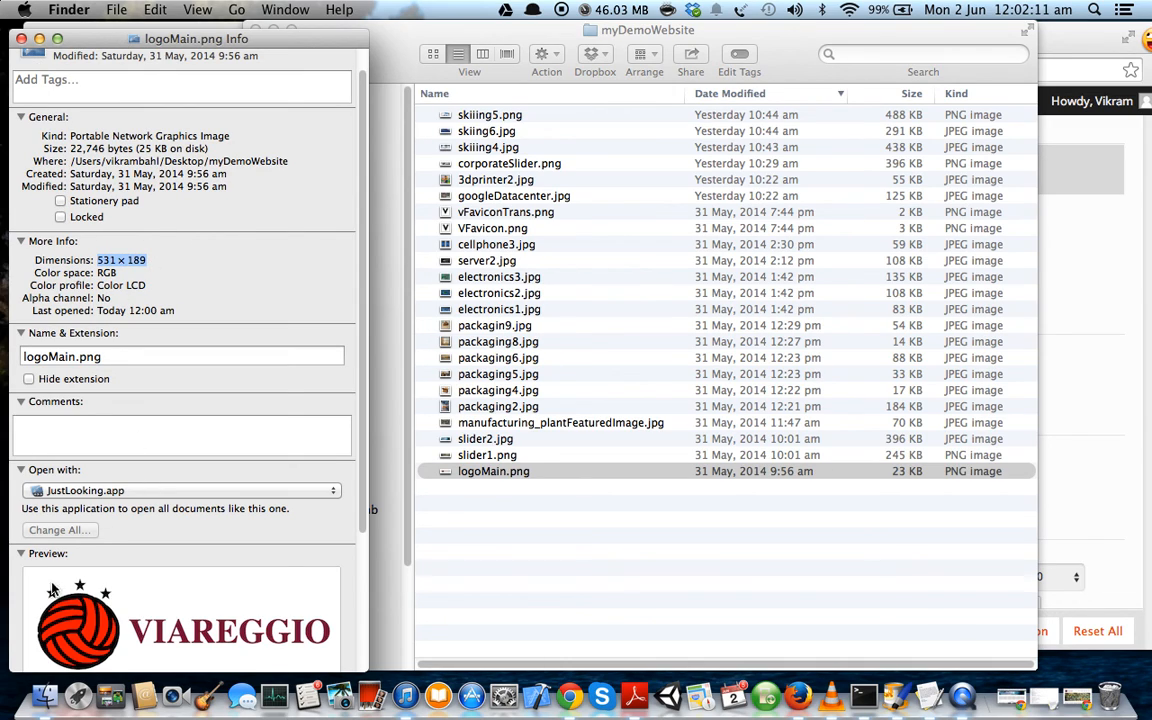
mouse_move(281, 606)
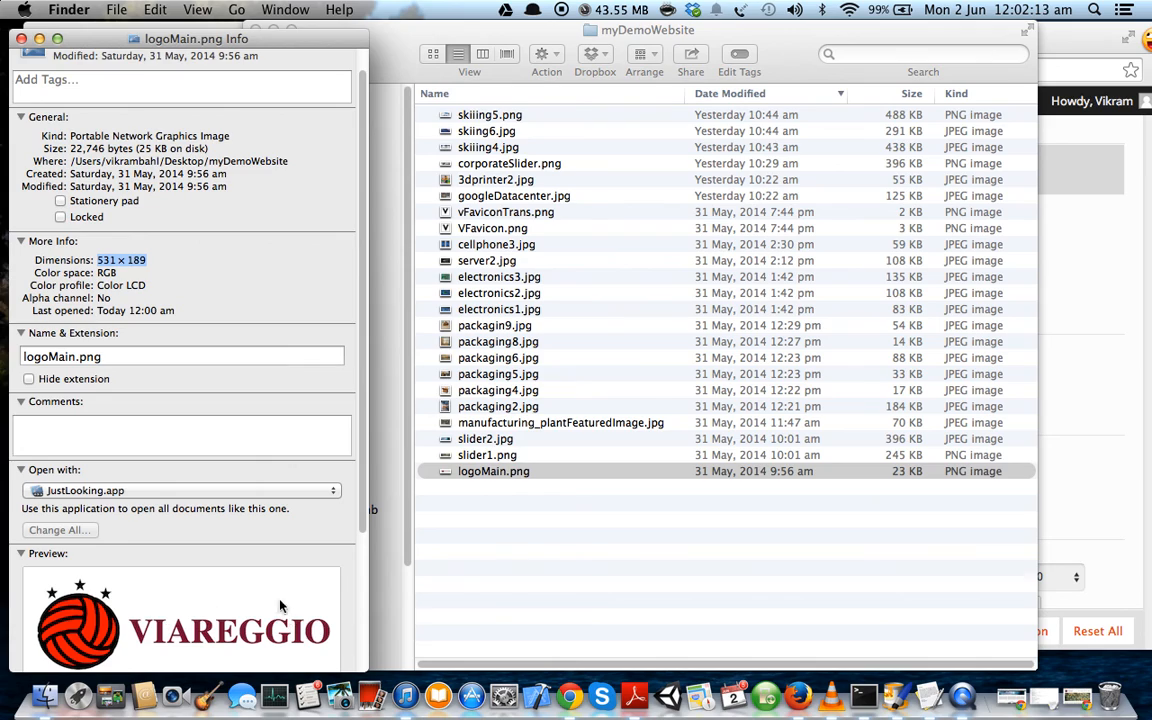
mouse_move(21, 38)
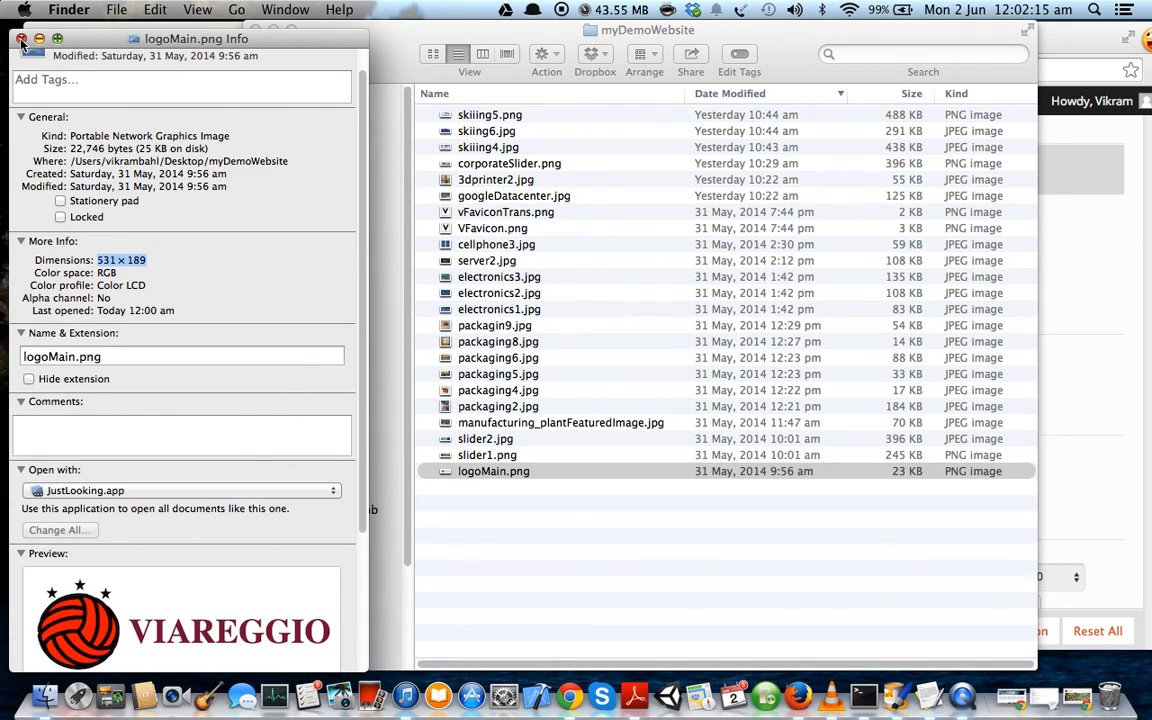
mouse_move(28, 588)
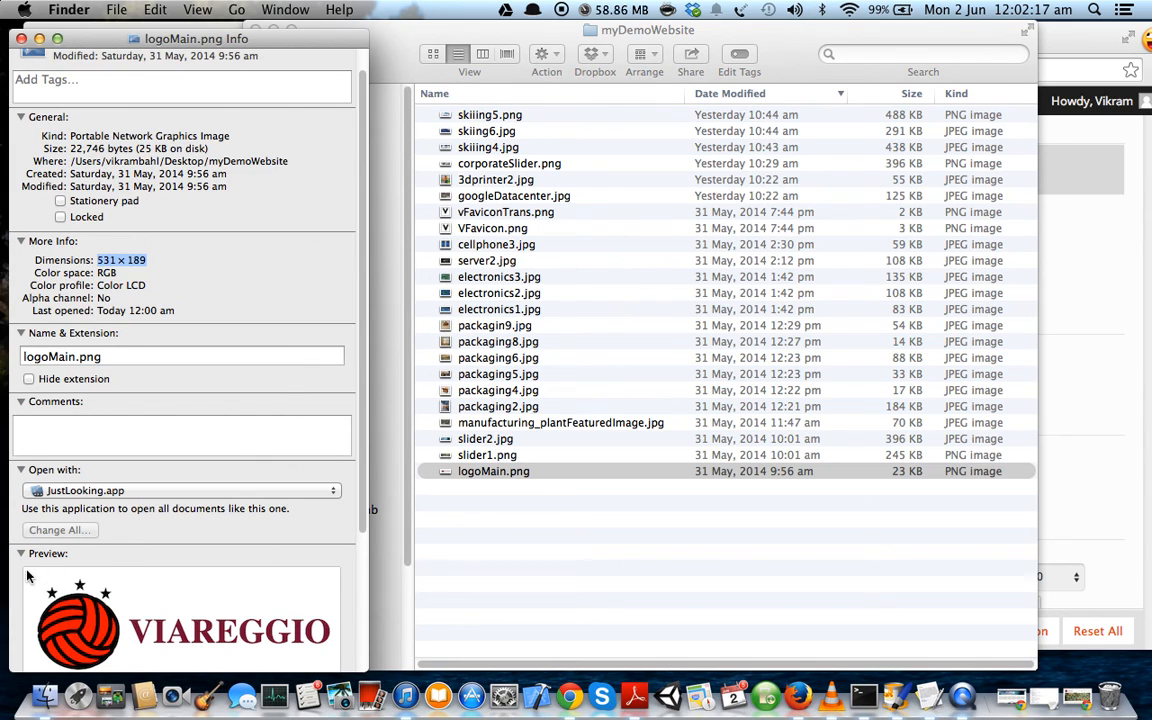
mouse_move(340, 668)
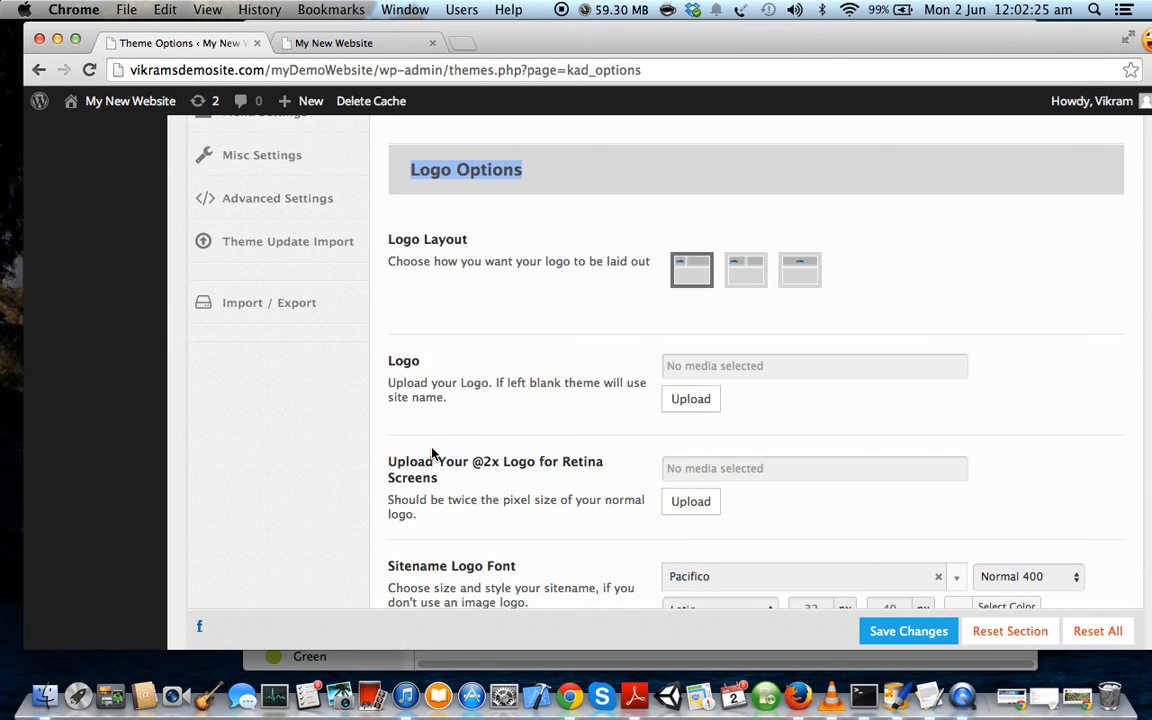
mouse_move(418, 398)
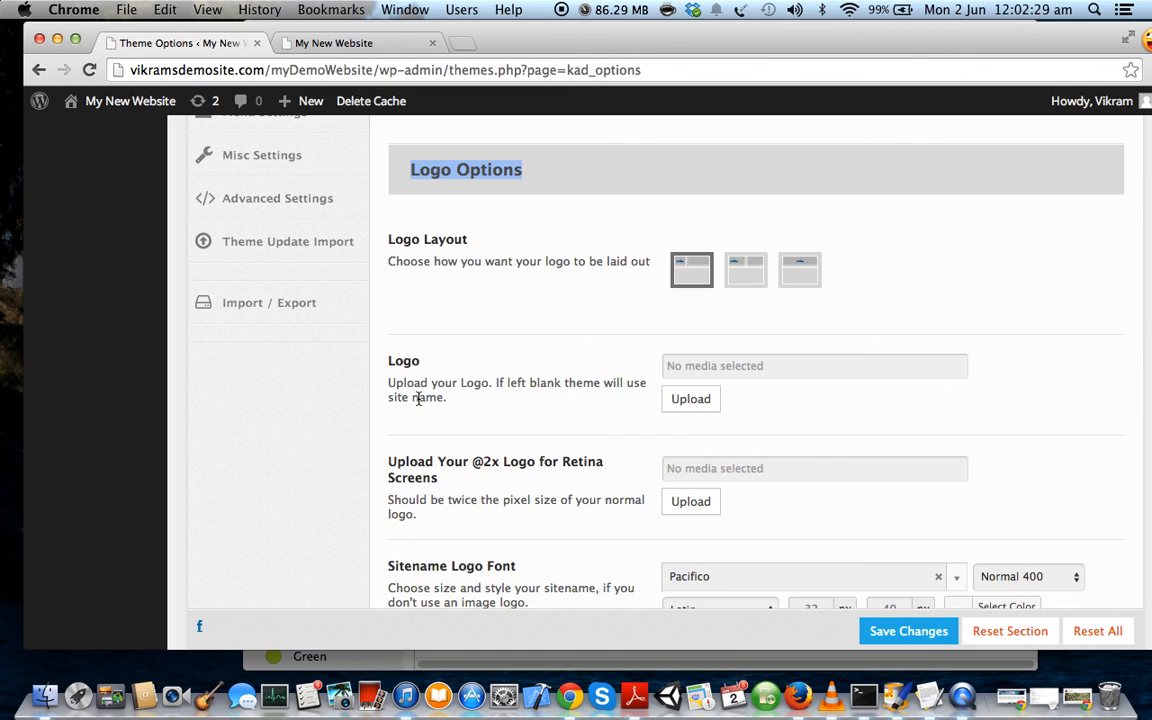
mouse_move(664, 306)
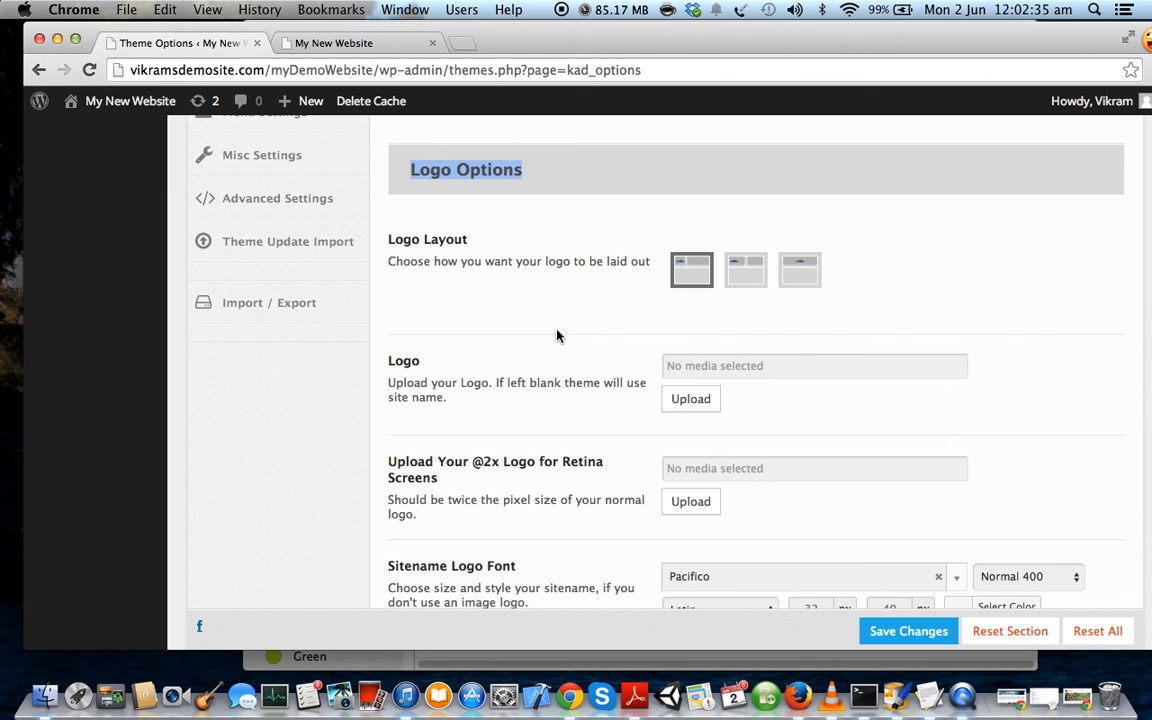
mouse_move(875, 395)
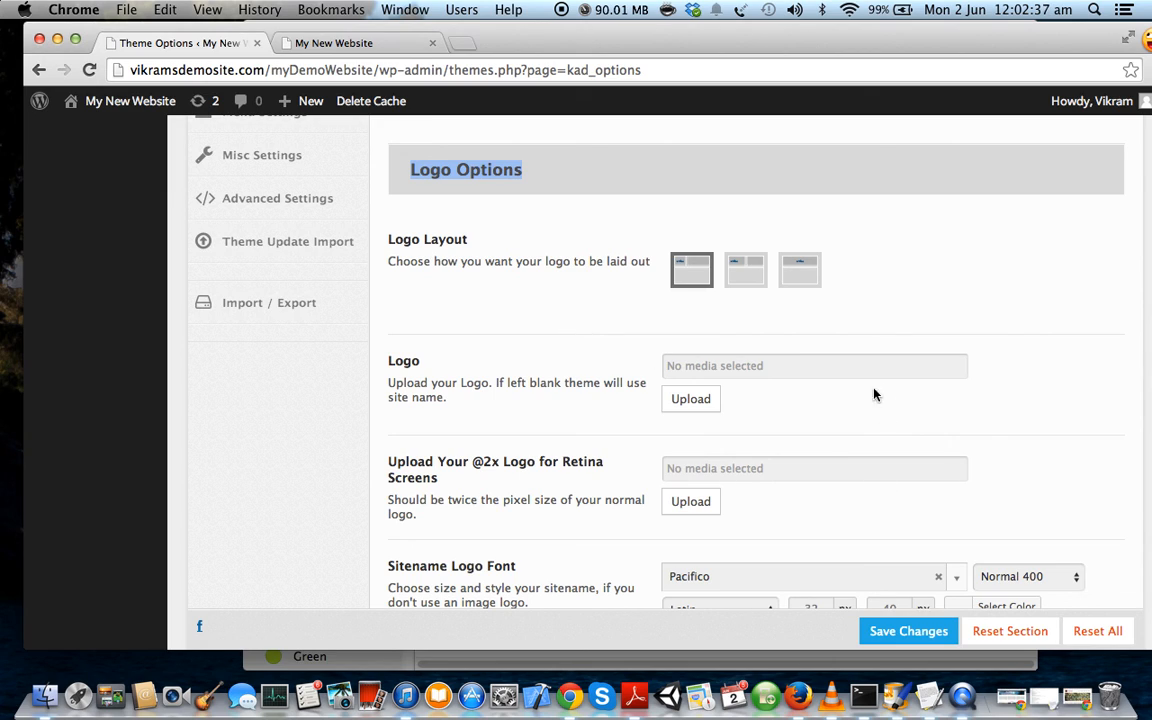
mouse_move(691, 399)
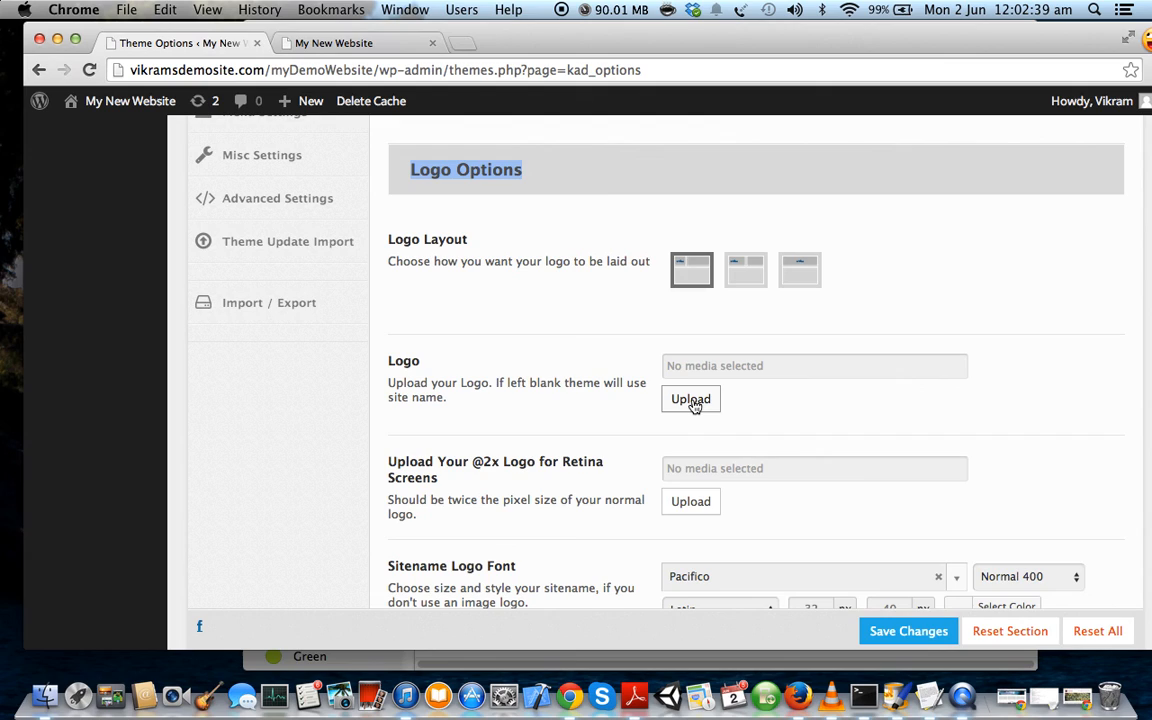
Start a logo upload and browse Desktop into the myDemoWebsite folder
click(690, 399)
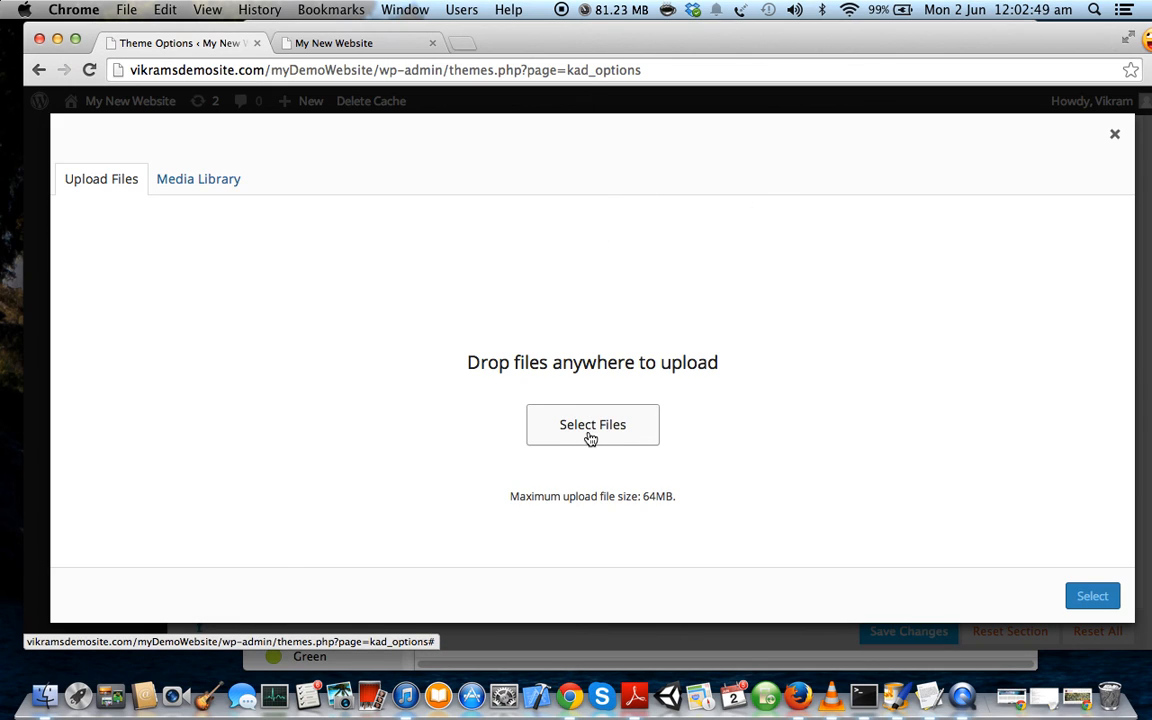
click(592, 425)
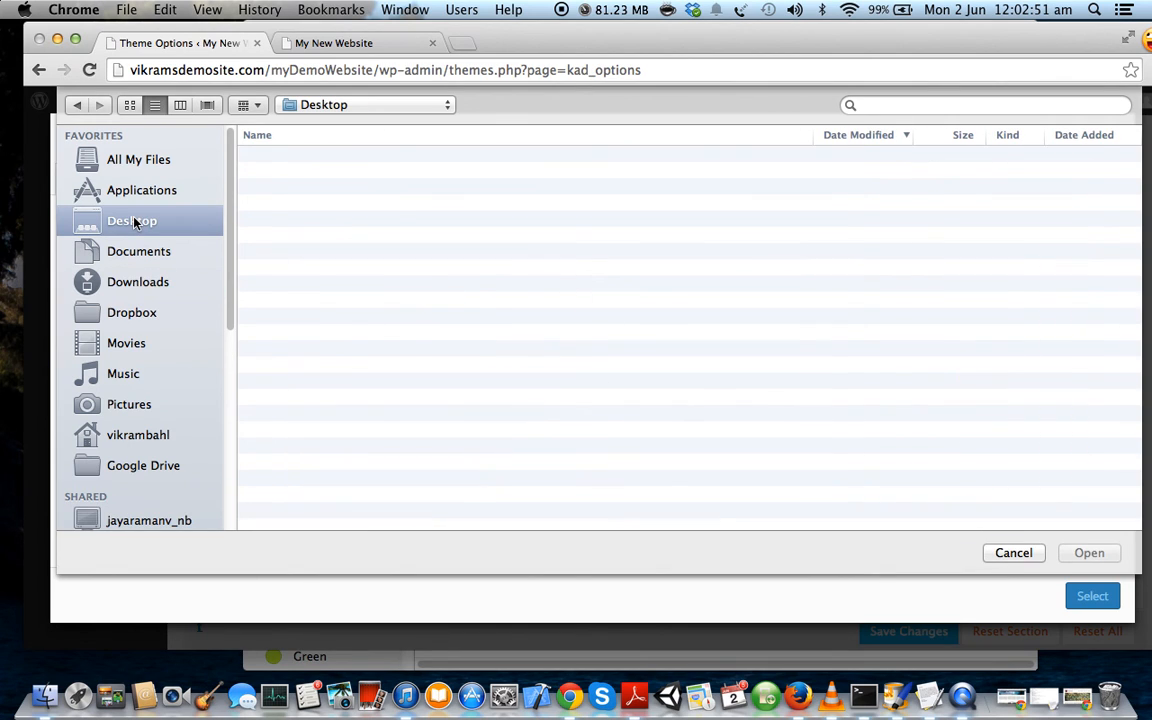
click(131, 220)
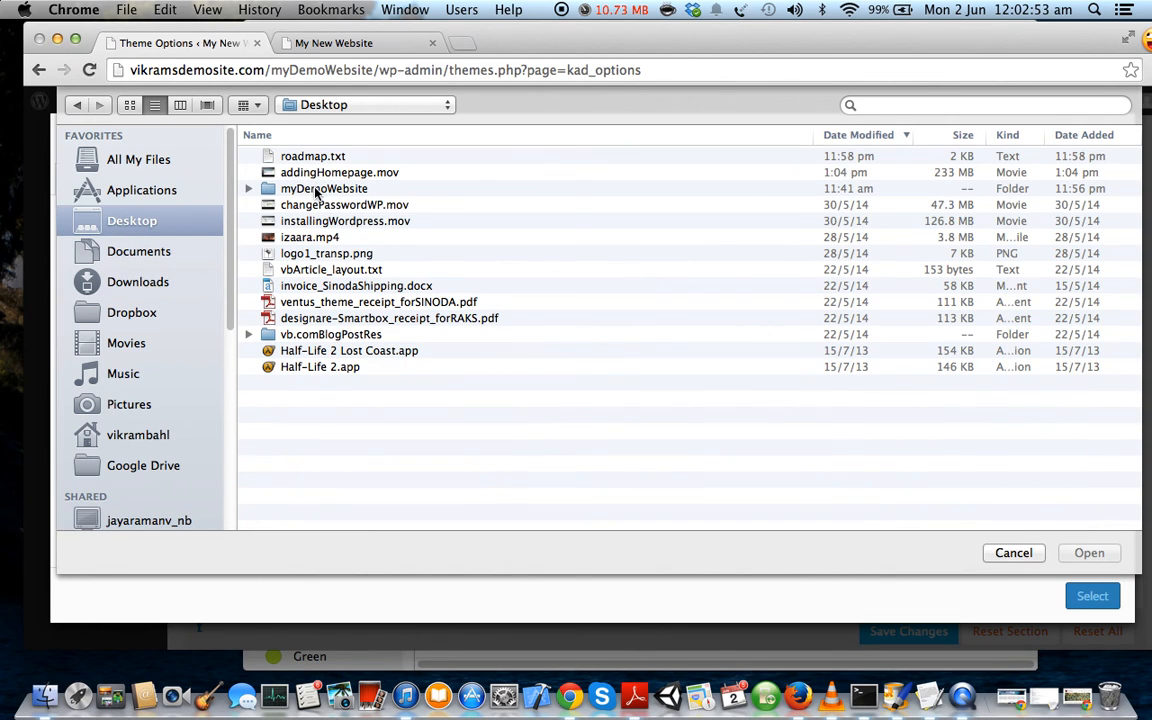
double_click(324, 188)
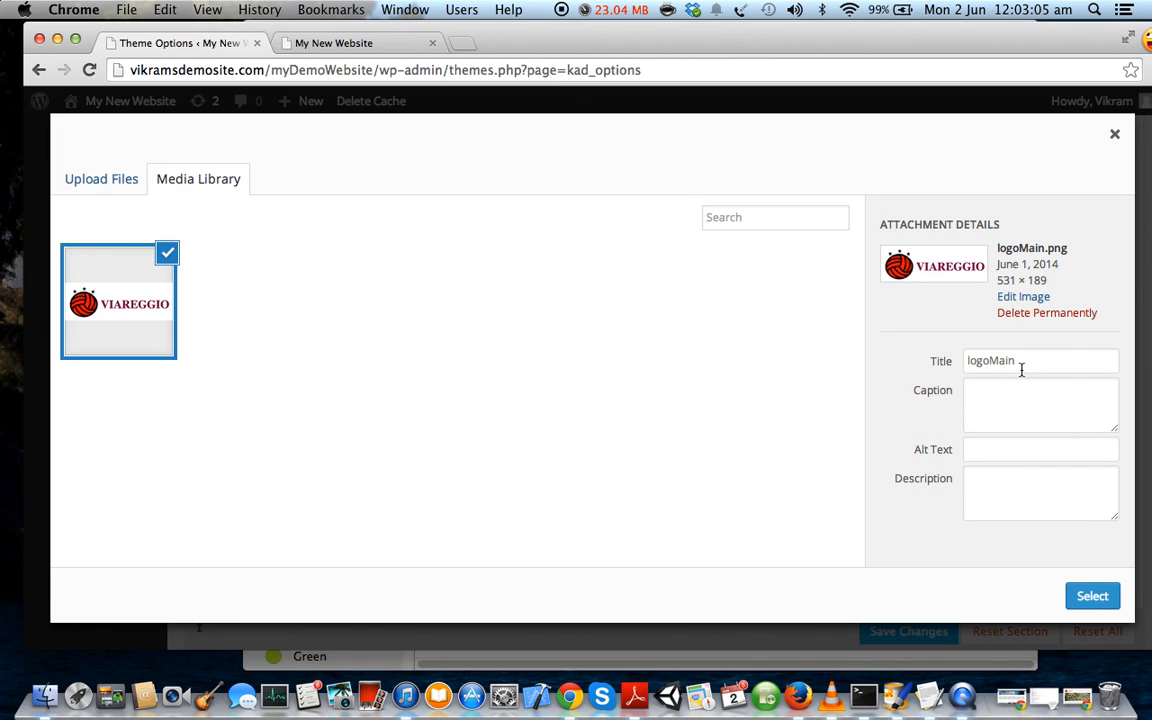
mouse_move(1037, 395)
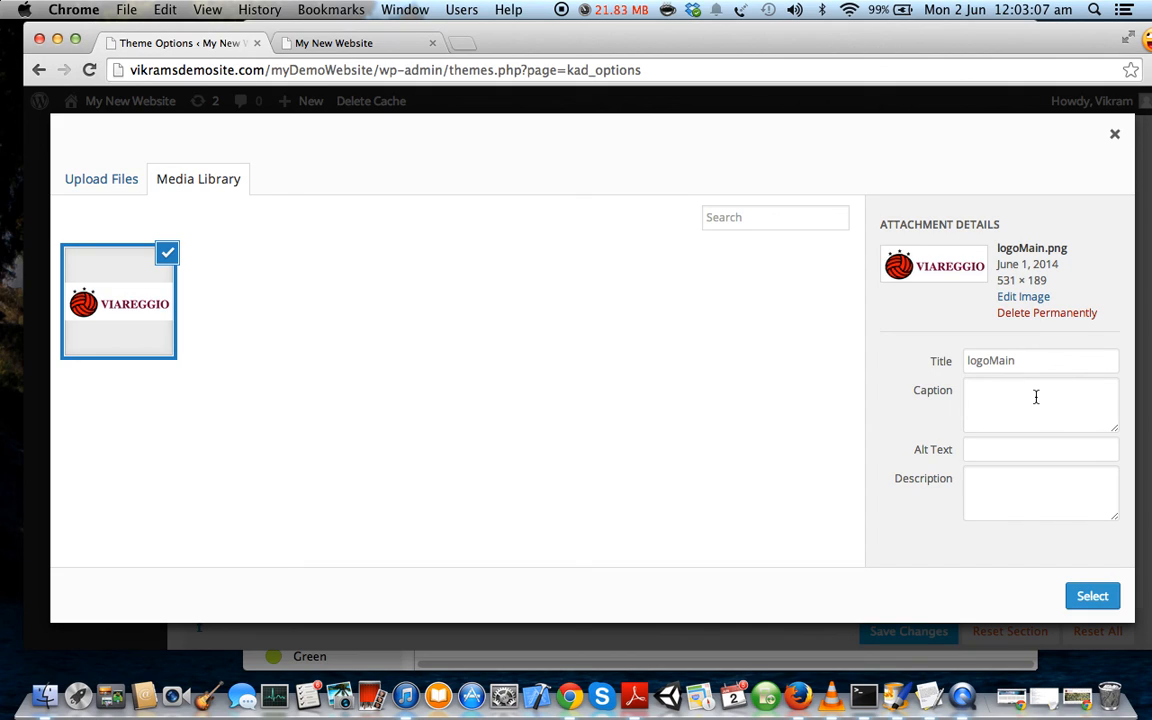
Caption the image 'My WP Website', add alt text 'Viareggio', and select it as logo
click(1040, 399)
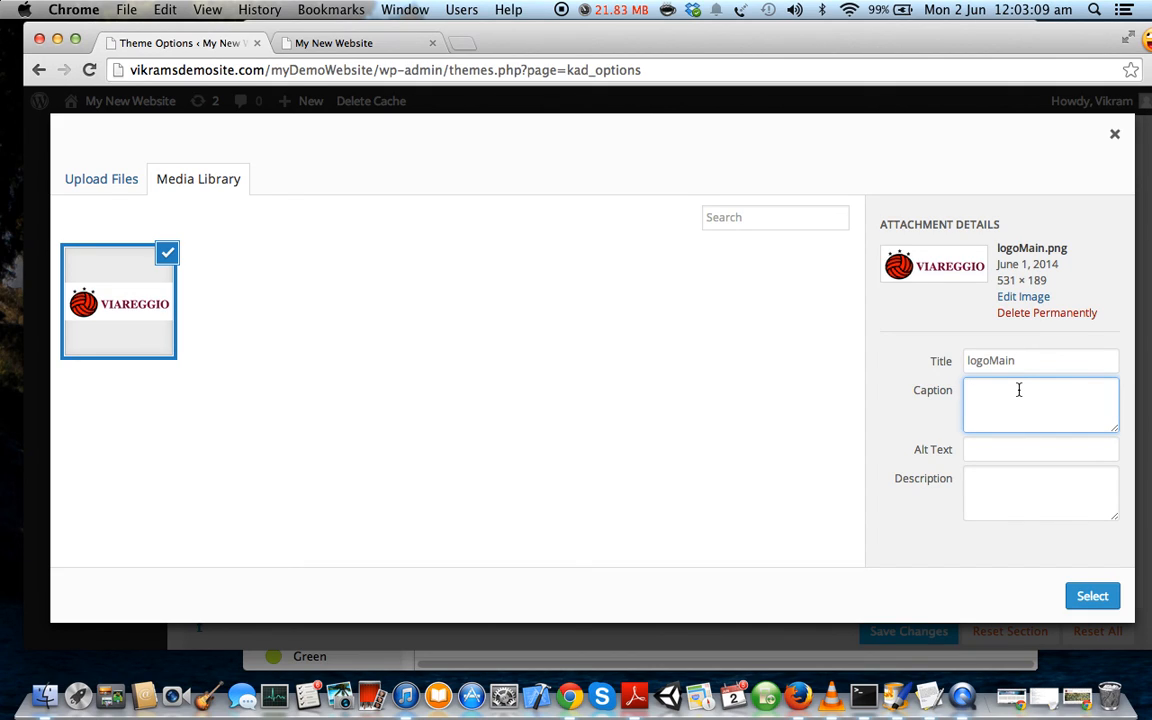
text(My)
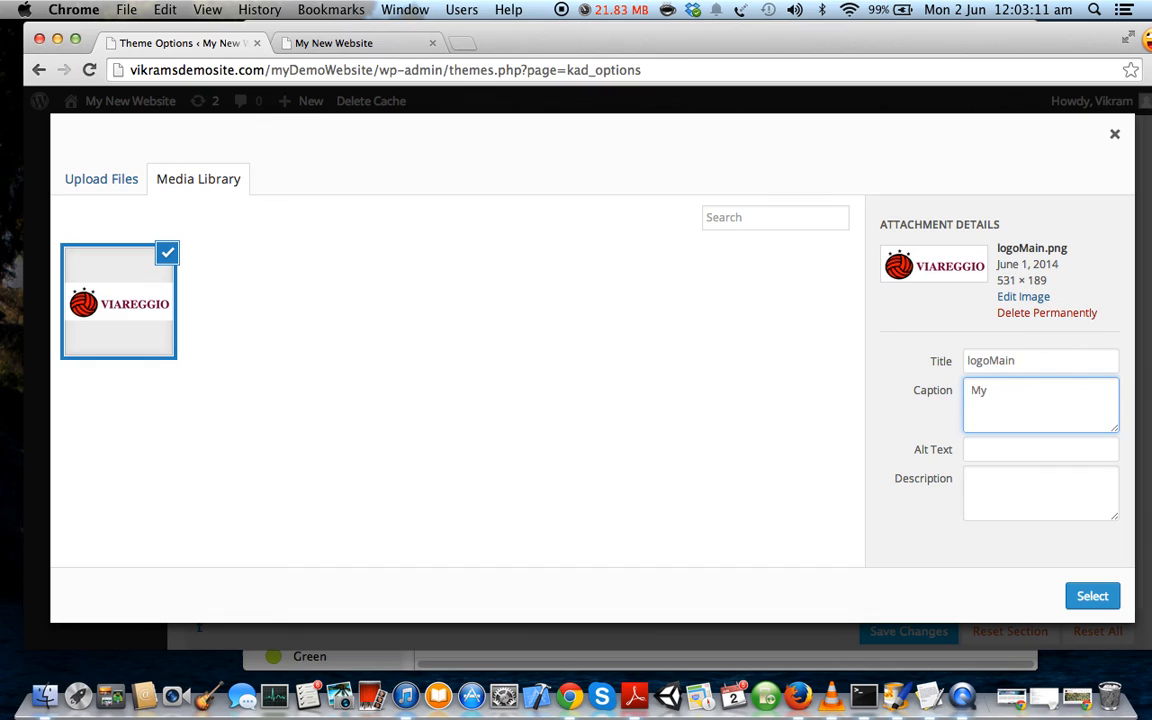
text(WP)
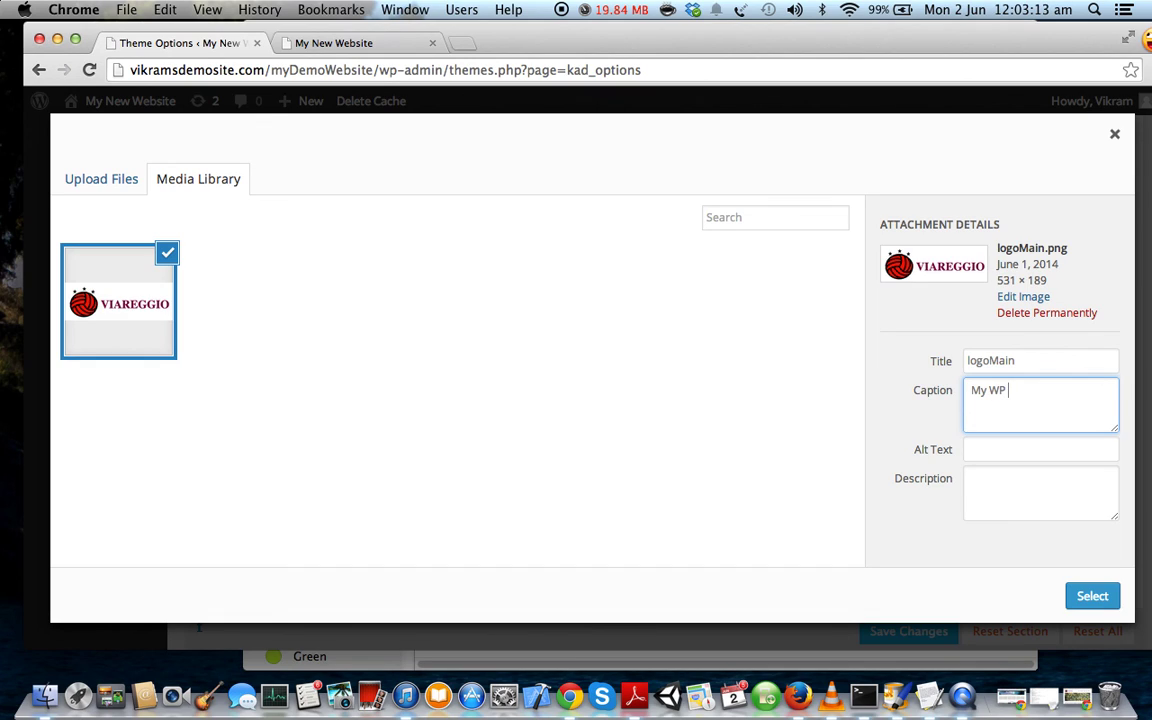
text(Website)
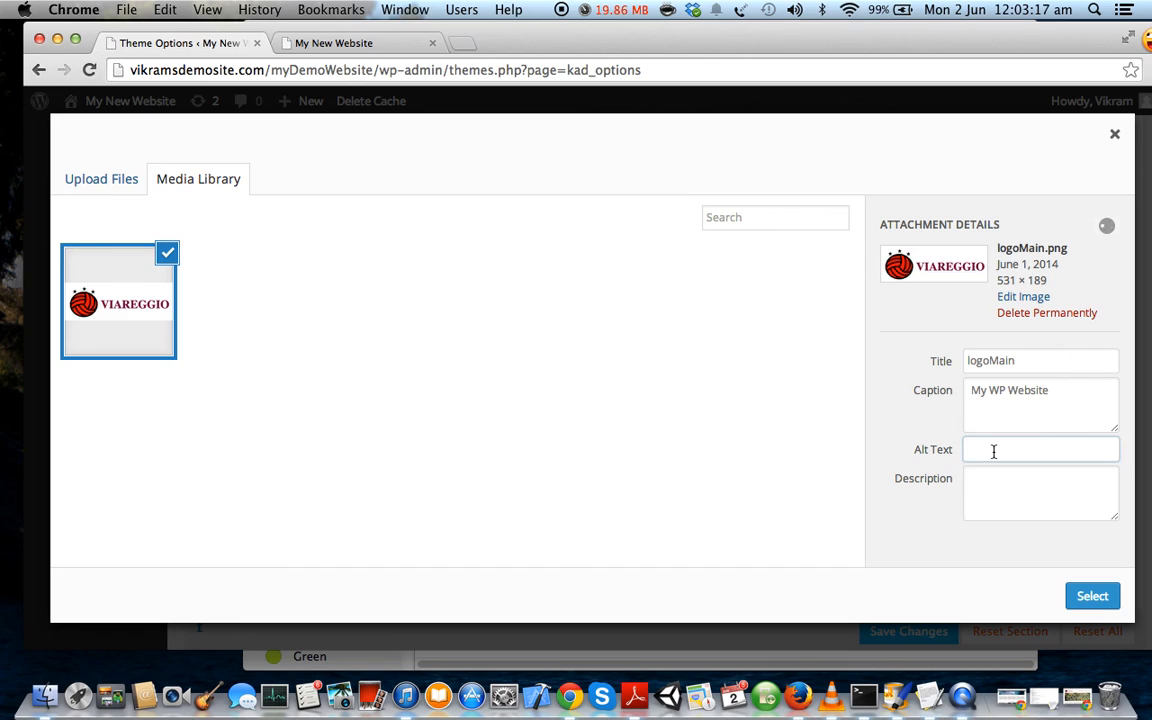
text(Viareggi)
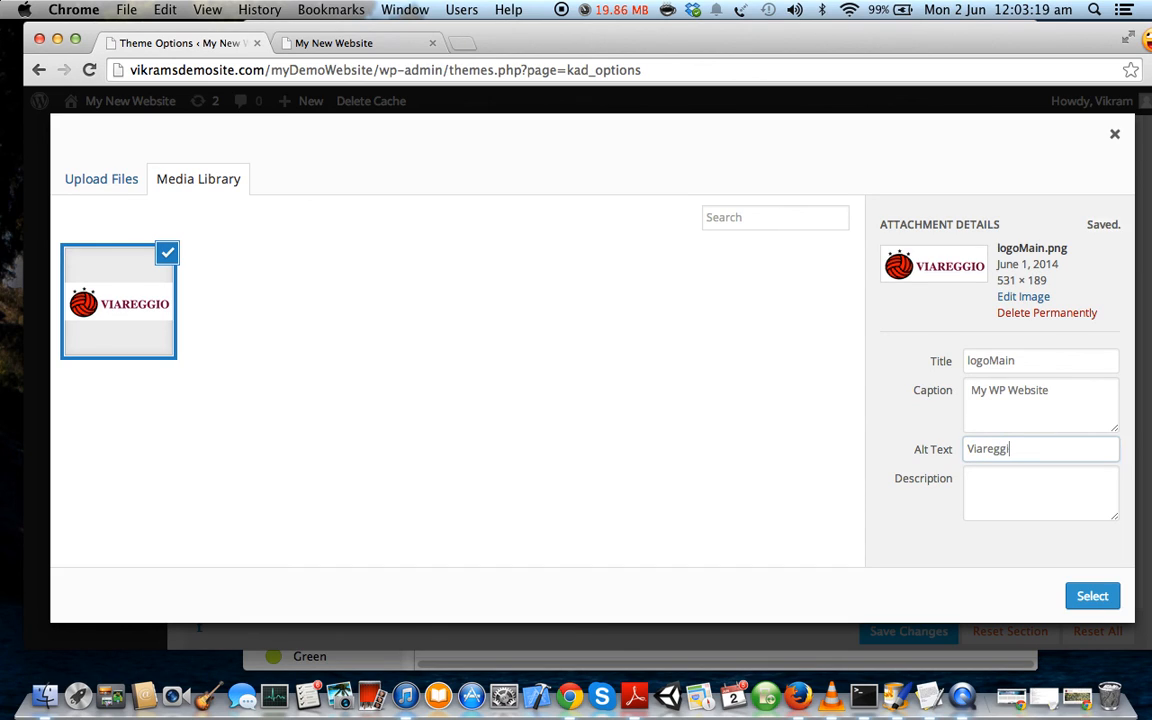
text(o)
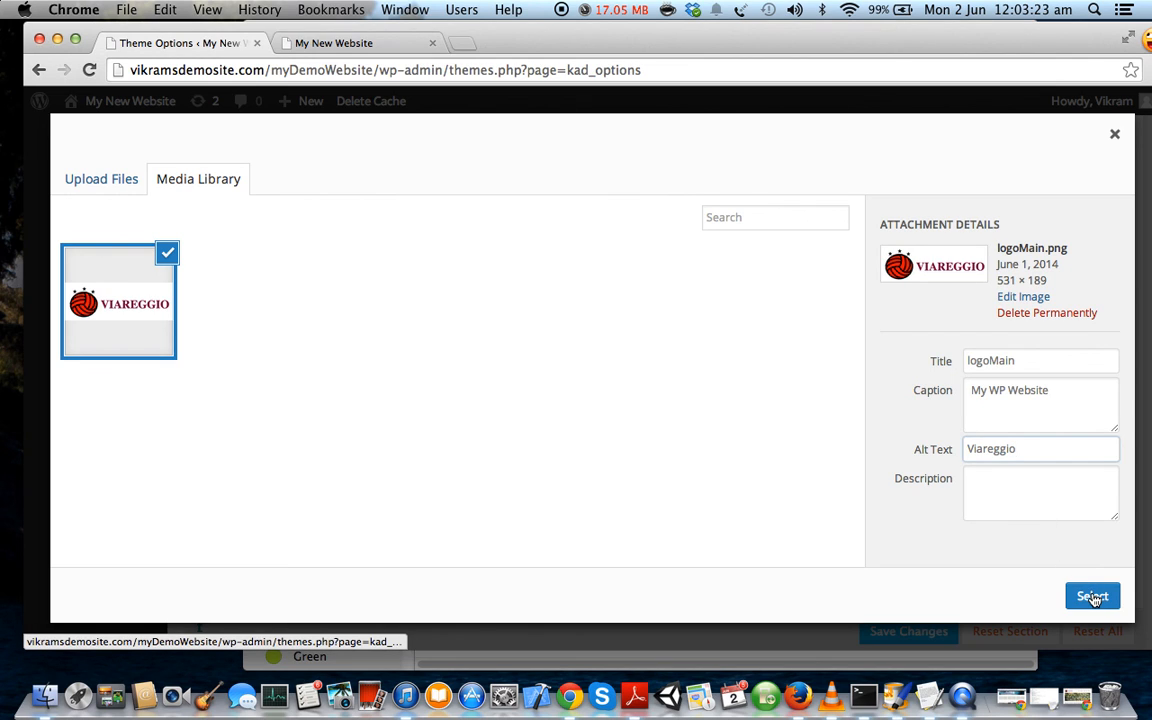
click(1092, 596)
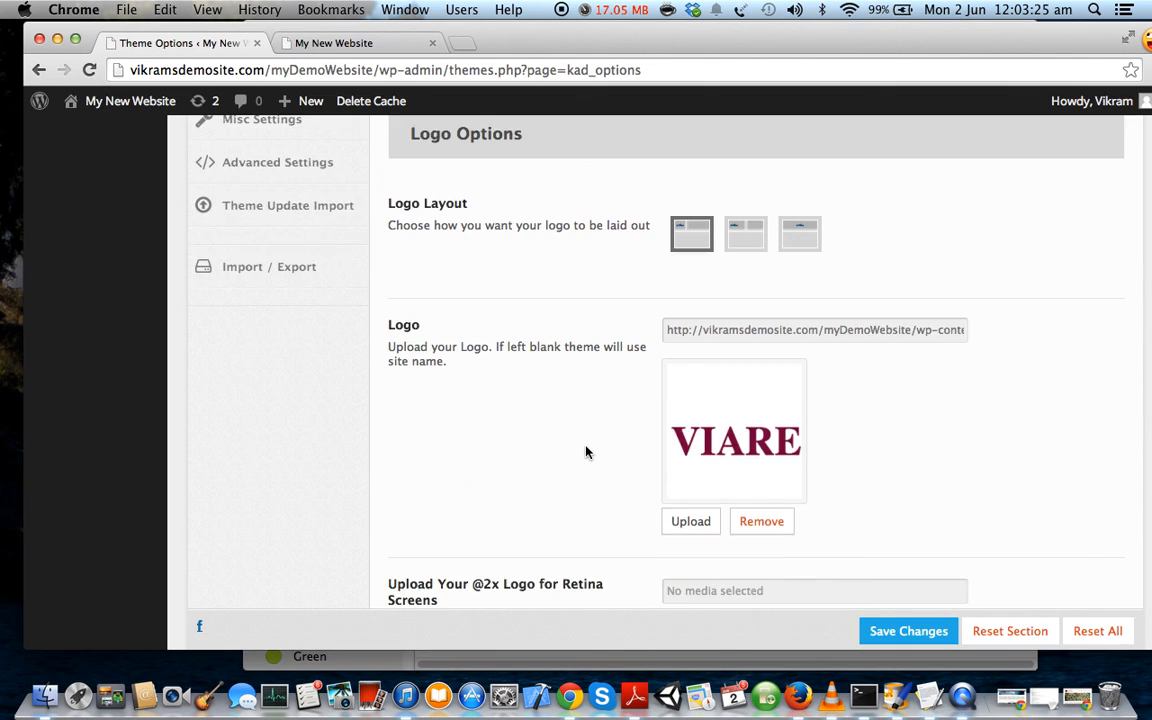
Save the theme options, check the new logo in the site header, and return
scroll(down, 3)
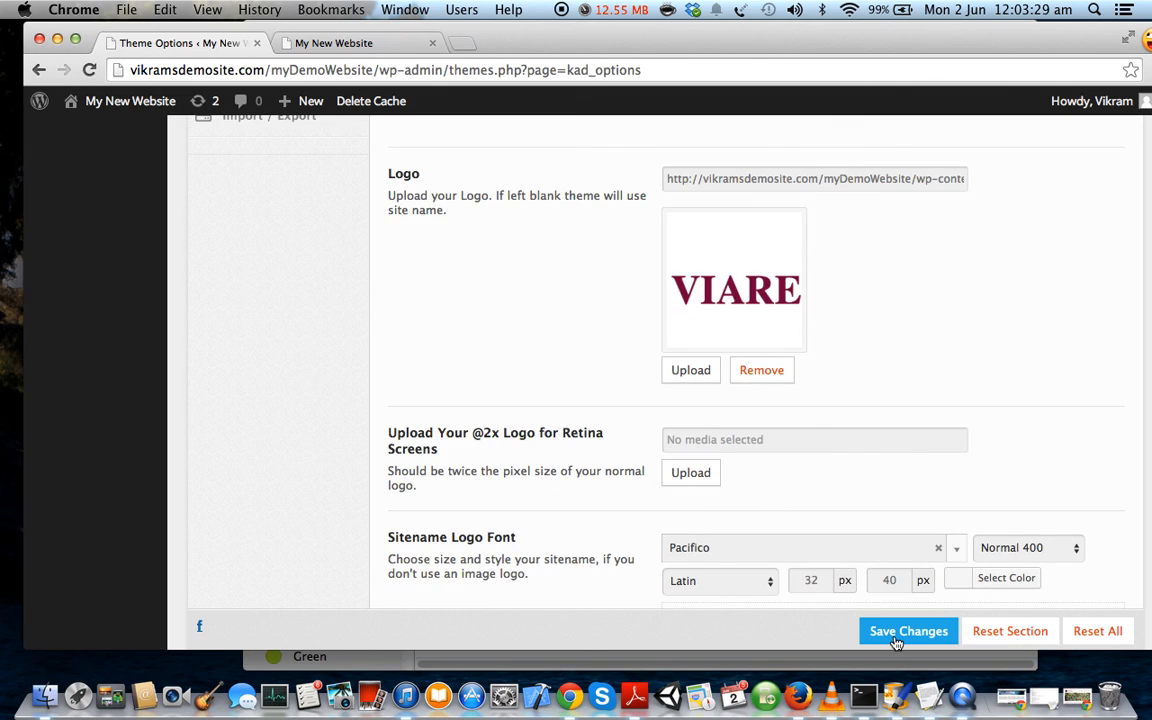
click(909, 631)
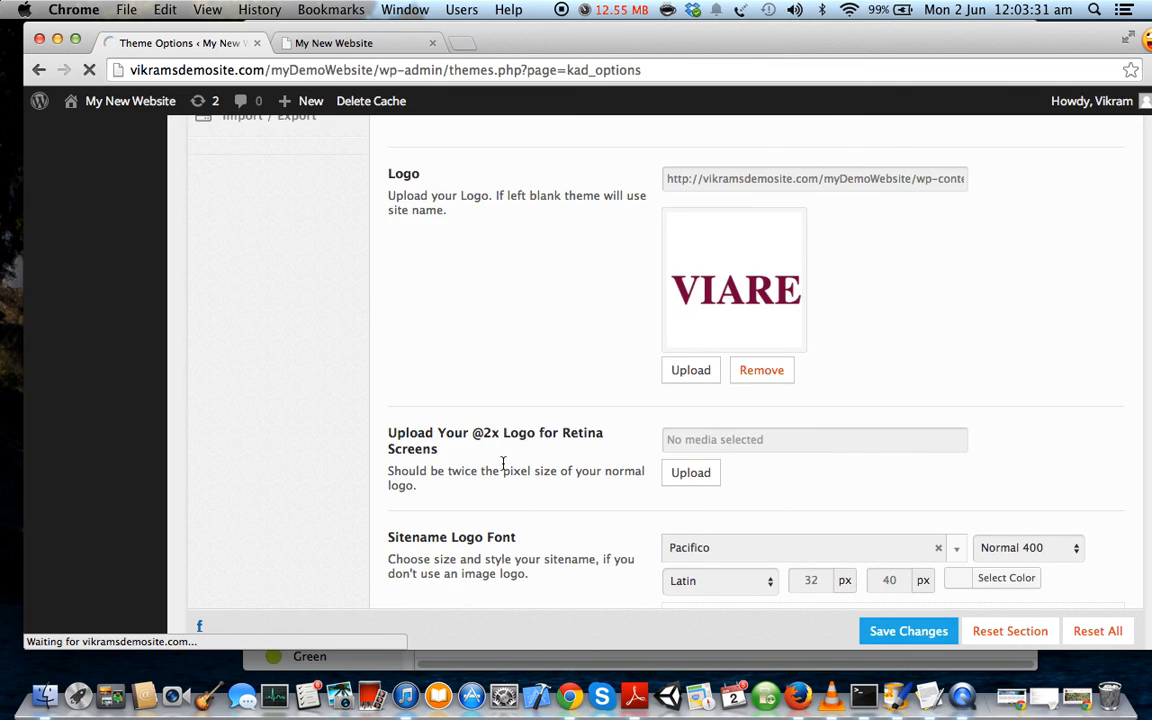
click(908, 630)
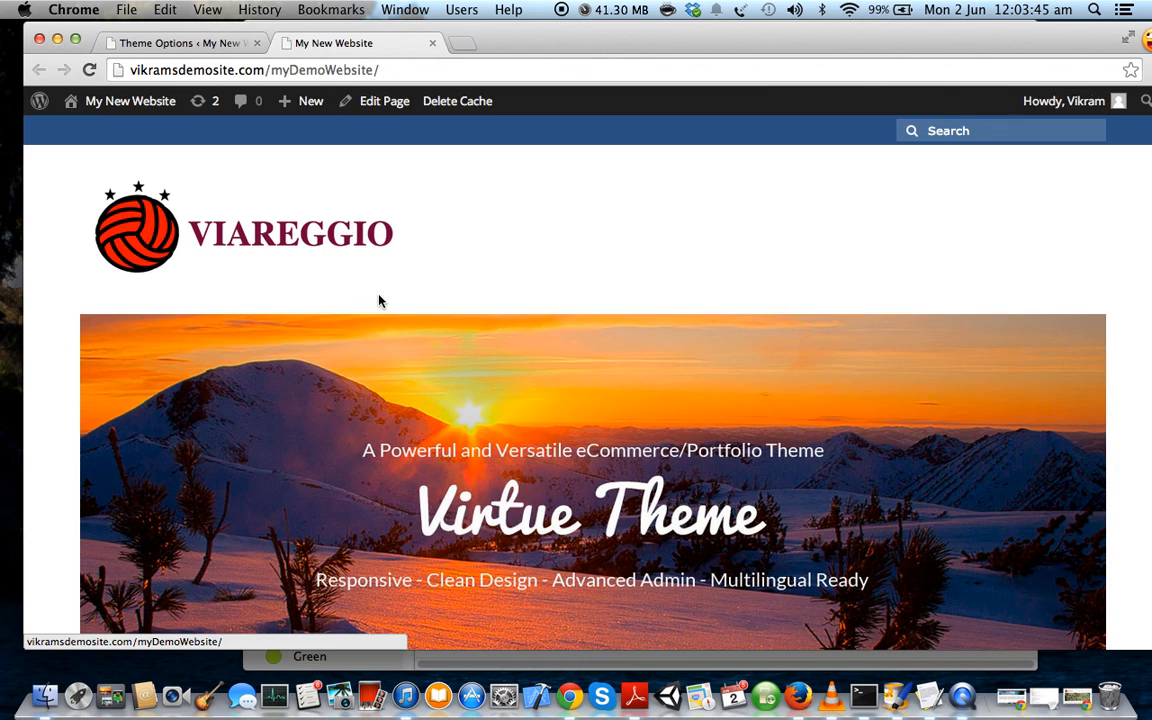
click(180, 44)
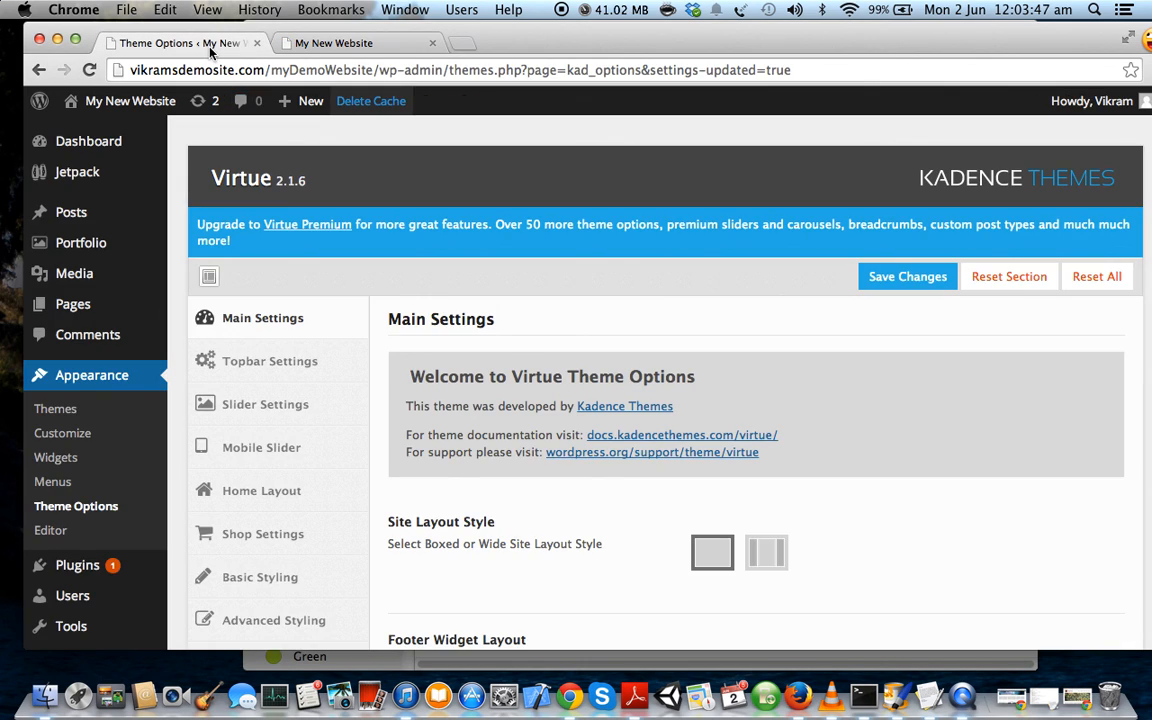
mouse_move(586, 428)
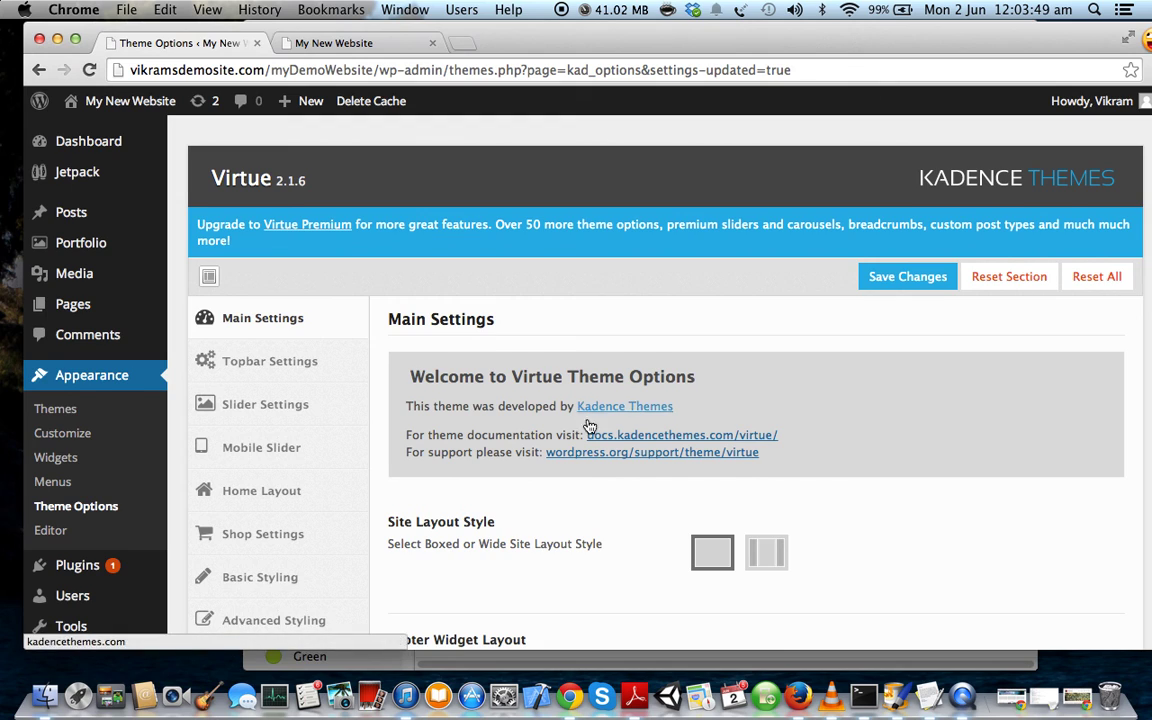
scroll(down, 3)
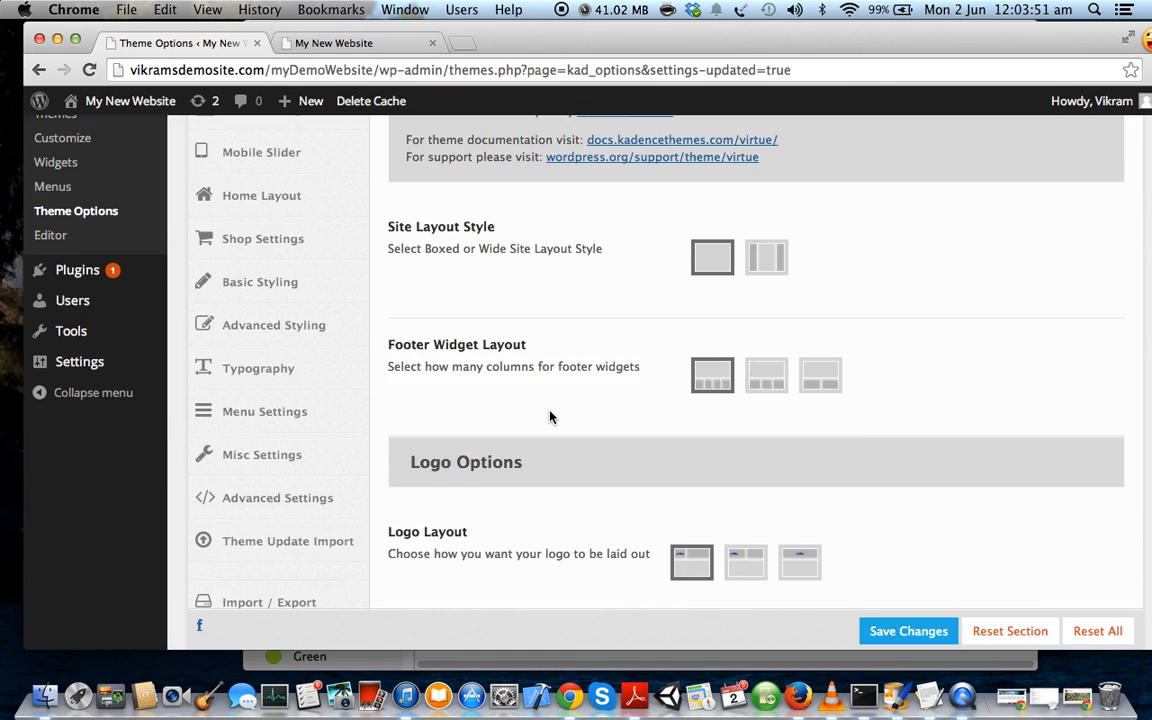
scroll(down, 3)
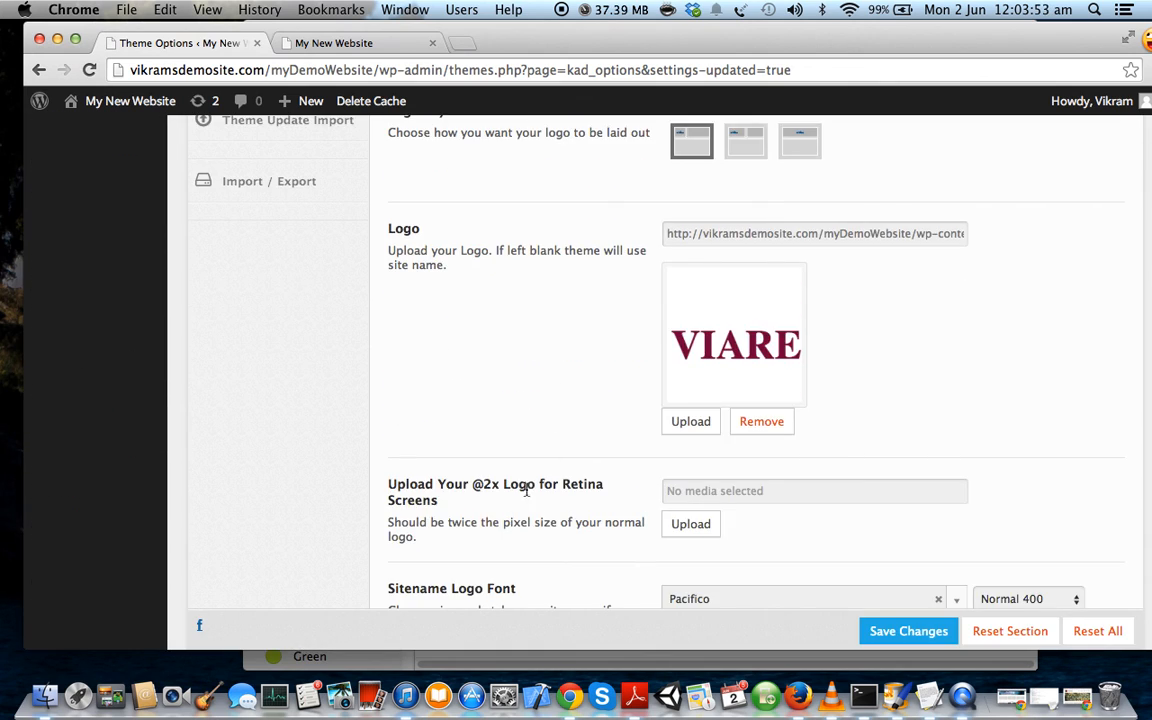
mouse_move(500, 483)
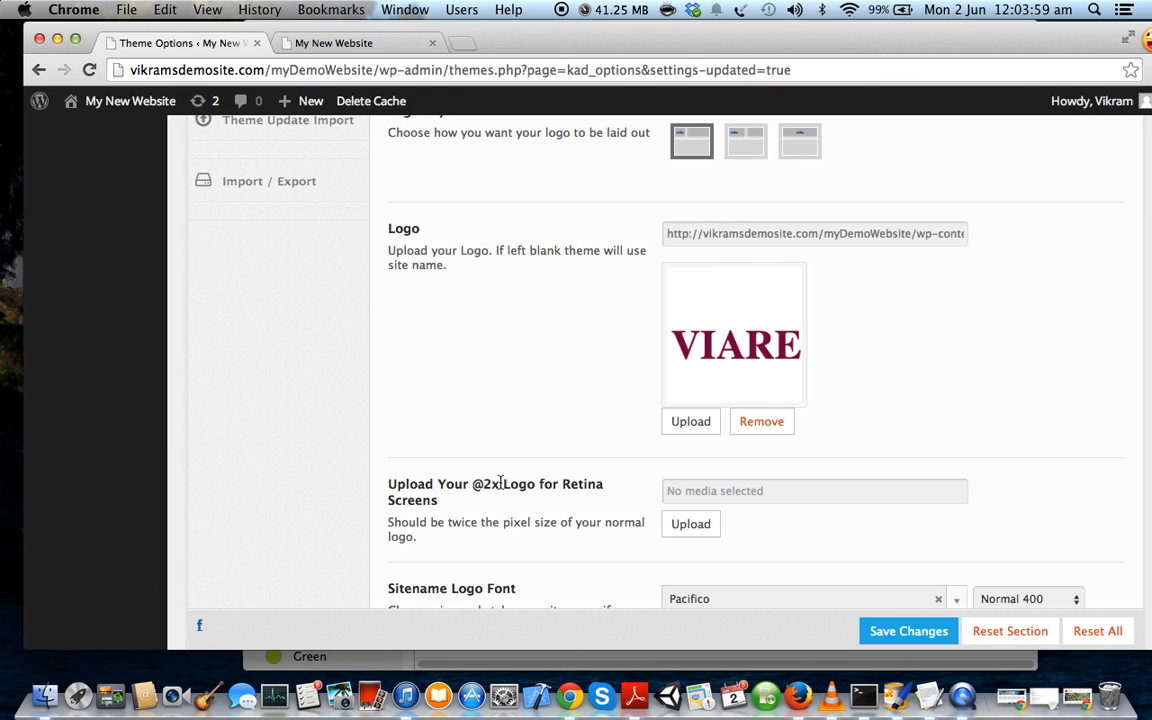
scroll(down, 3)
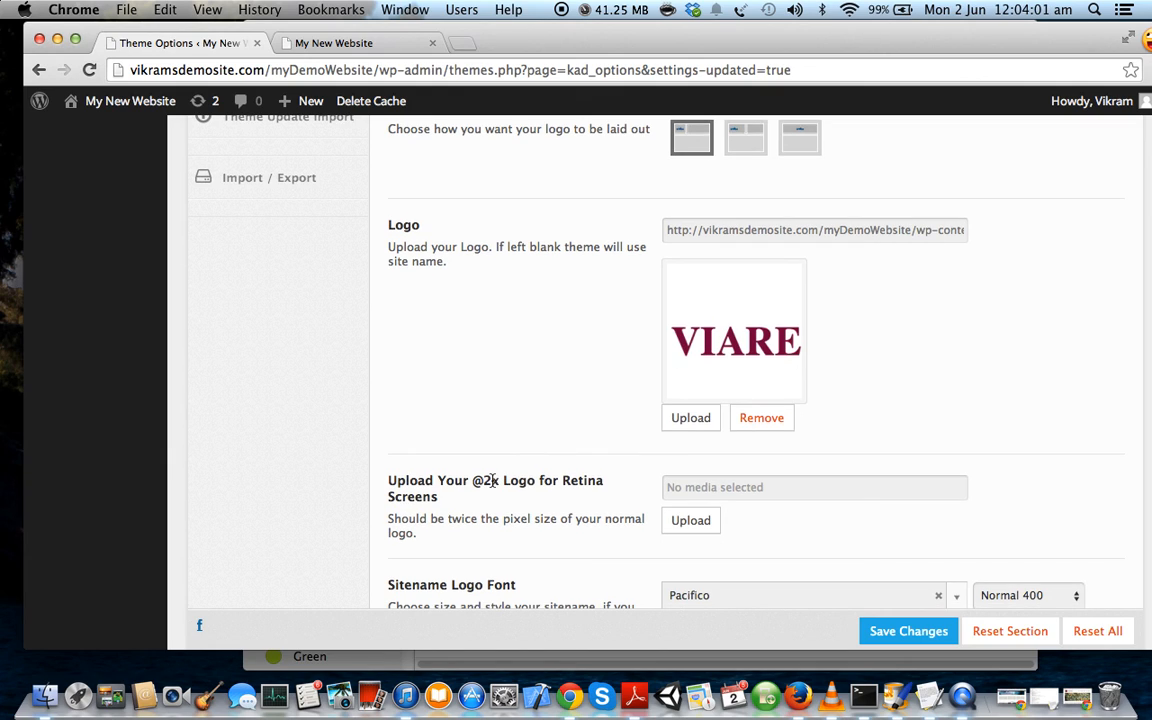
scroll(down, 3)
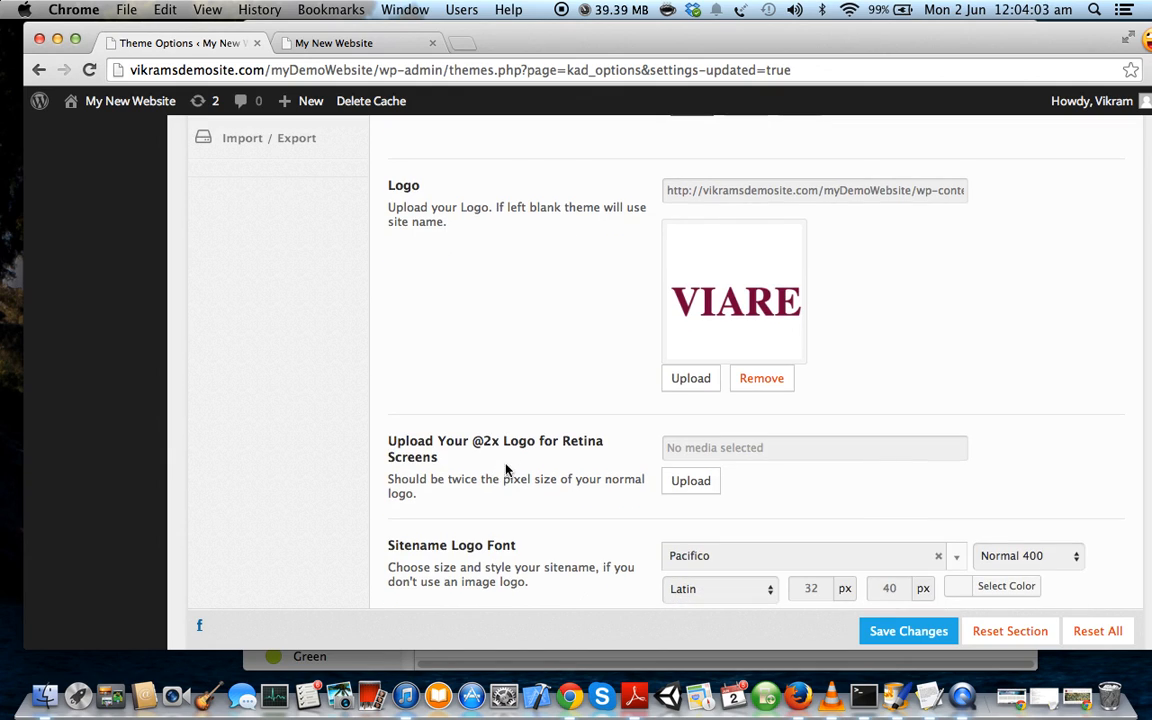
mouse_move(625, 384)
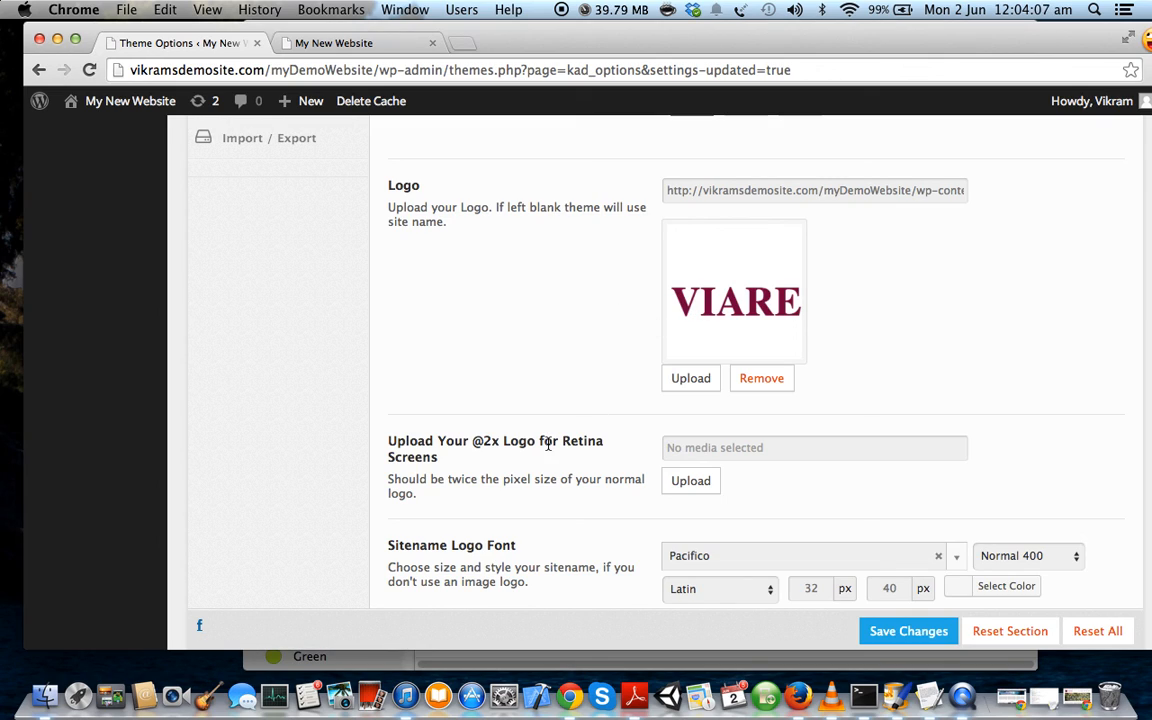
mouse_move(551, 454)
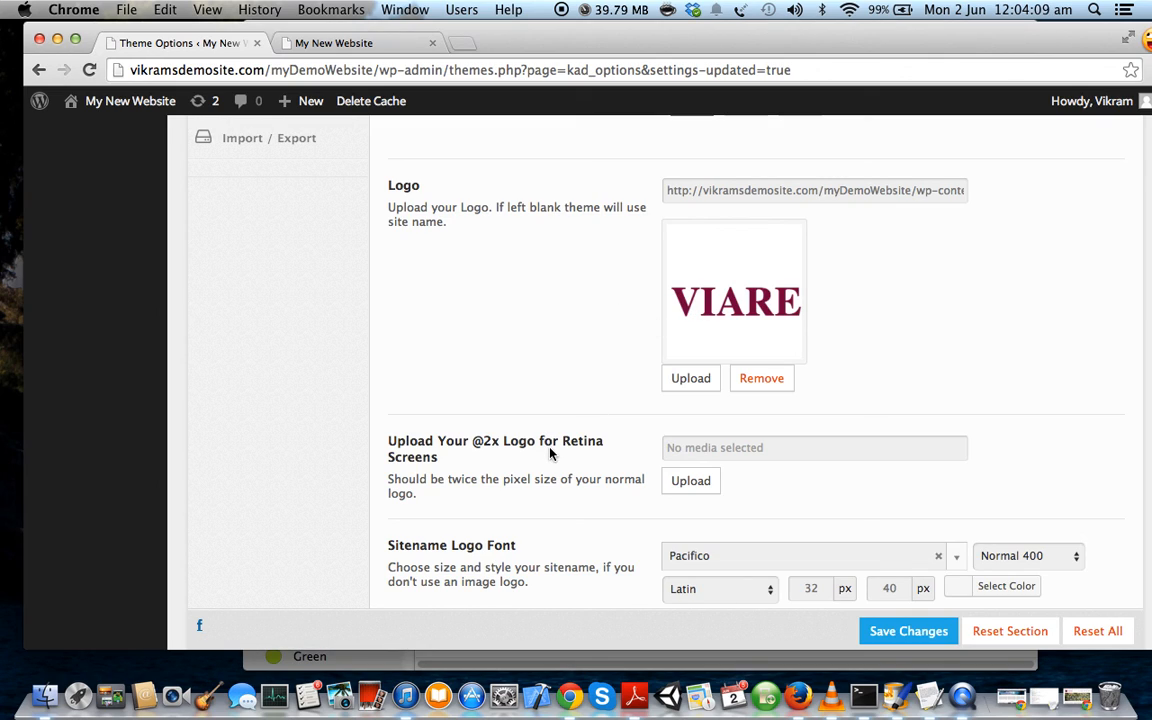
scroll(down, 3)
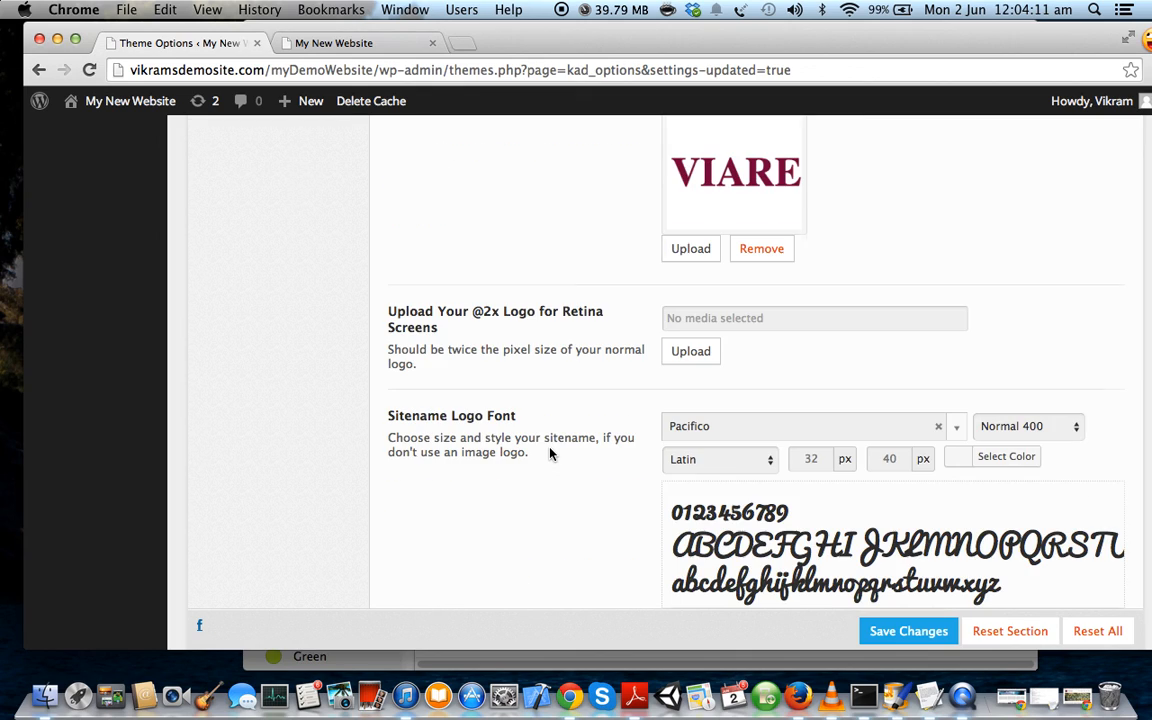
mouse_move(582, 377)
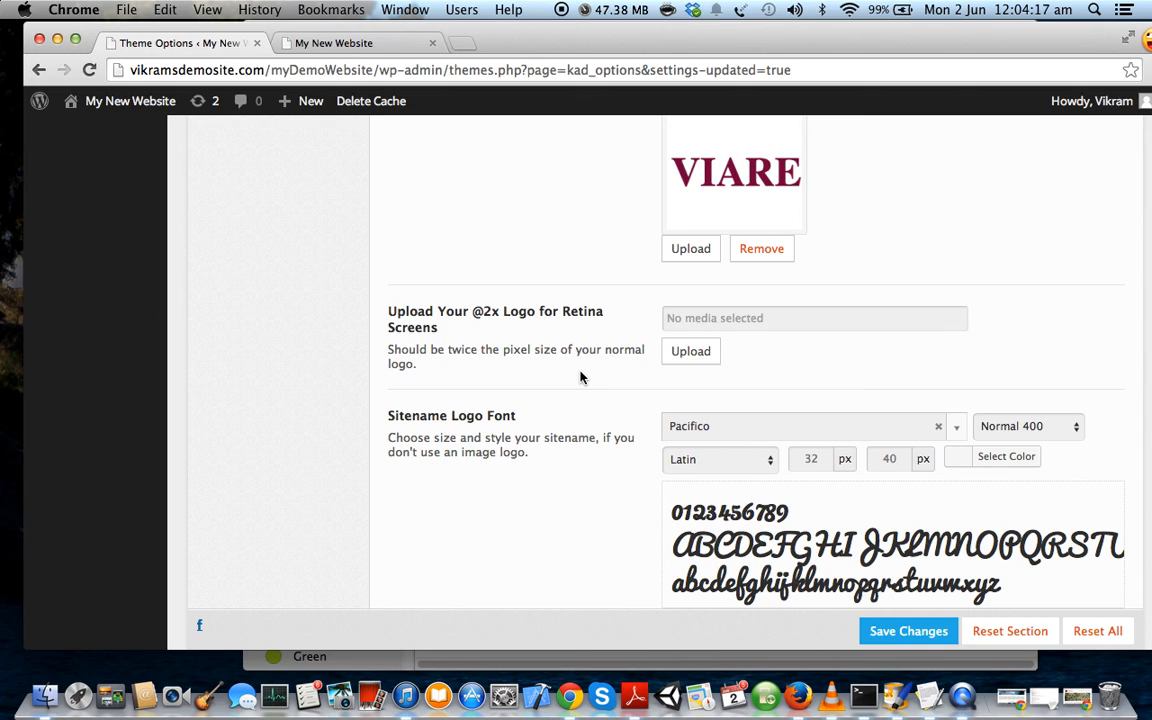
mouse_move(547, 469)
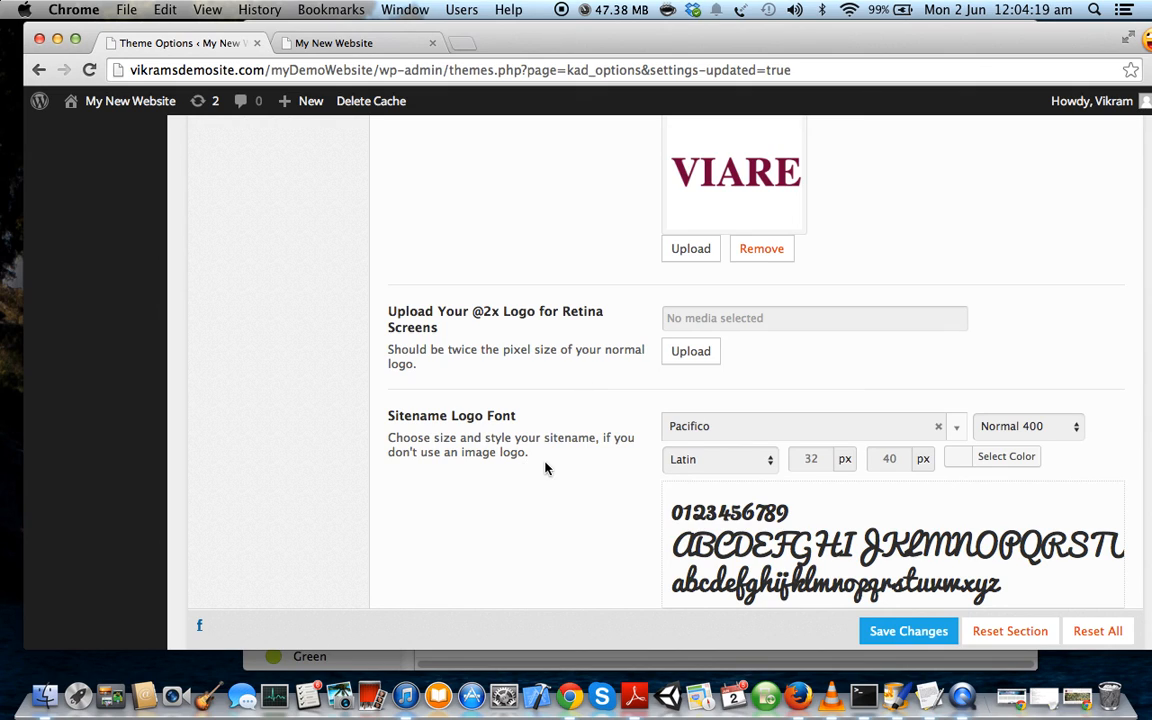
scroll(down, 3)
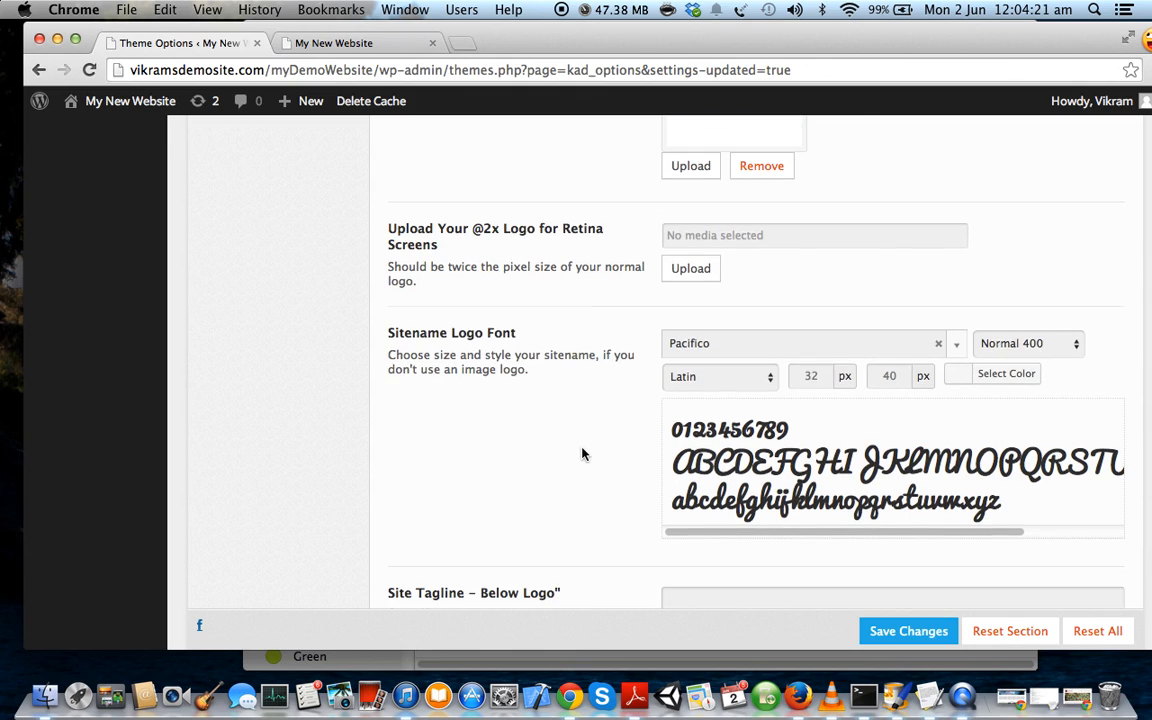
scroll(down, 3)
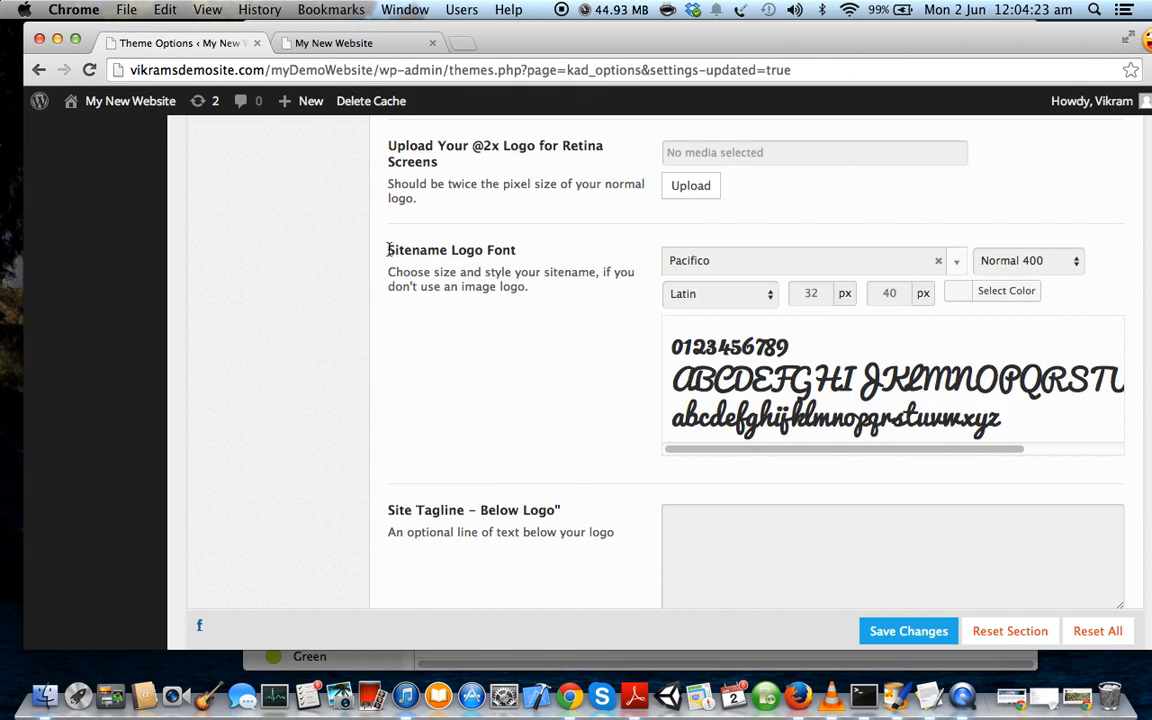
triple_click(451, 249)
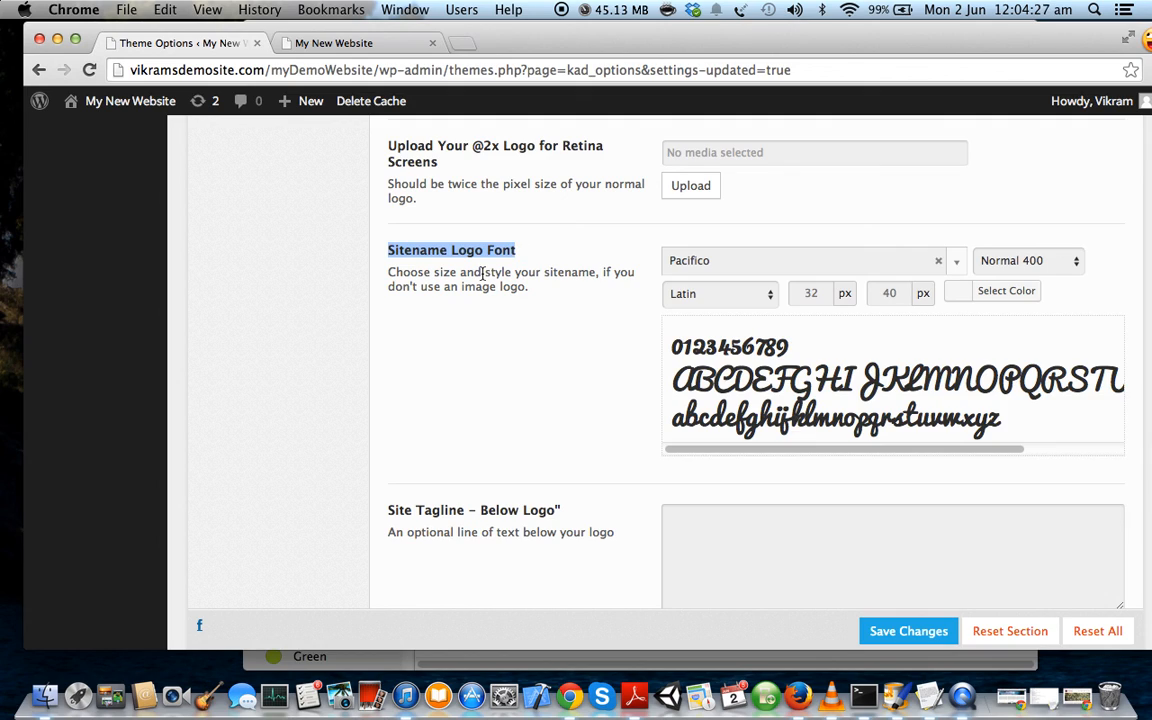
mouse_move(564, 286)
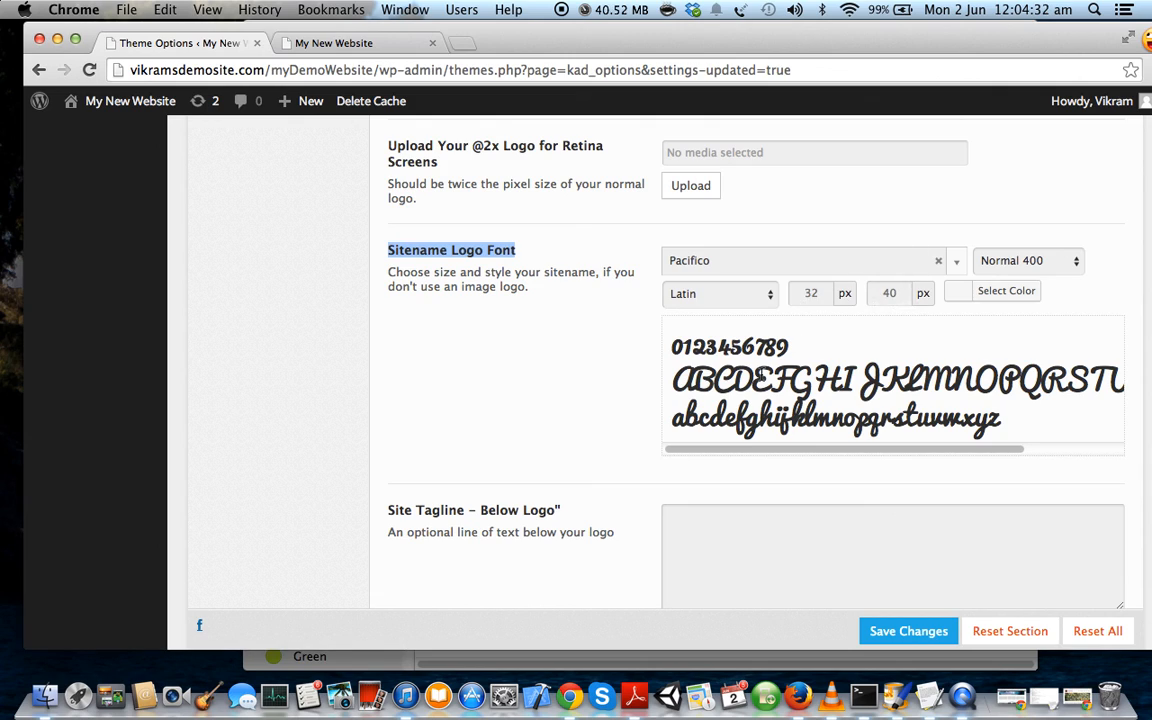
scroll(down, 3)
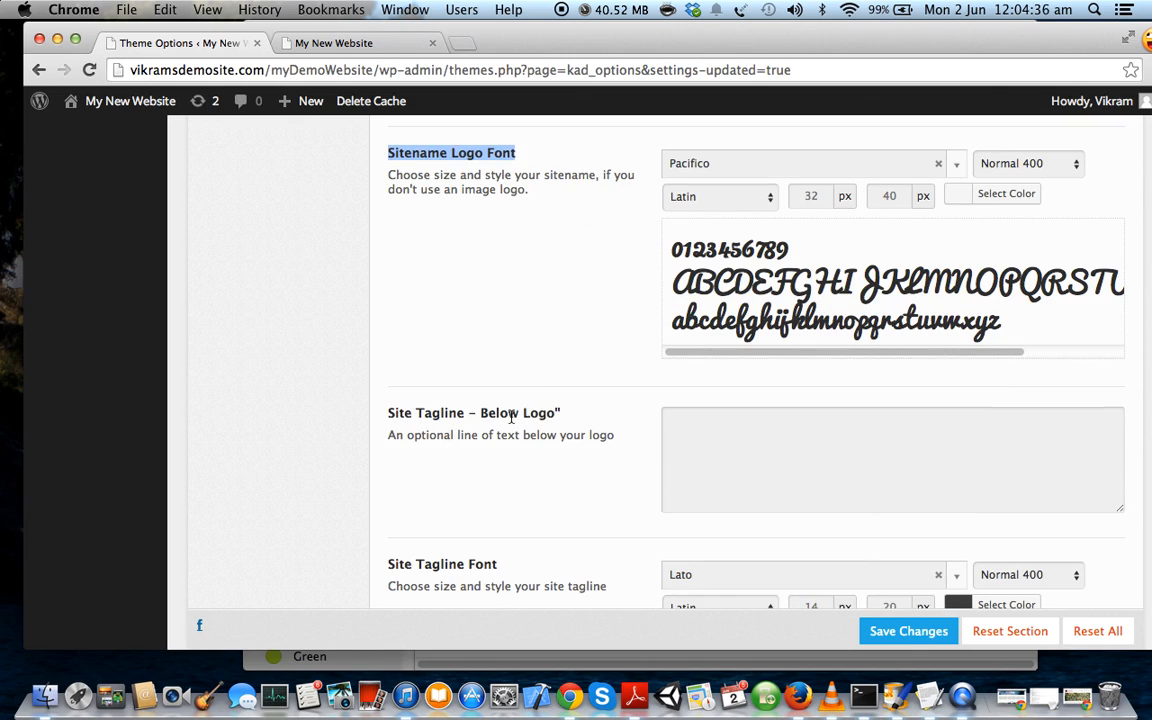
scroll(down, 3)
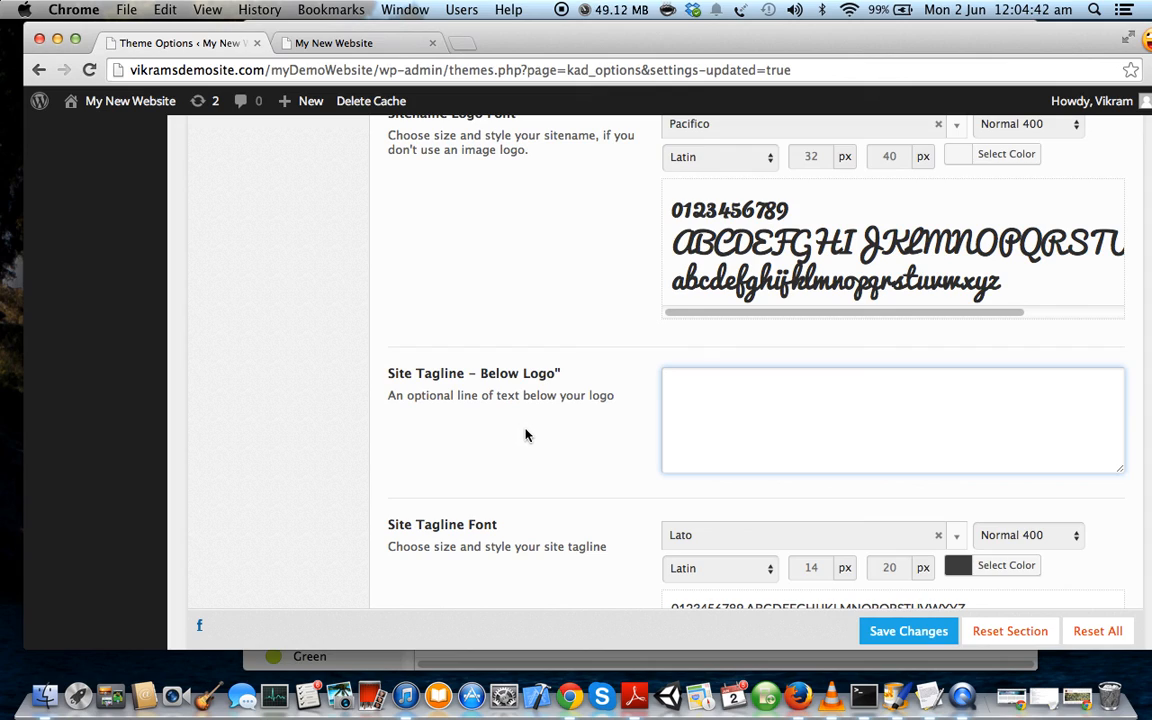
mouse_move(537, 428)
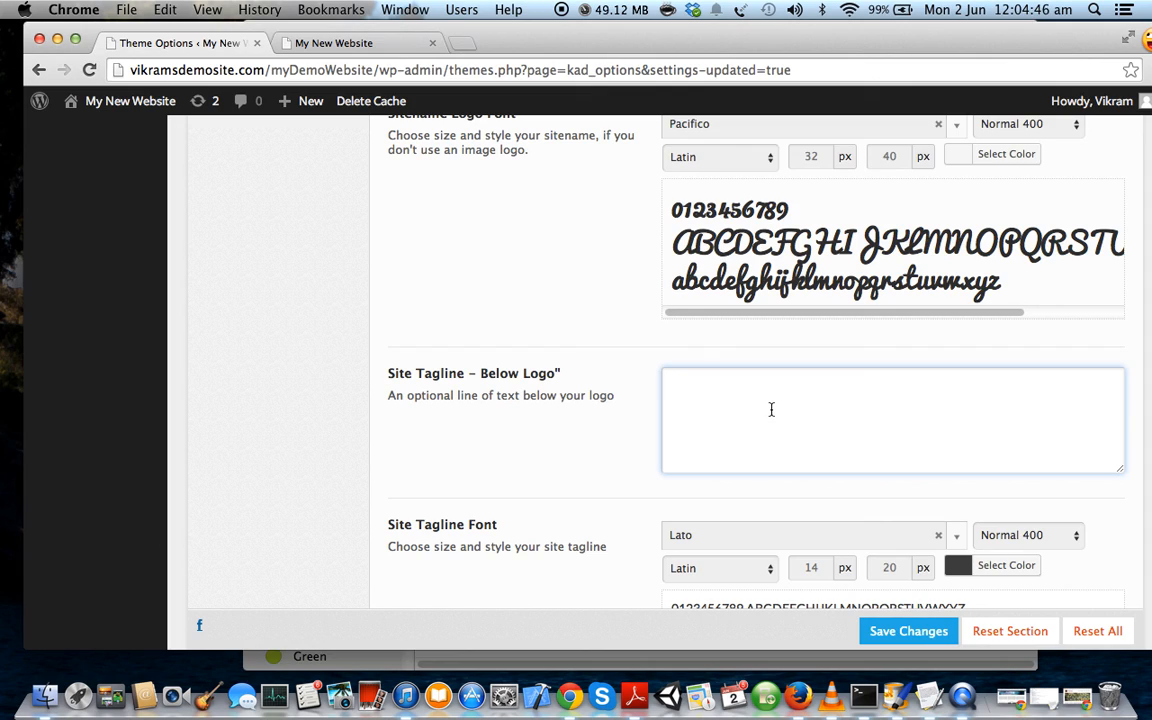
Pick Tahoma, Geneva, sans-serif as the Site Tagline Font and scroll down the options
text(This is a cool tagline.)
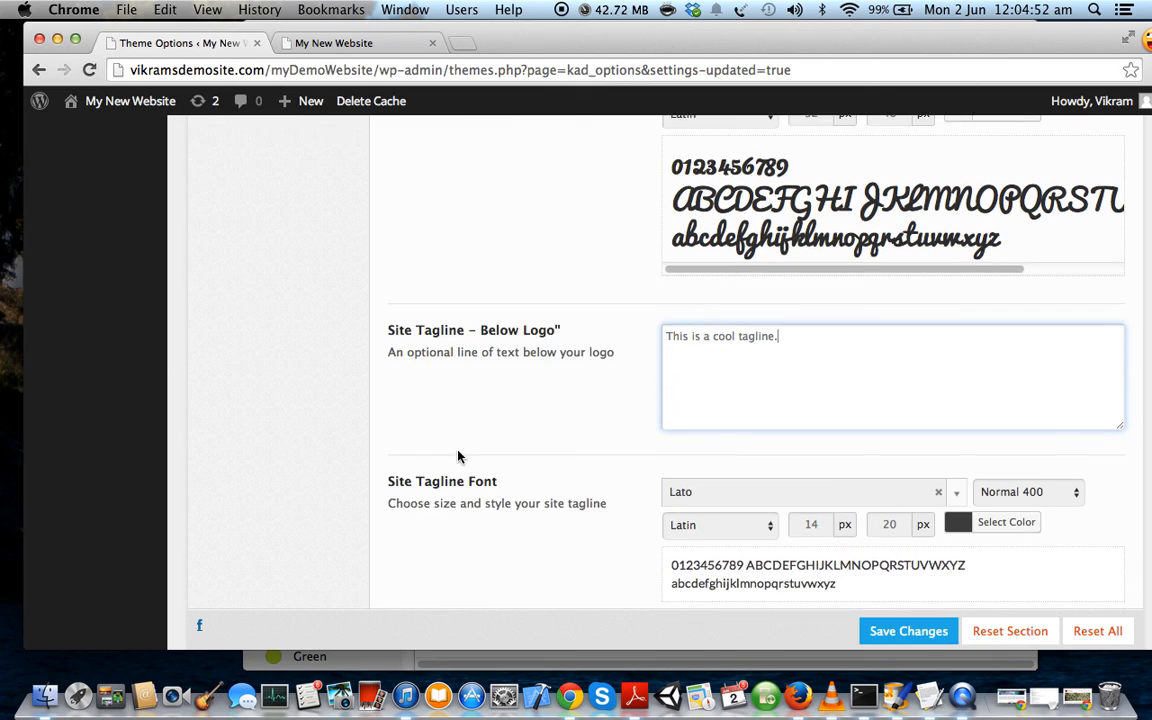
scroll(down, 3)
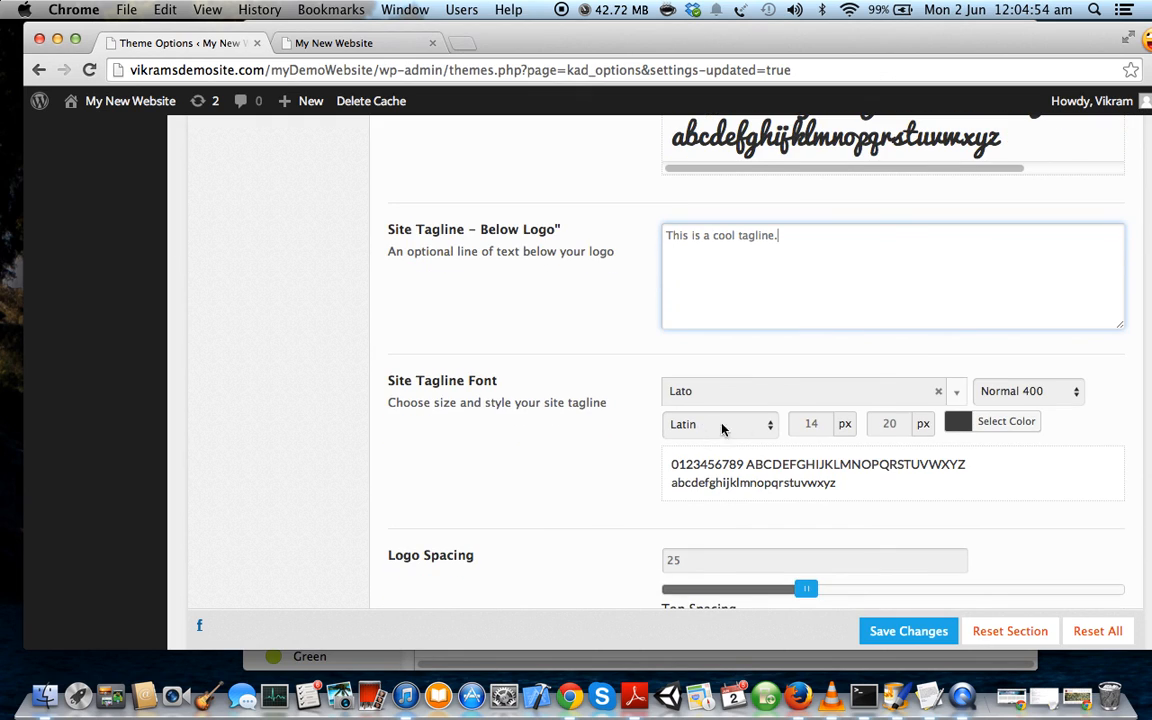
click(805, 391)
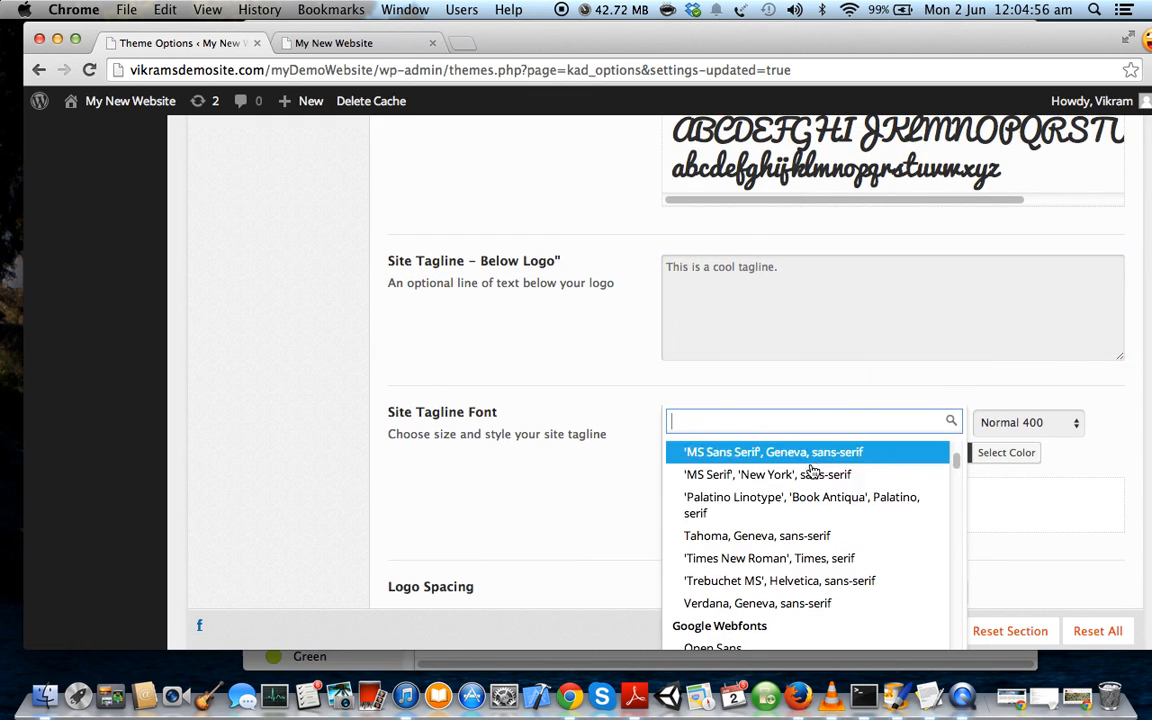
click(761, 536)
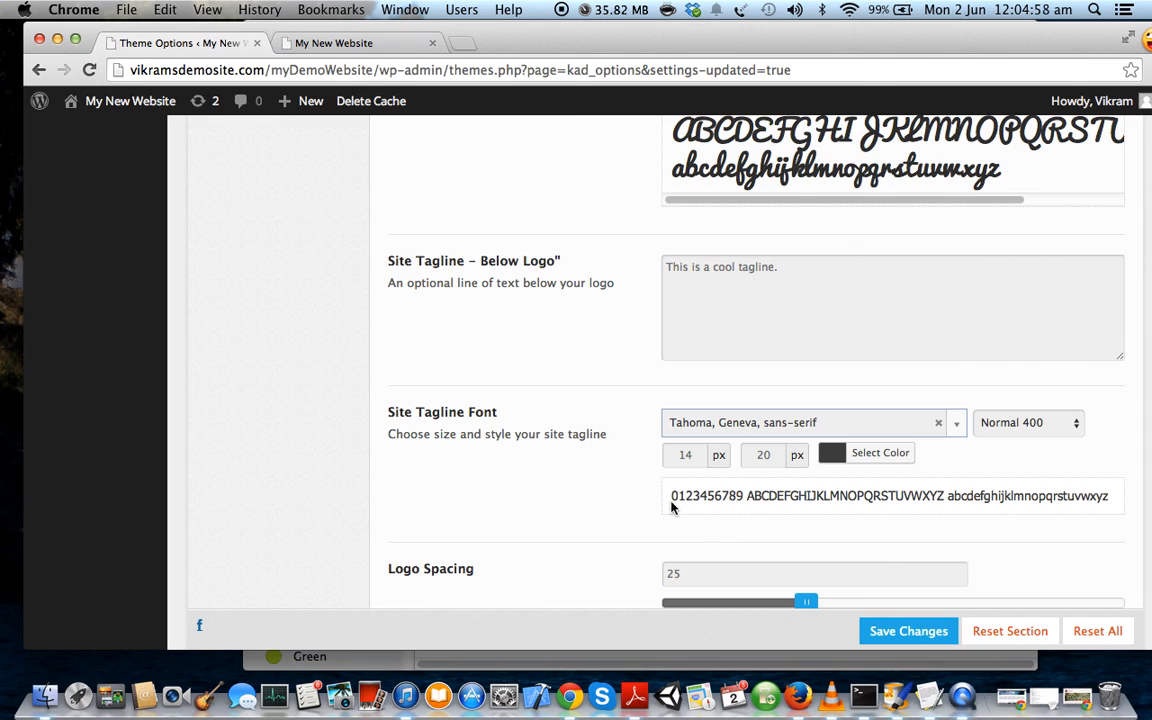
scroll(down, 3)
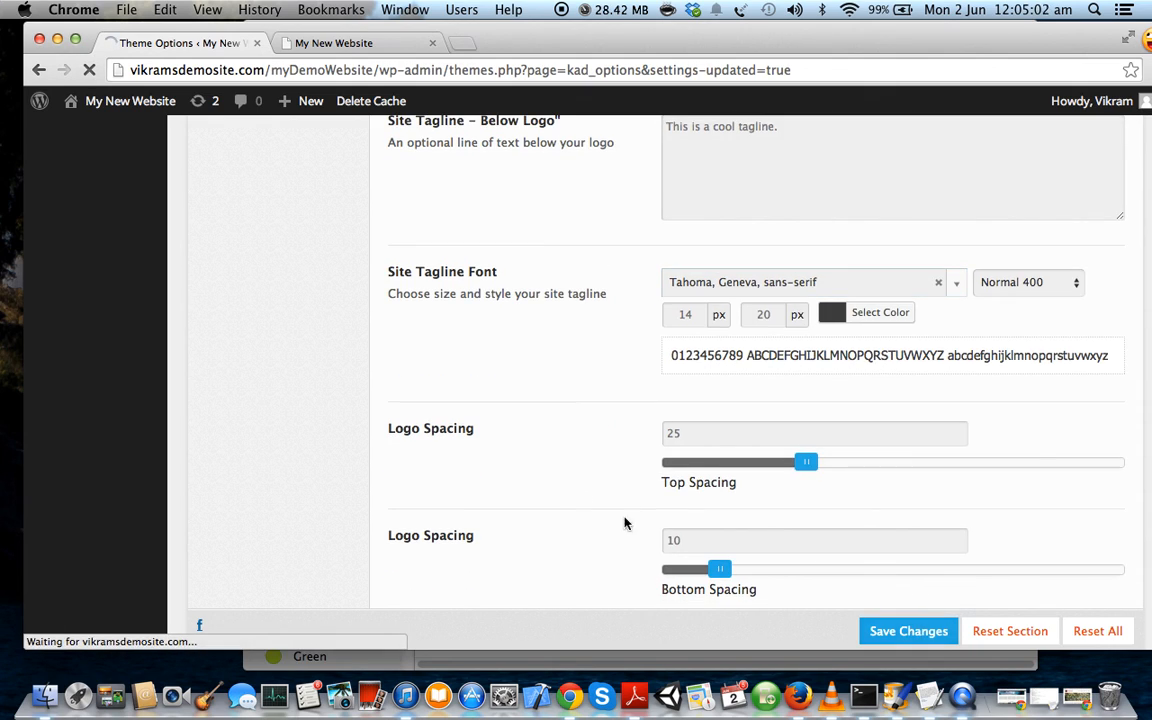
mouse_move(419, 289)
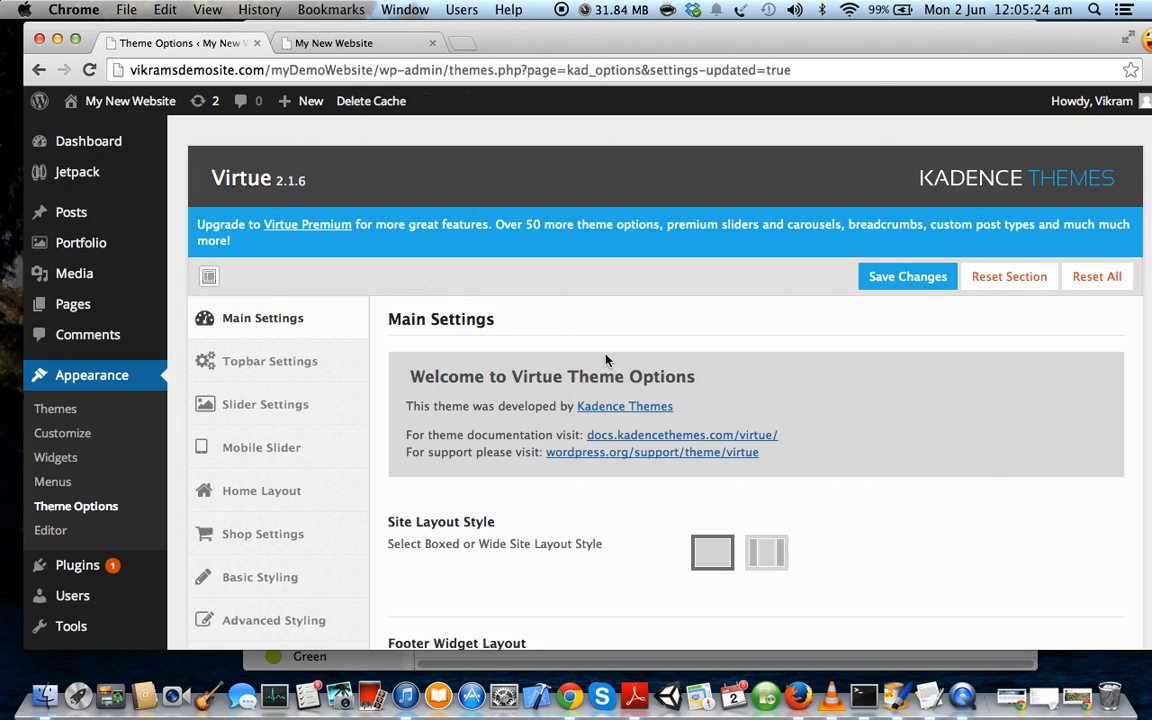
scroll(down, 3)
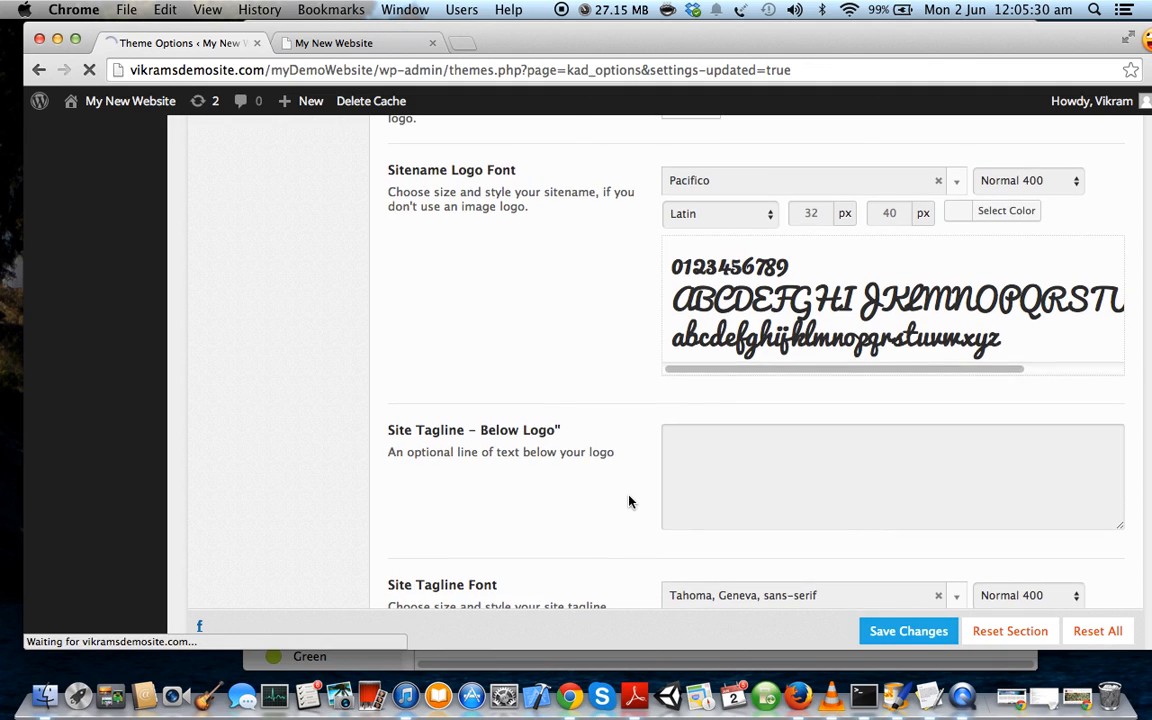
mouse_move(610, 478)
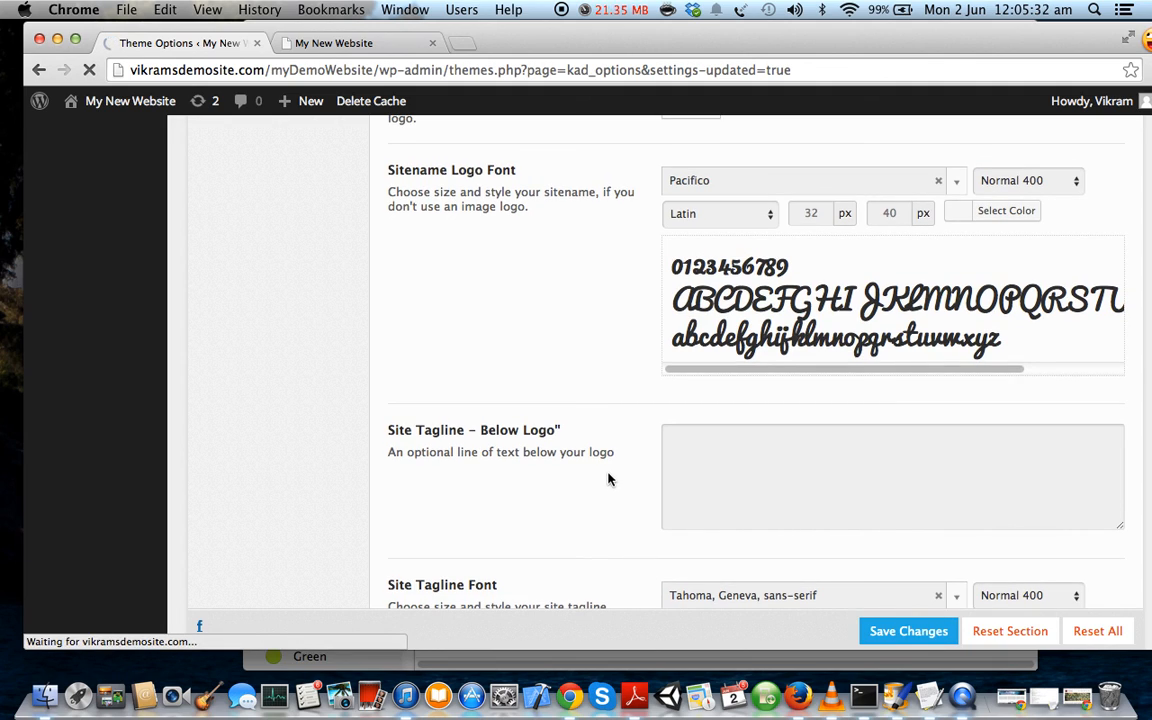
mouse_move(613, 474)
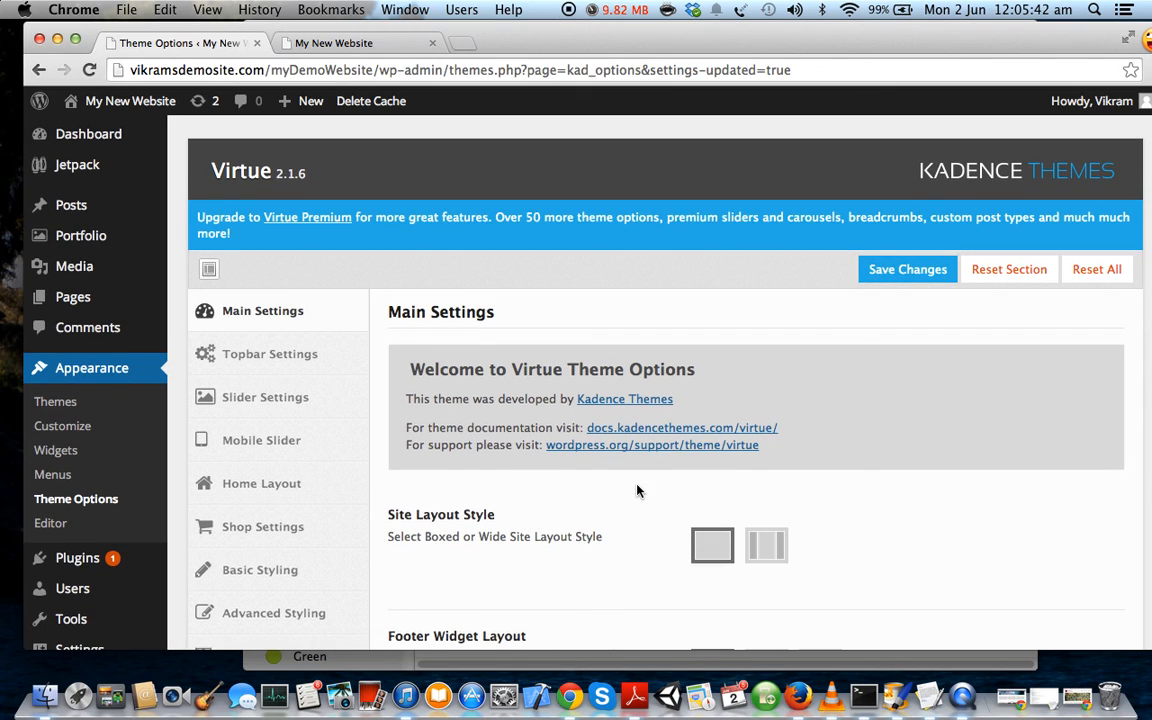
scroll(down, 3)
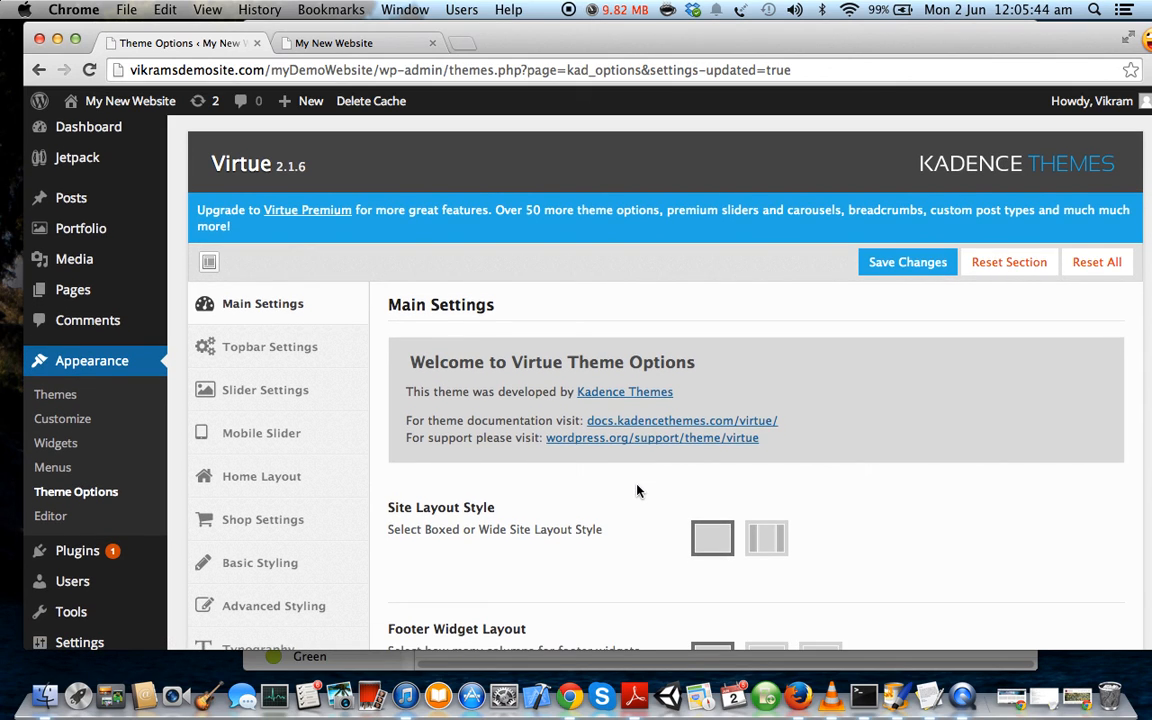
scroll(down, 3)
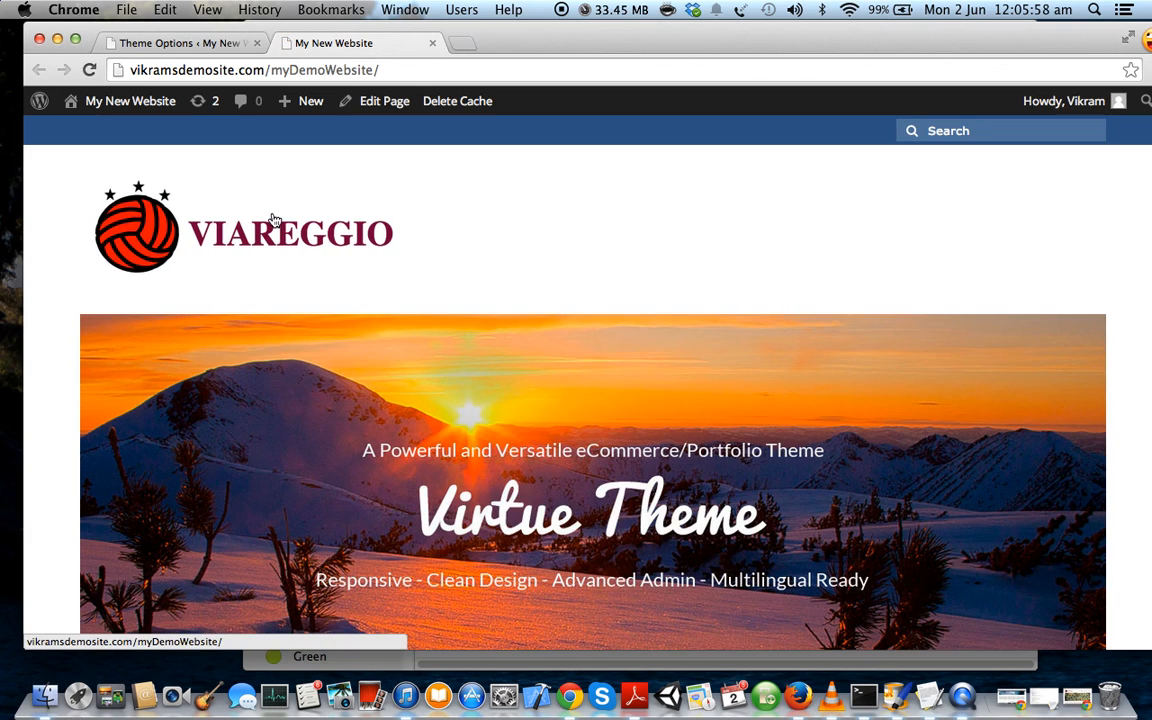
Revisit the theme options, then reload the live site to see the logo-only header
click(178, 43)
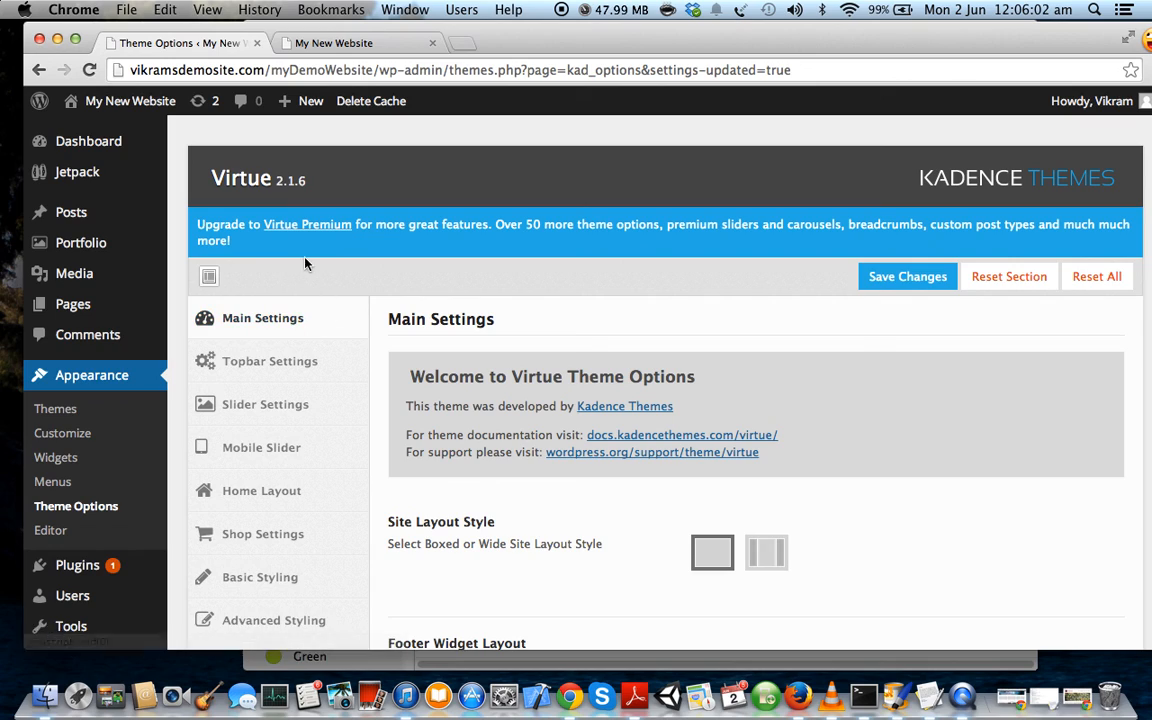
mouse_move(601, 384)
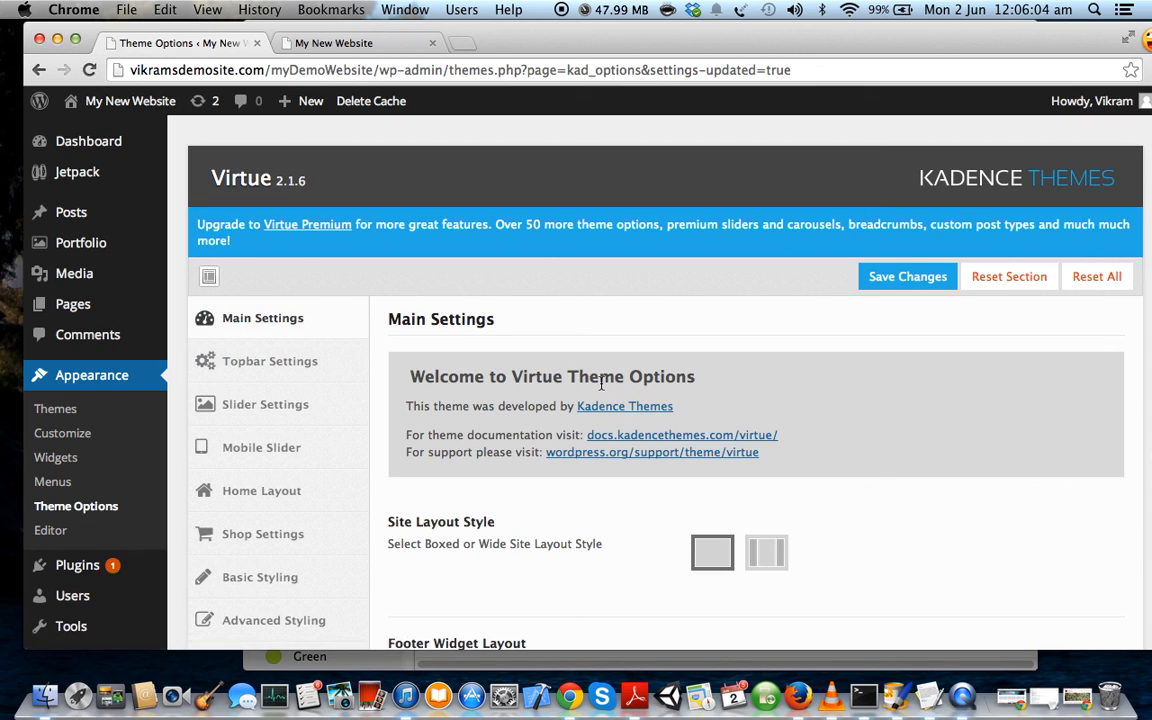
mouse_move(884, 288)
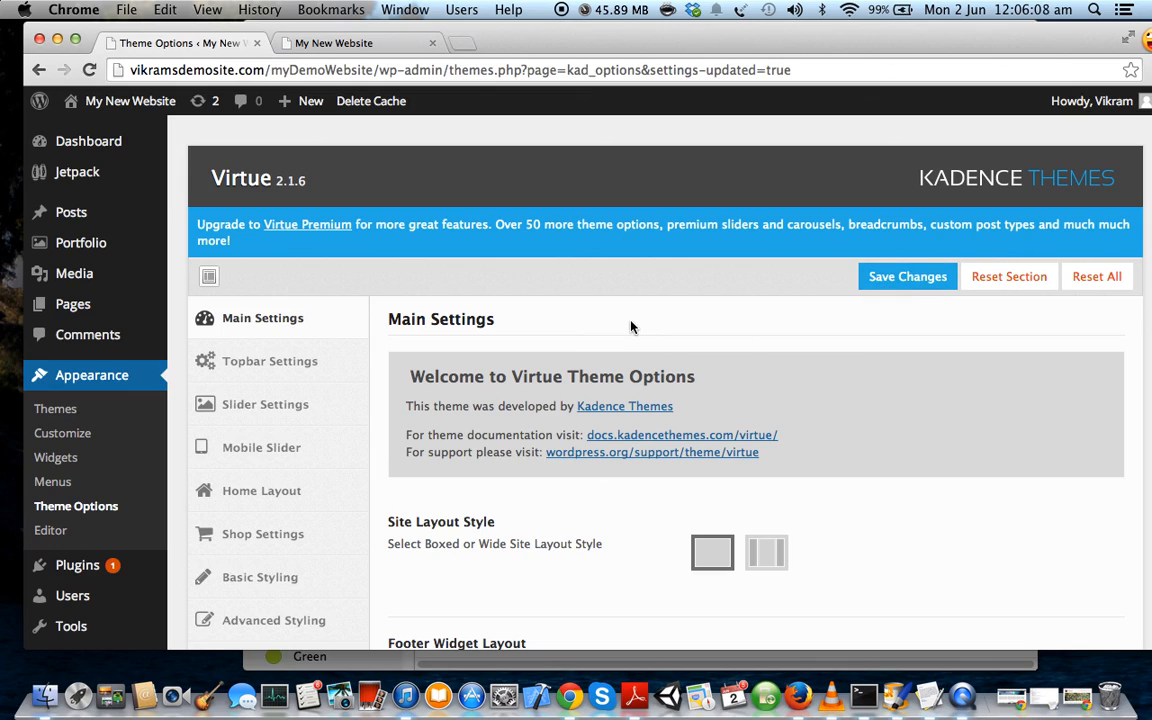
mouse_move(405, 313)
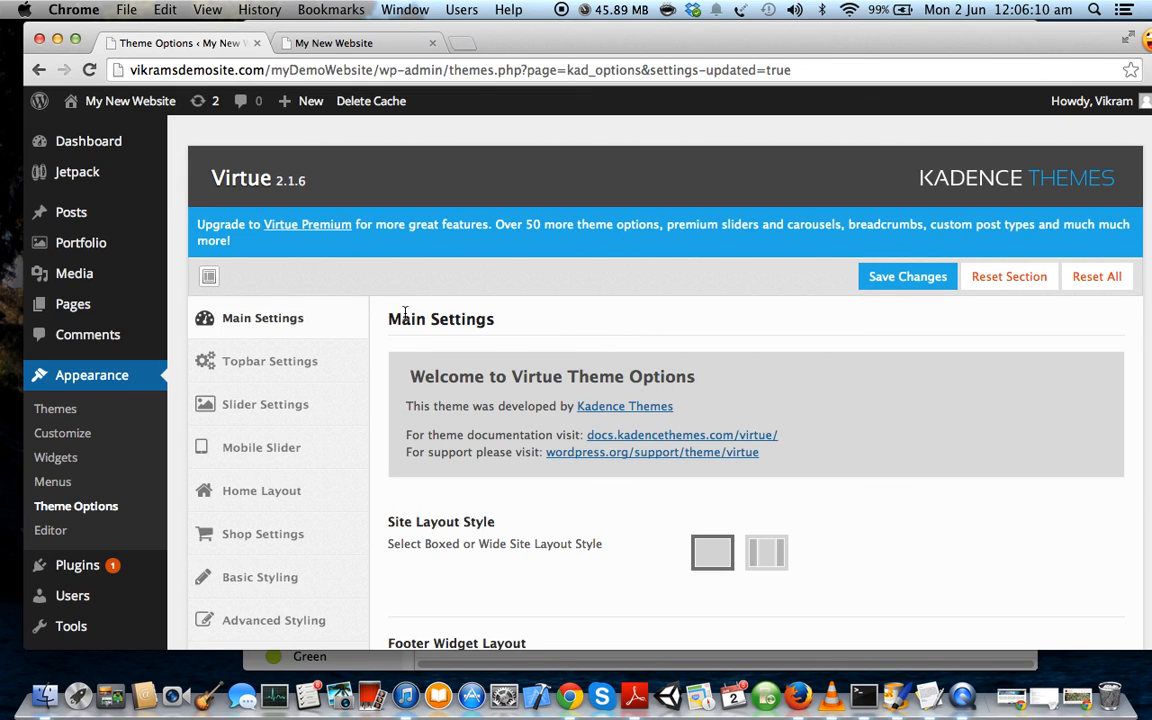
mouse_move(817, 292)
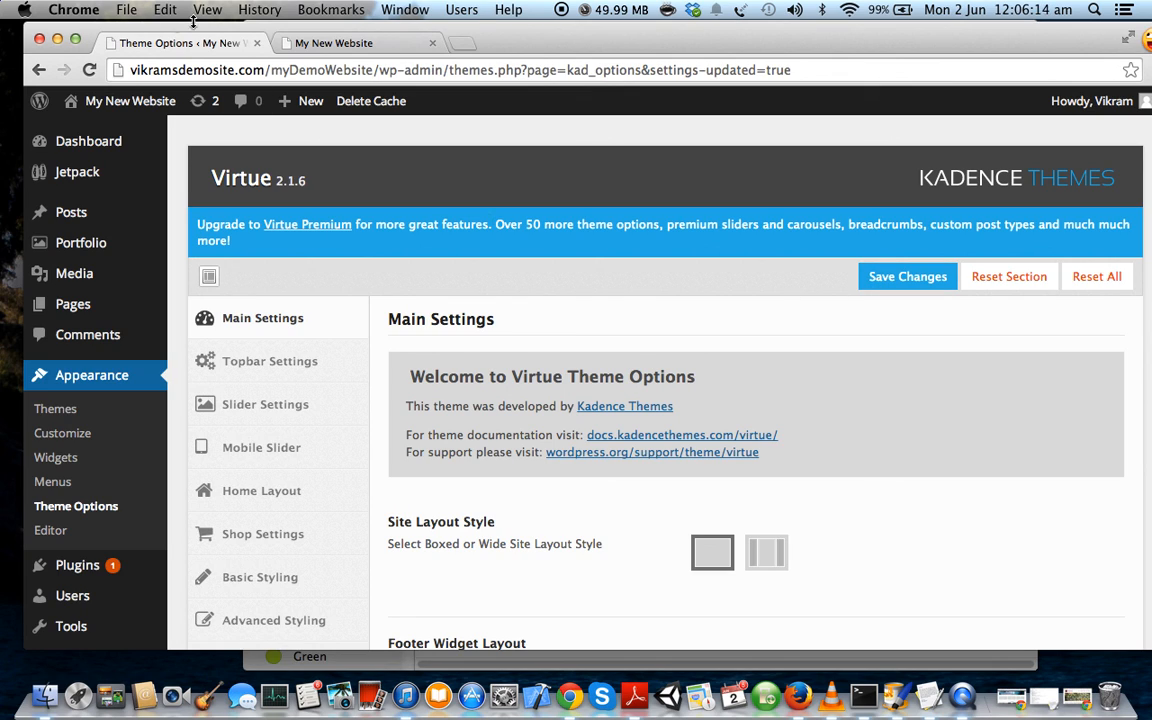
click(348, 43)
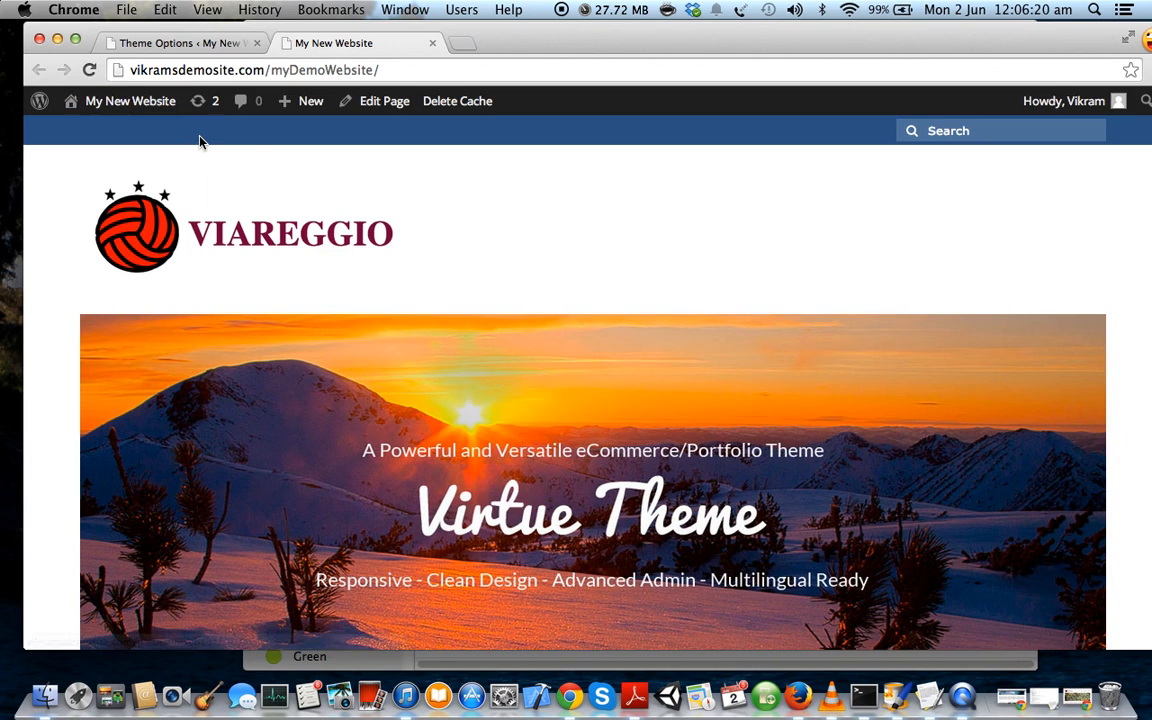
click(92, 74)
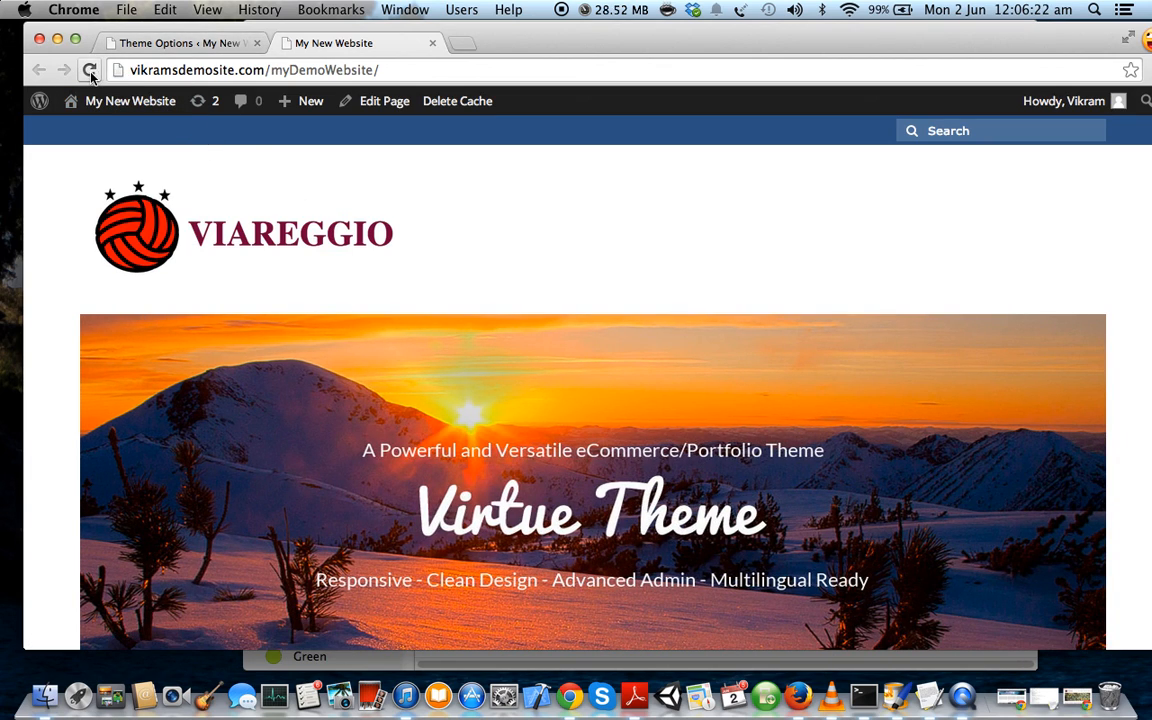
click(89, 73)
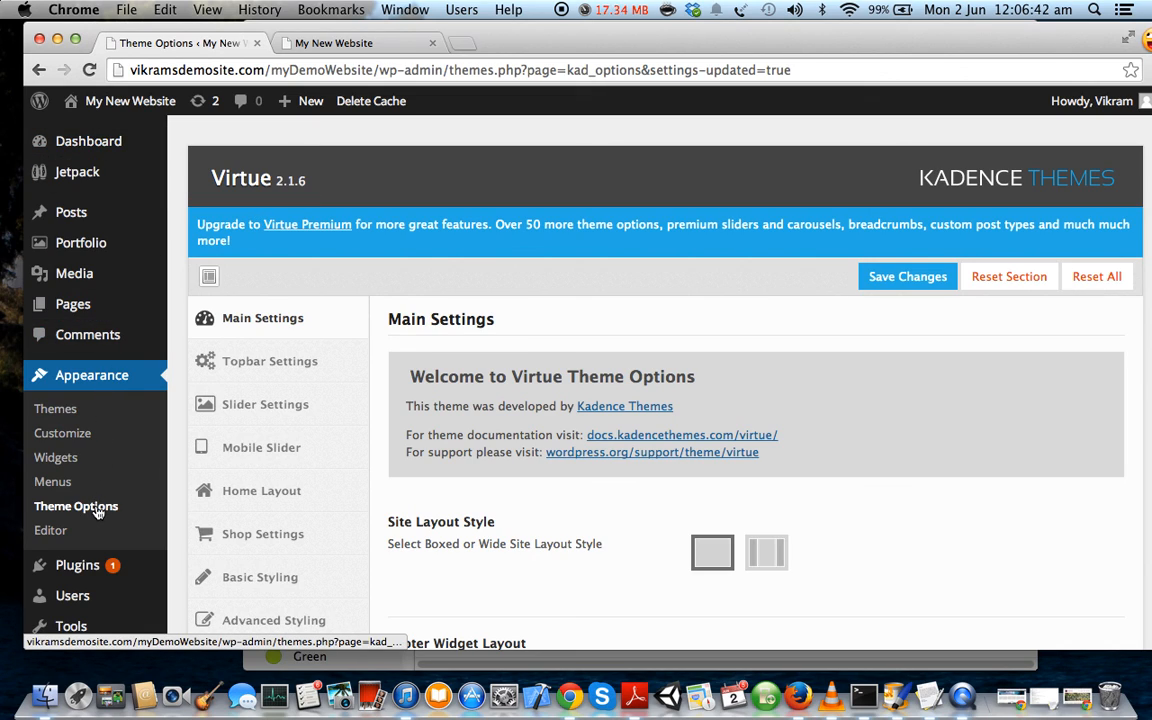
mouse_move(120, 384)
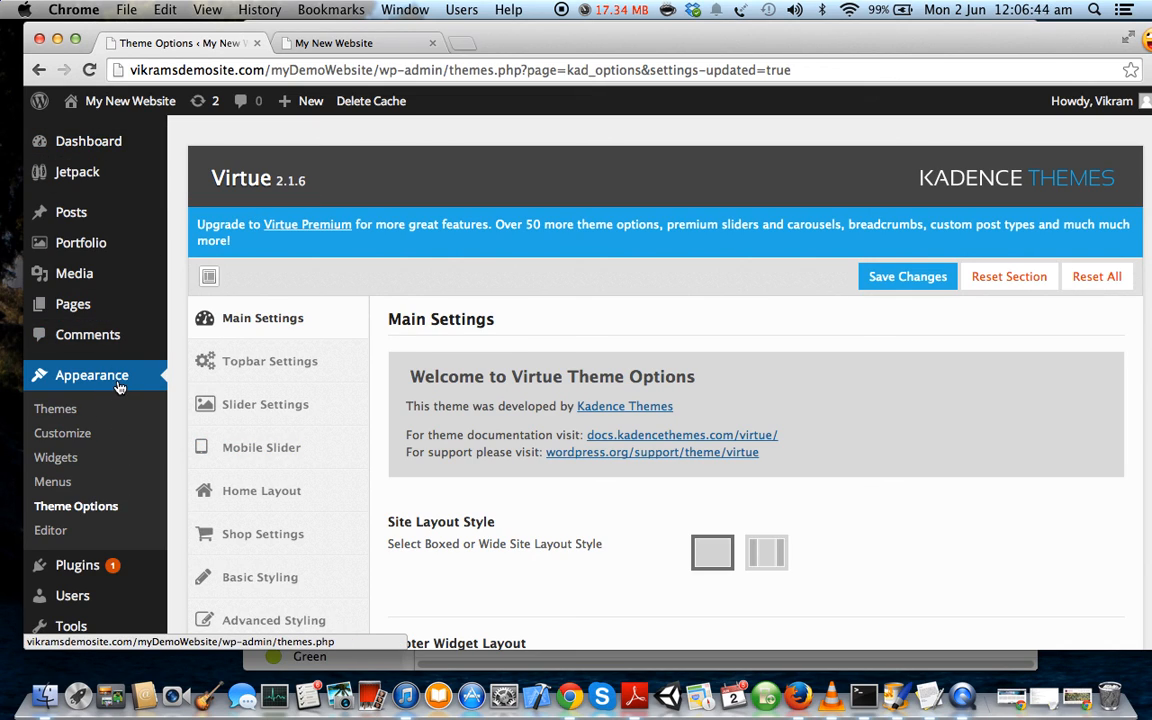
mouse_move(278, 309)
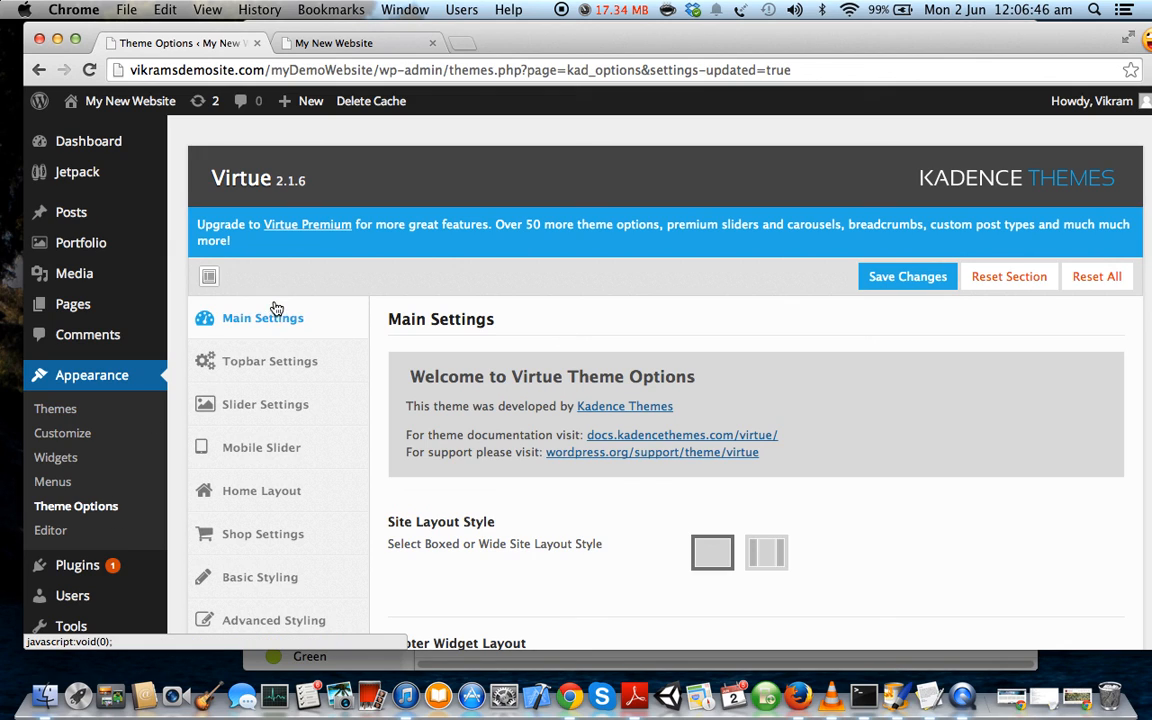
Scroll down Main Settings to the layout options such as Footer Widget Layout
scroll(down, 3)
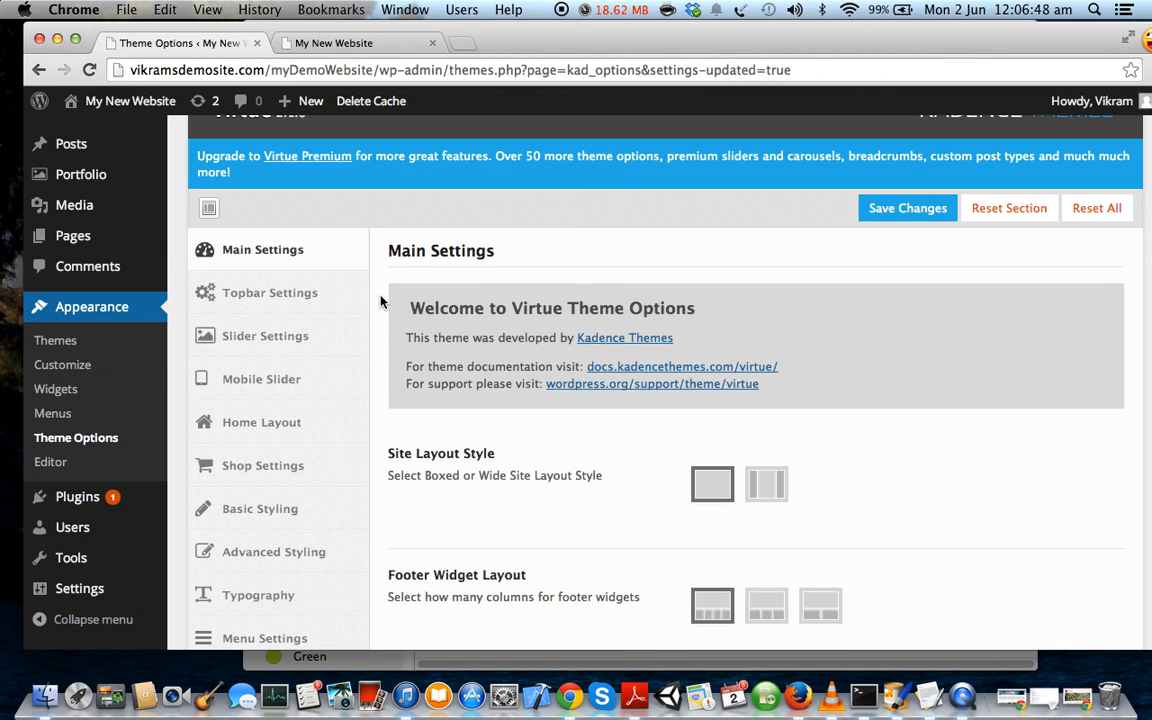
Open the Home Layout section and scroll through its sidebar and homepage layout options
click(261, 422)
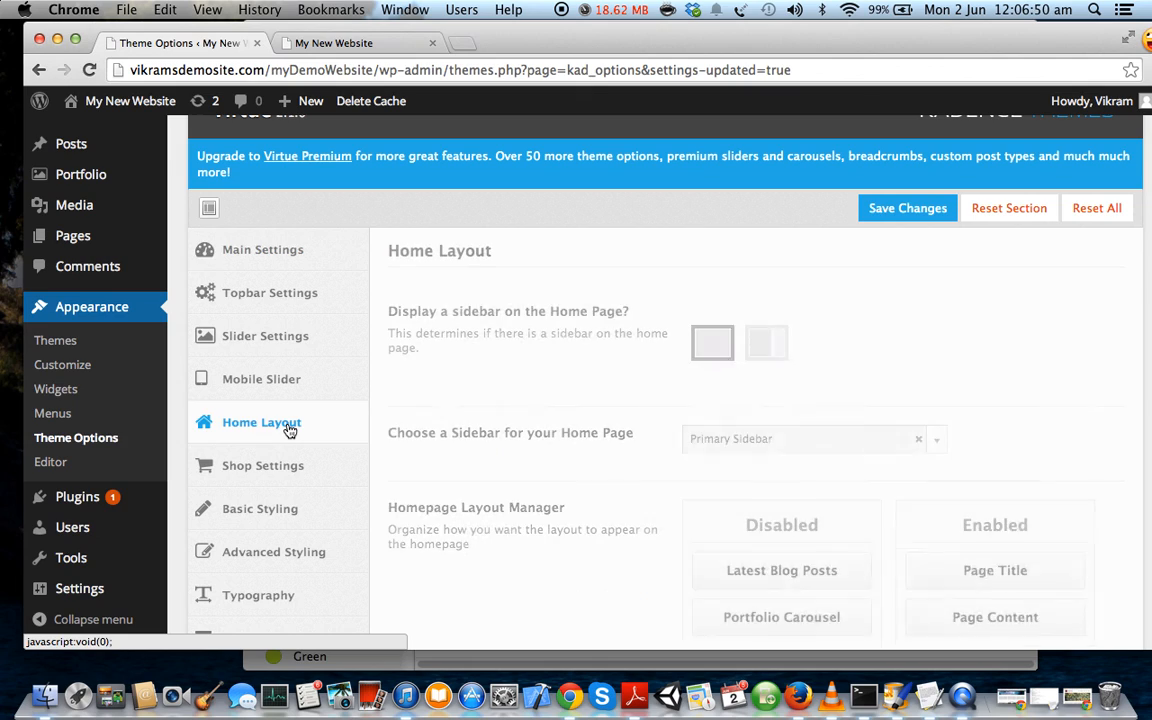
scroll(down, 3)
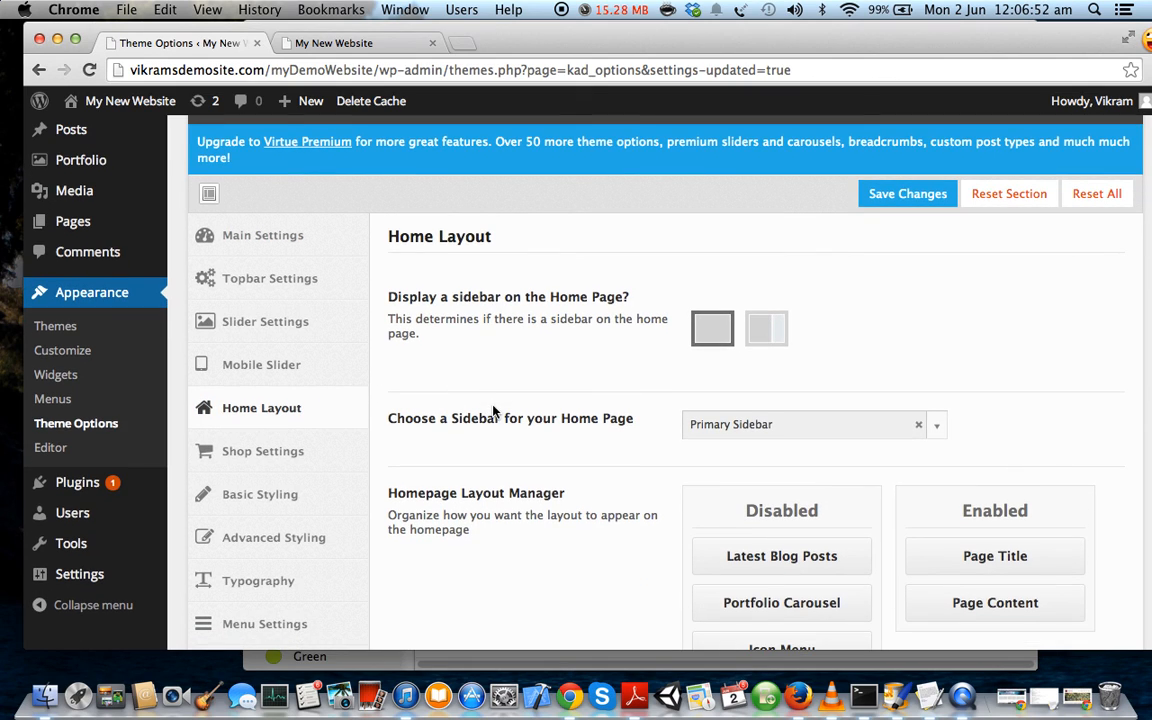
mouse_move(501, 335)
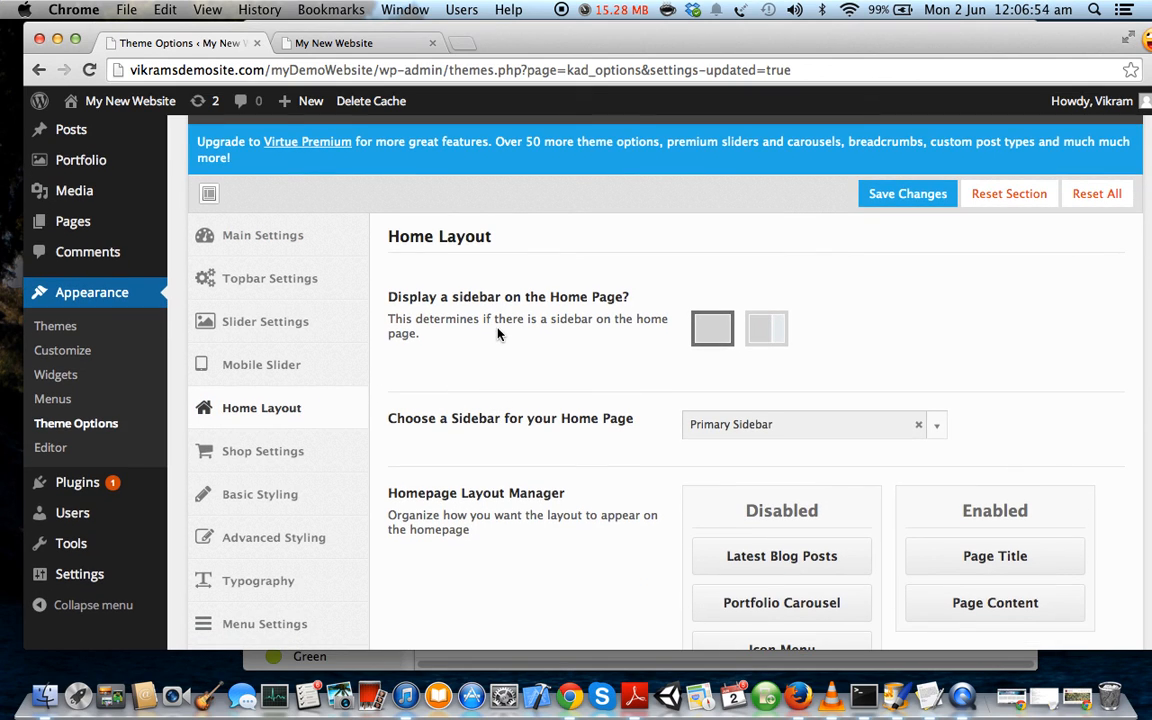
scroll(down, 3)
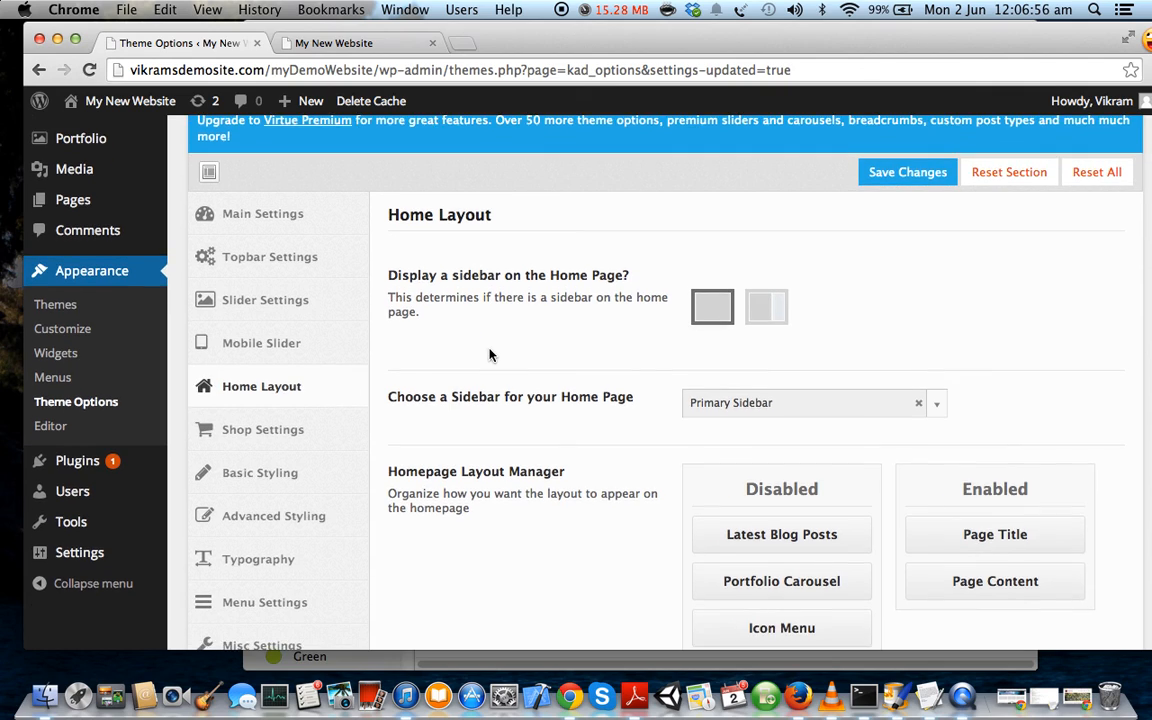
scroll(down, 3)
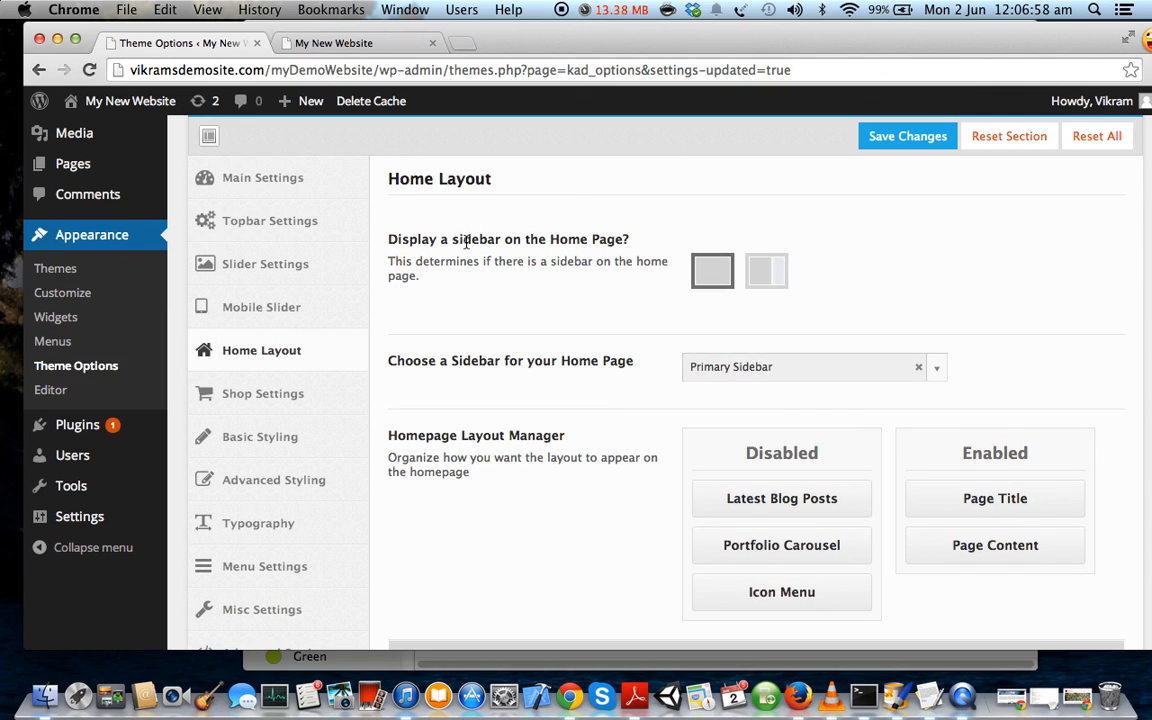
mouse_move(645, 238)
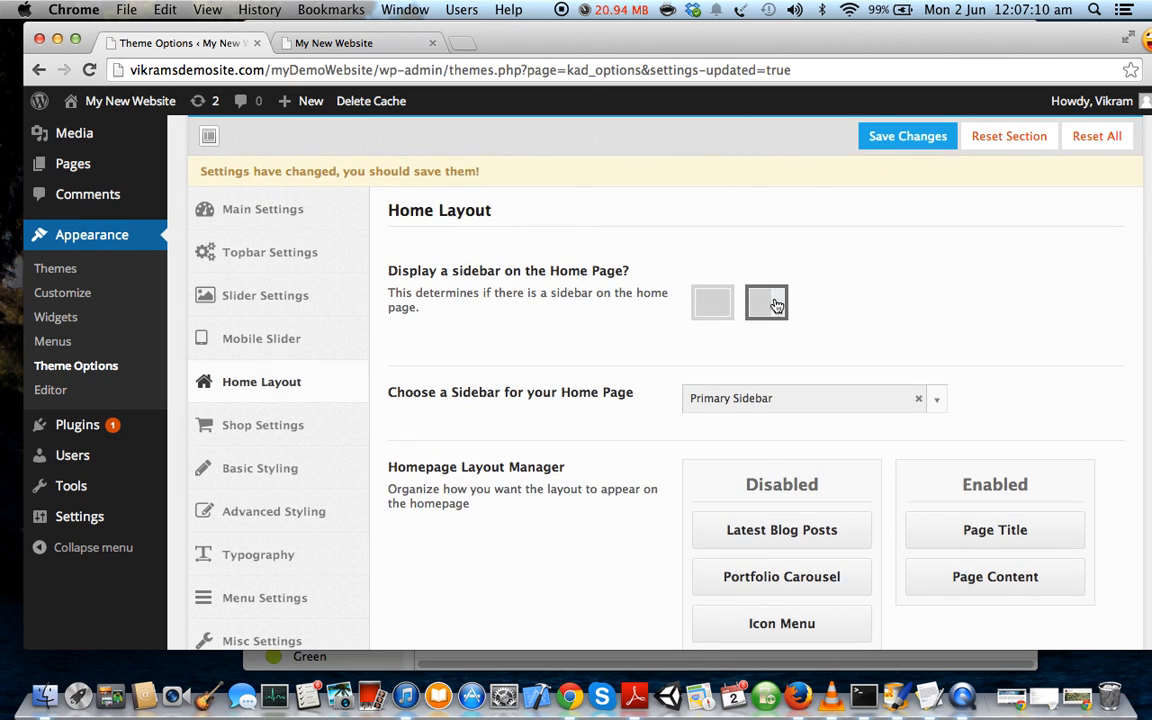
Choose the full-width no-sidebar home layout, then review the Home Blog and Portfolio Carousel settings
click(712, 303)
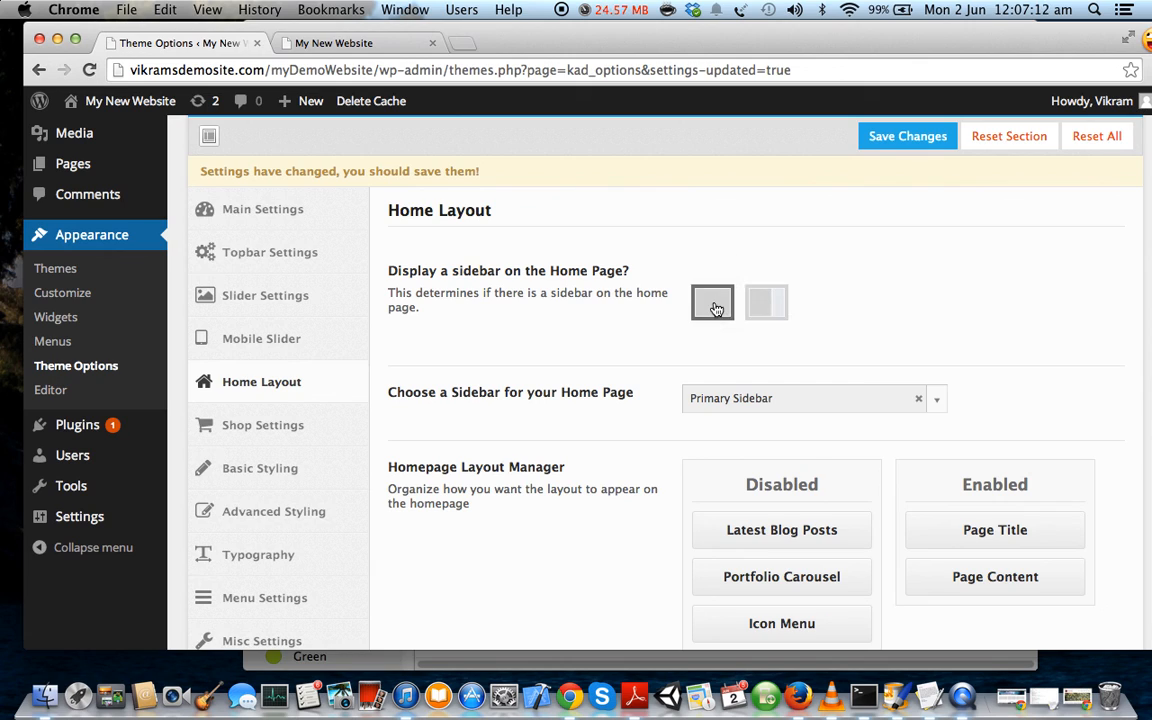
scroll(down, 3)
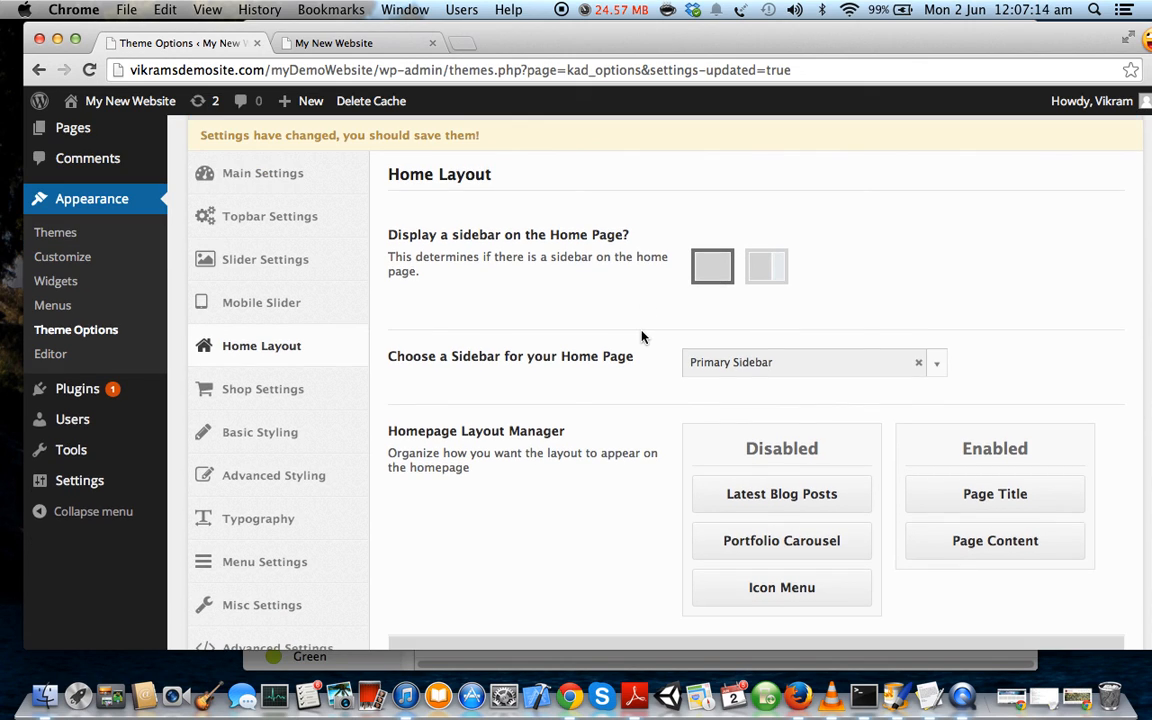
scroll(down, 3)
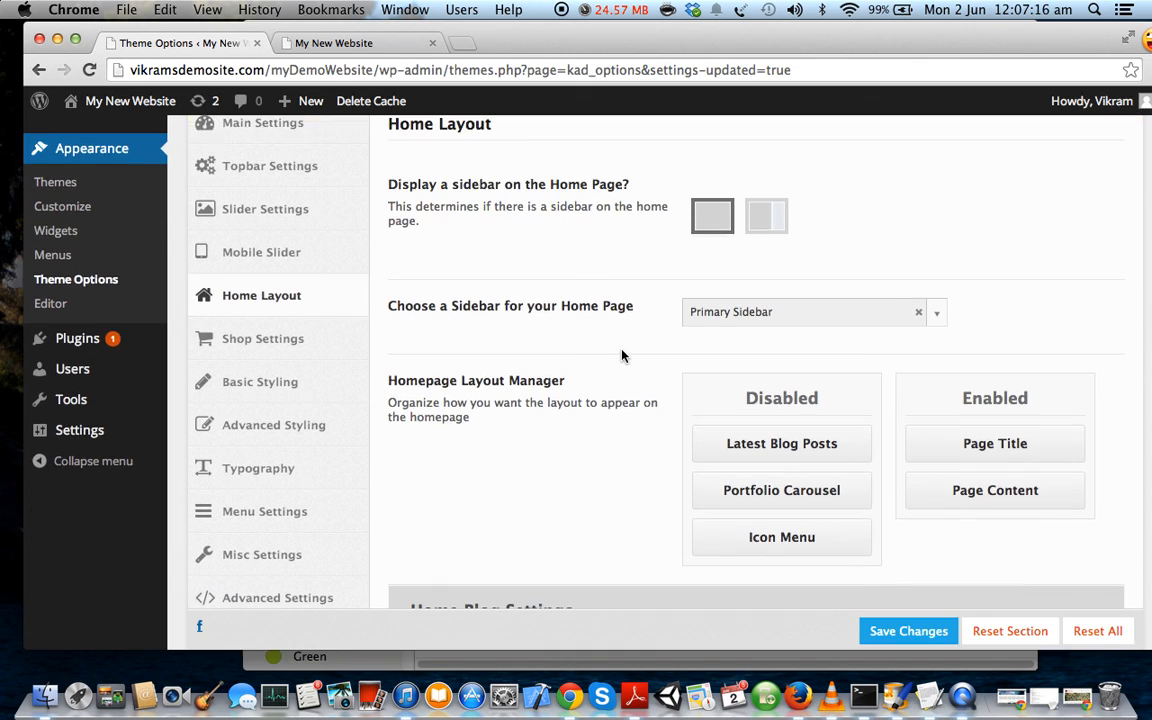
scroll(down, 3)
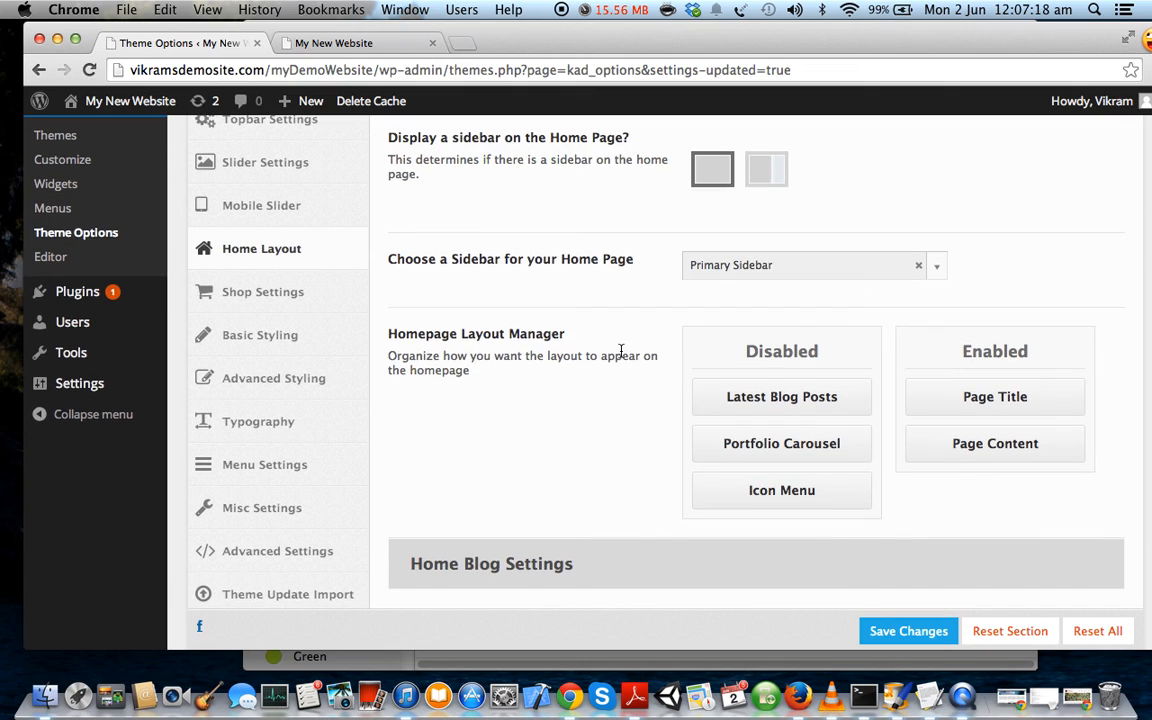
scroll(down, 3)
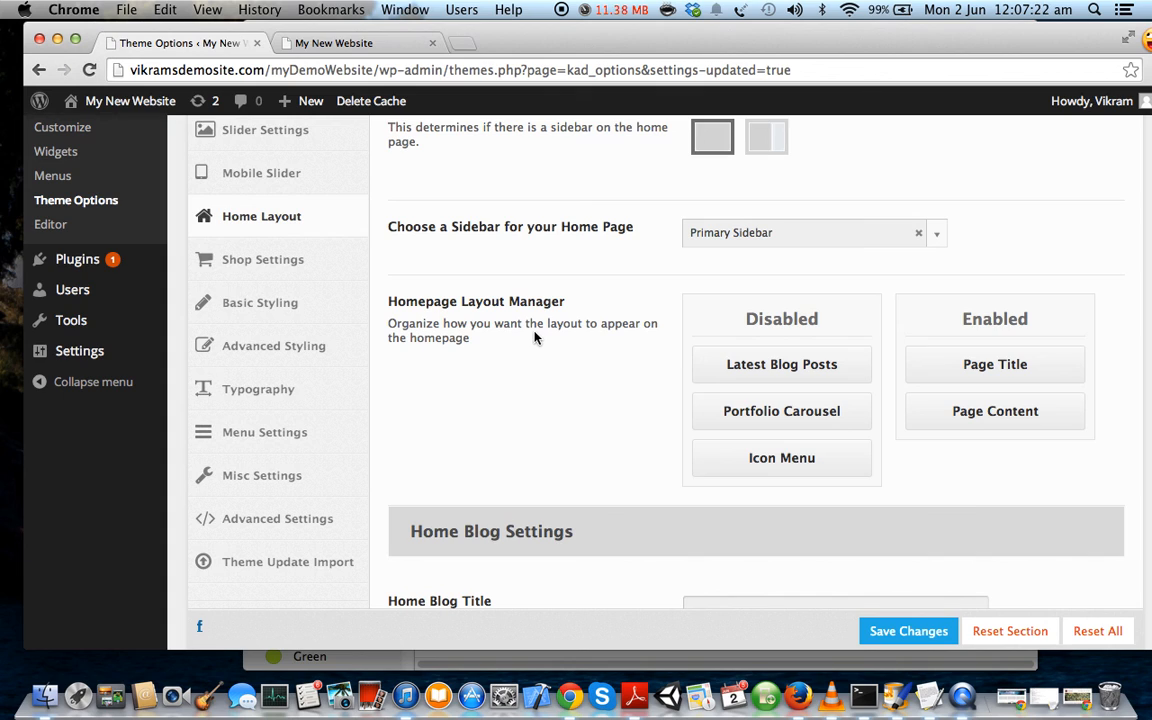
scroll(down, 3)
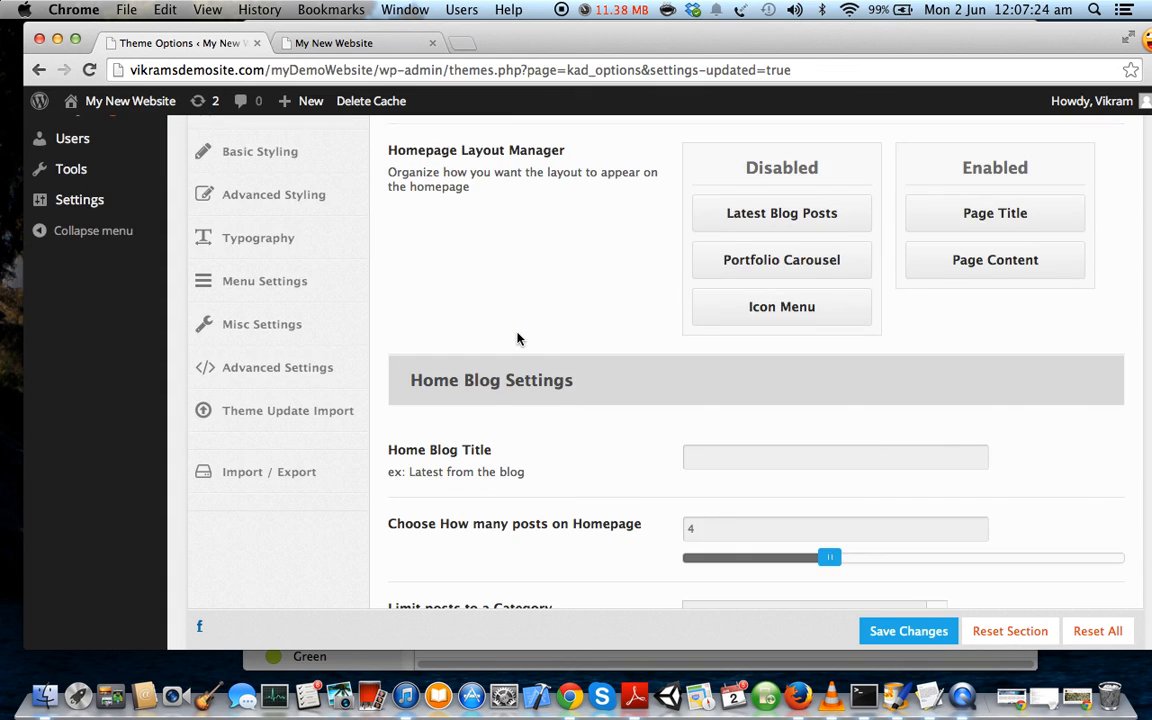
scroll(down, 3)
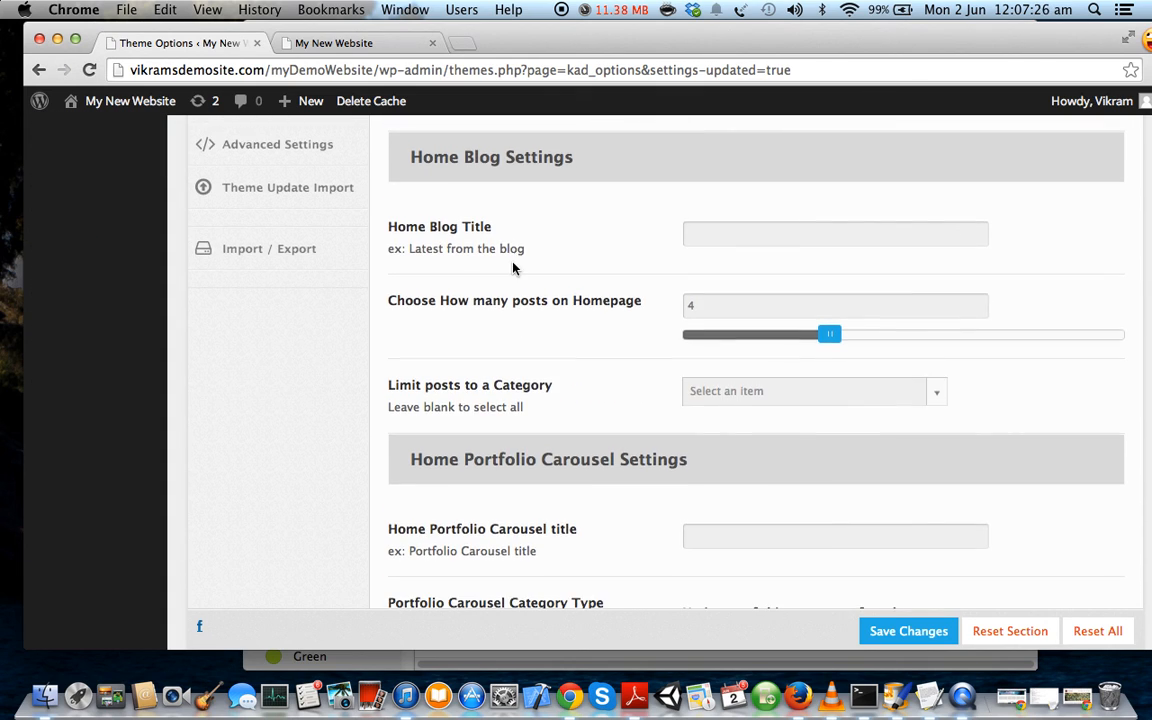
scroll(down, 3)
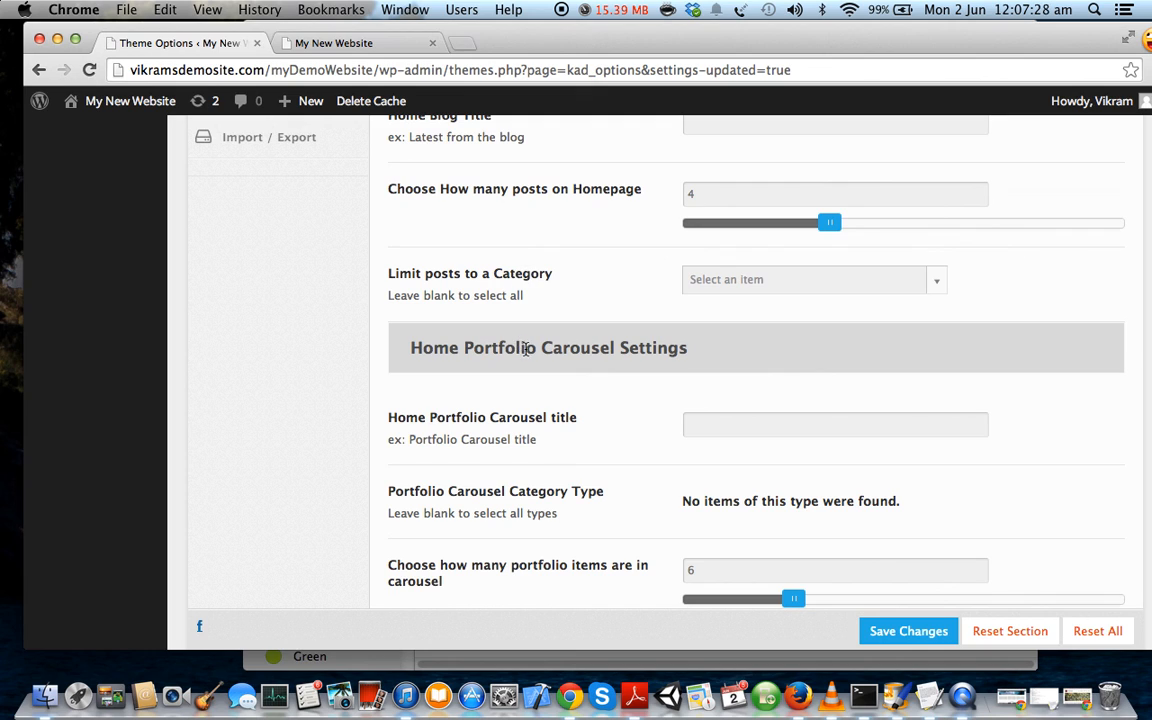
scroll(down, 3)
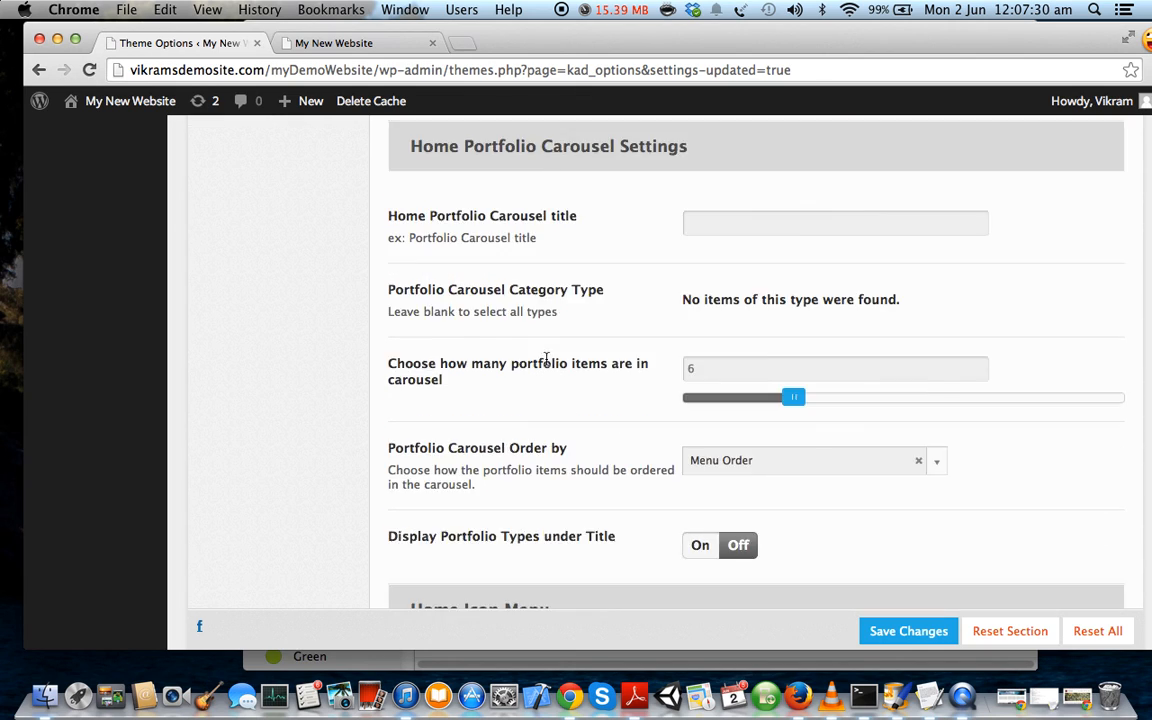
scroll(down, 3)
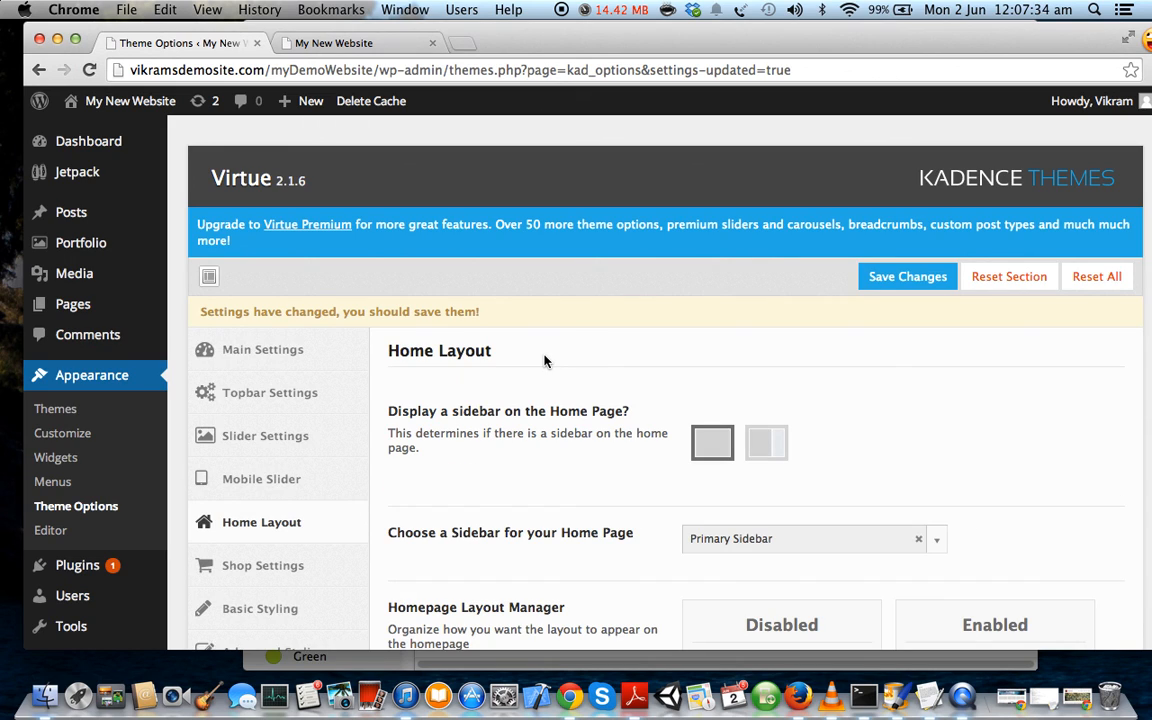
scroll(down, 3)
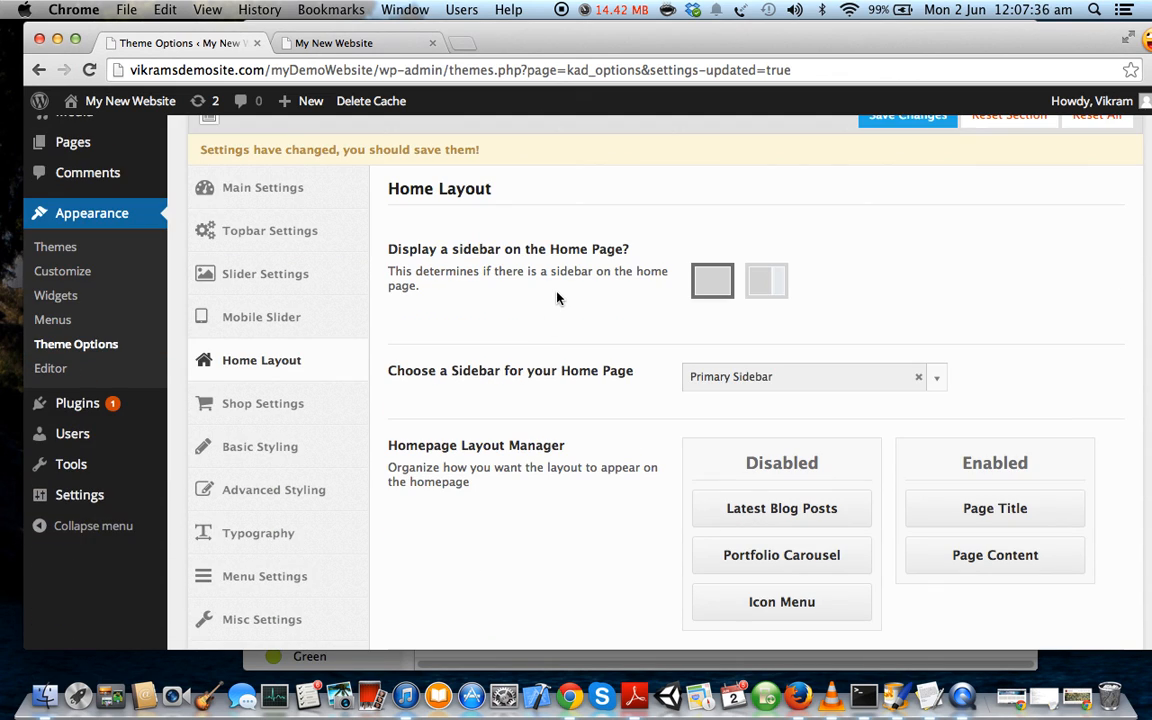
scroll(down, 3)
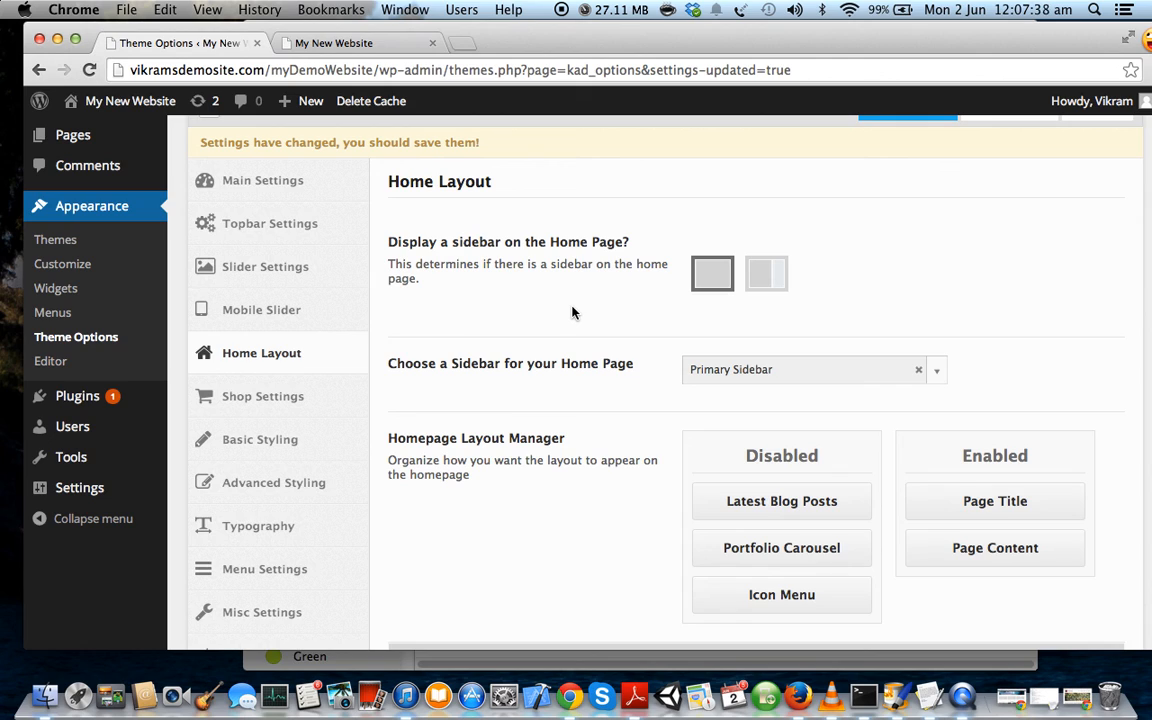
mouse_move(565, 304)
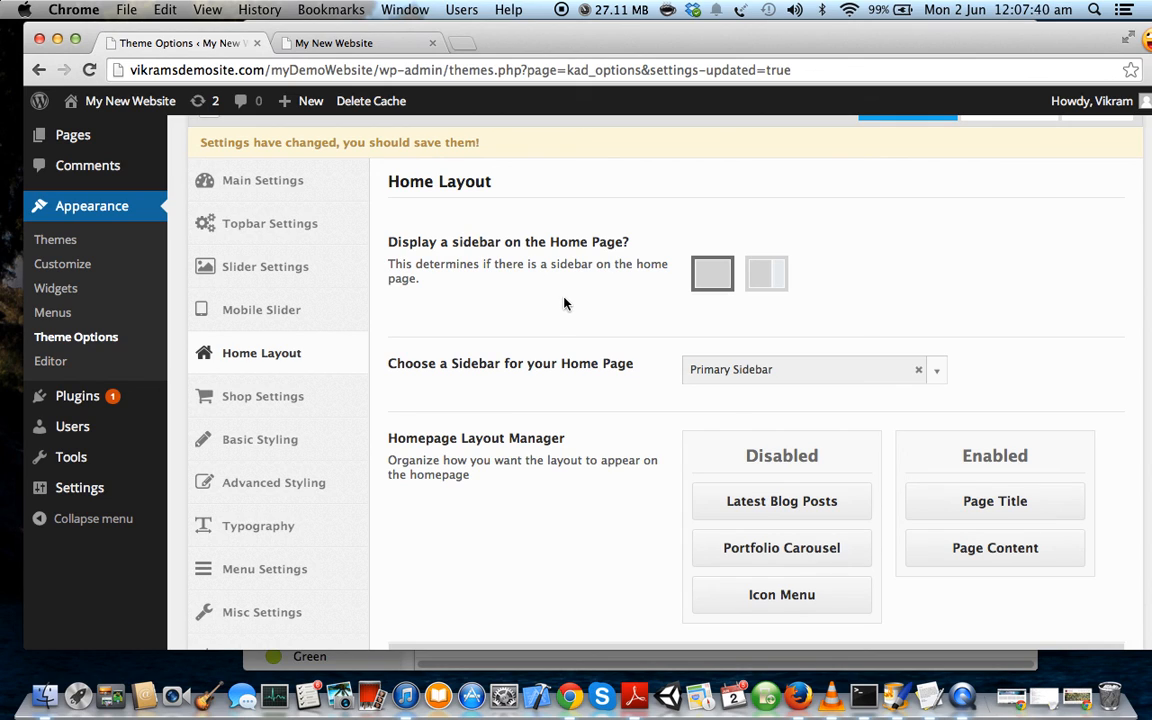
scroll(down, 3)
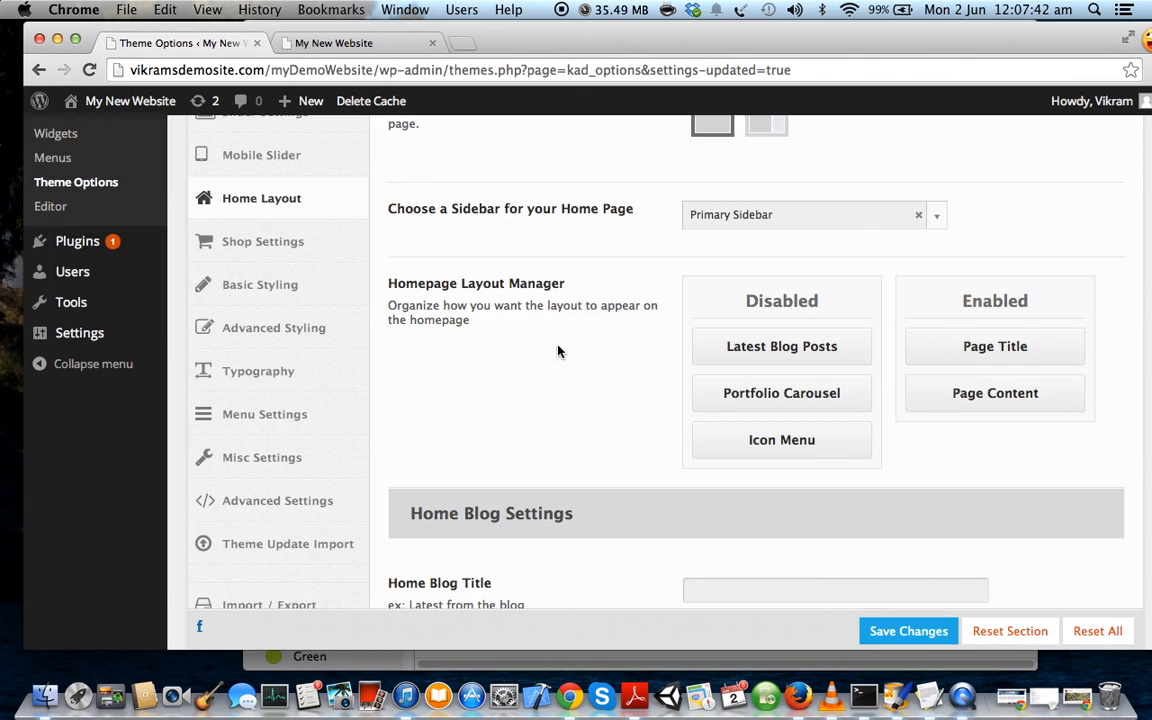